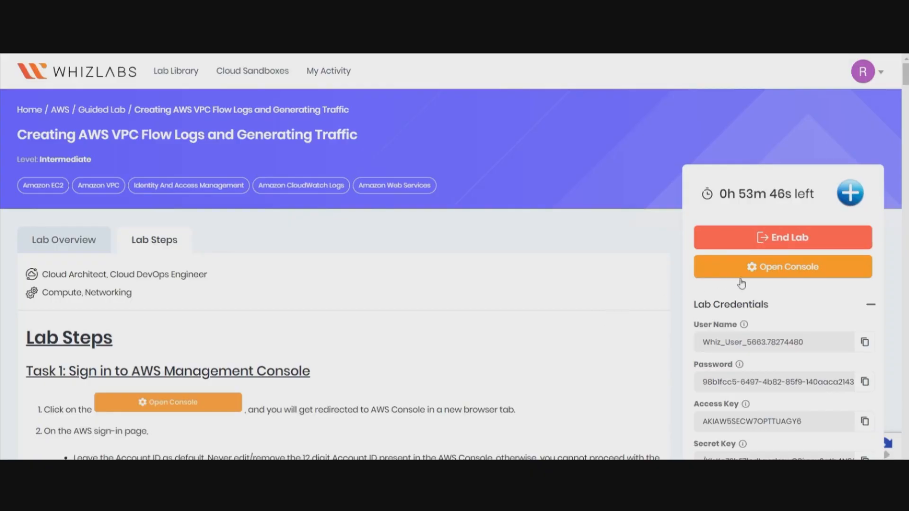
Sign in to the AWS lab account as Whiz_User_5663.78274480 with the lab password
{"action": "left_click", "coordinate": [782, 266]}
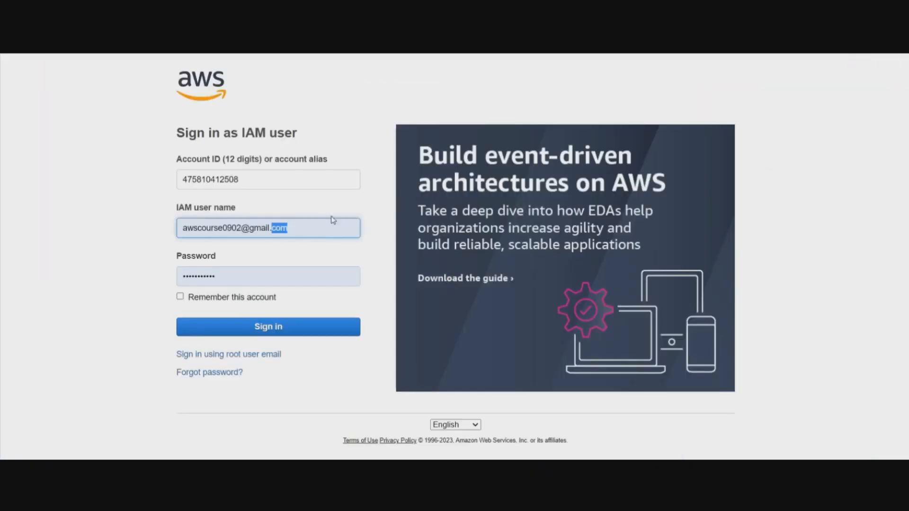
{"action": "type", "text": "Whiz_User_5663.78274480"}
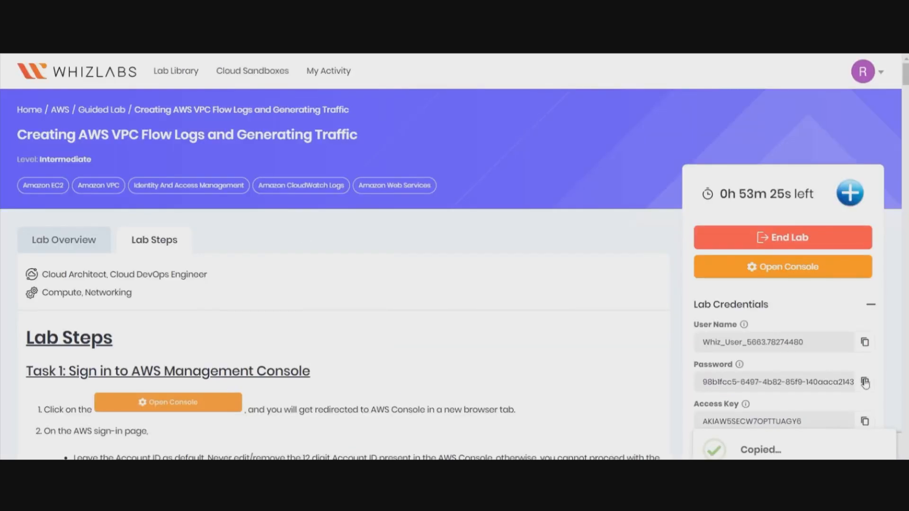
{"action": "left_click", "coordinate": [782, 266]}
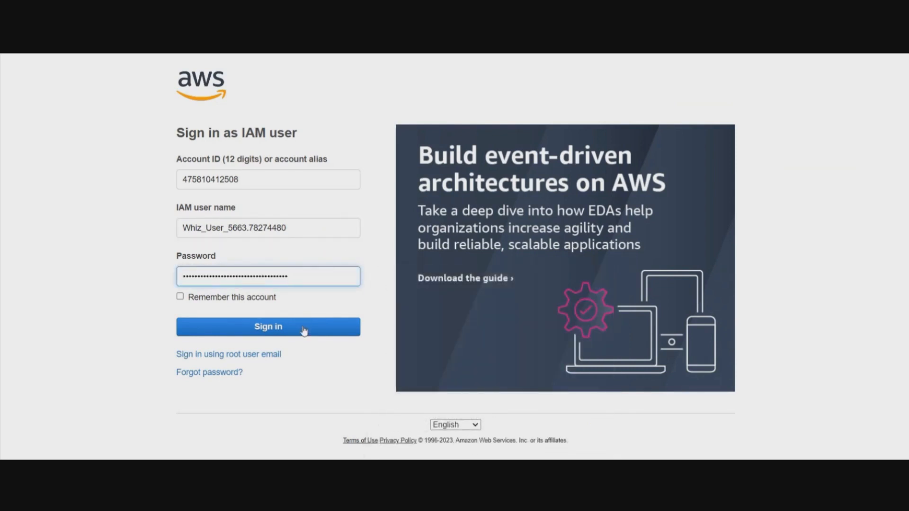
{"action": "left_click", "coordinate": [268, 326]}
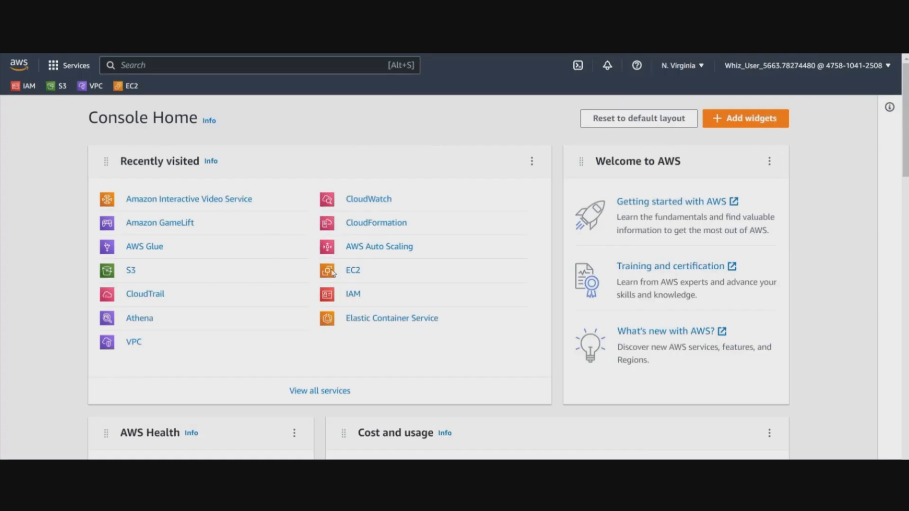
{"action": "mouse_move", "coordinate": [421, 147]}
{"action": "type", "text": "cloudwatch"}
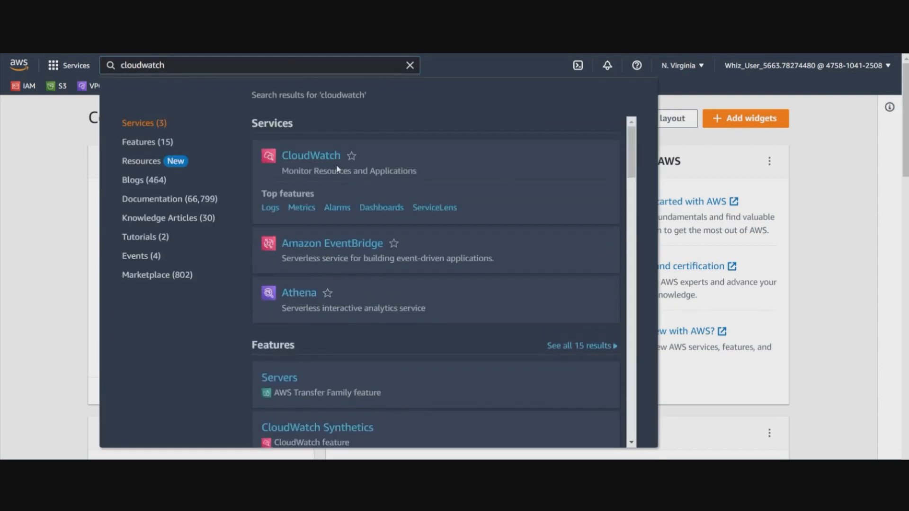
In CloudWatch Log groups, create the log group 'whizlogs' with never-expire retention
{"action": "left_click", "coordinate": [311, 155]}
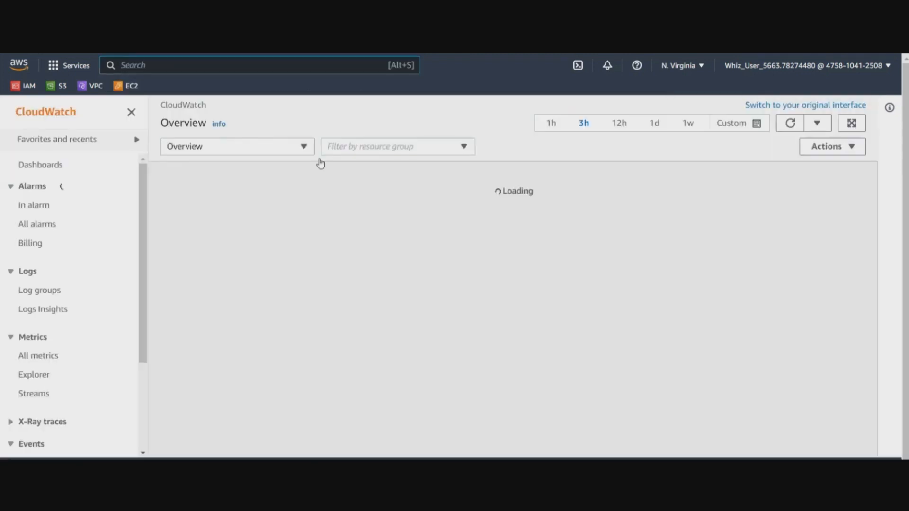
{"action": "left_click", "coordinate": [40, 289]}
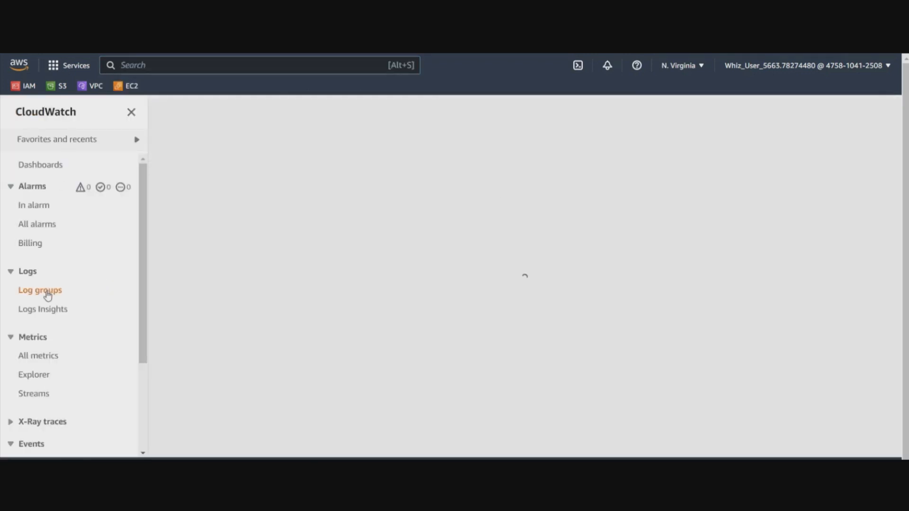
{"action": "left_click", "coordinate": [40, 289]}
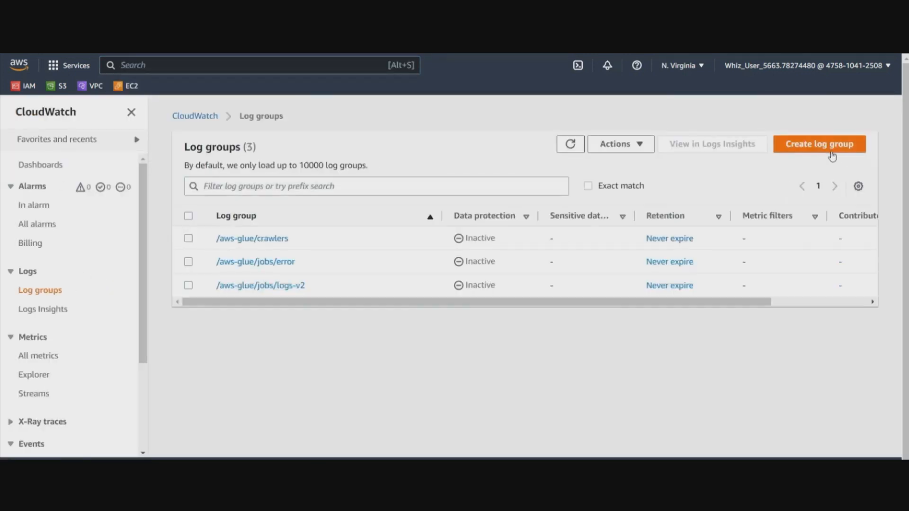
{"action": "left_click", "coordinate": [819, 144]}
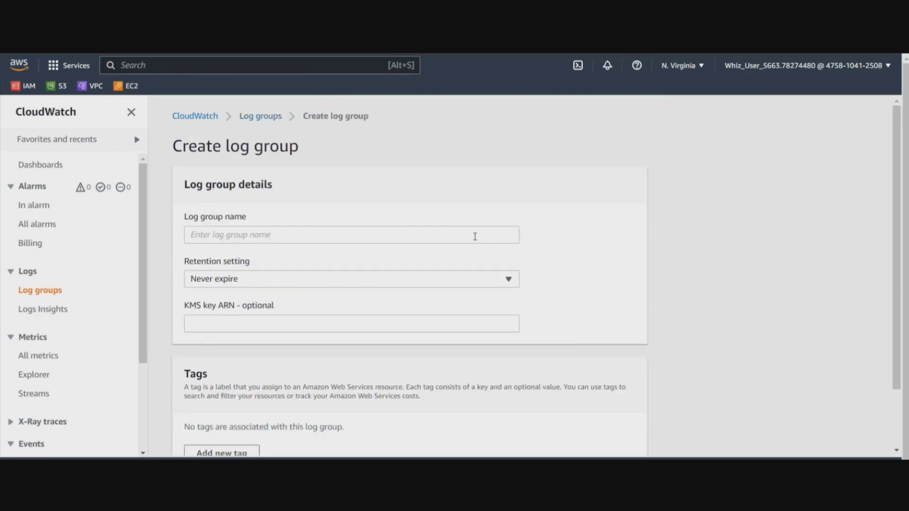
{"action": "type", "text": "whi"}
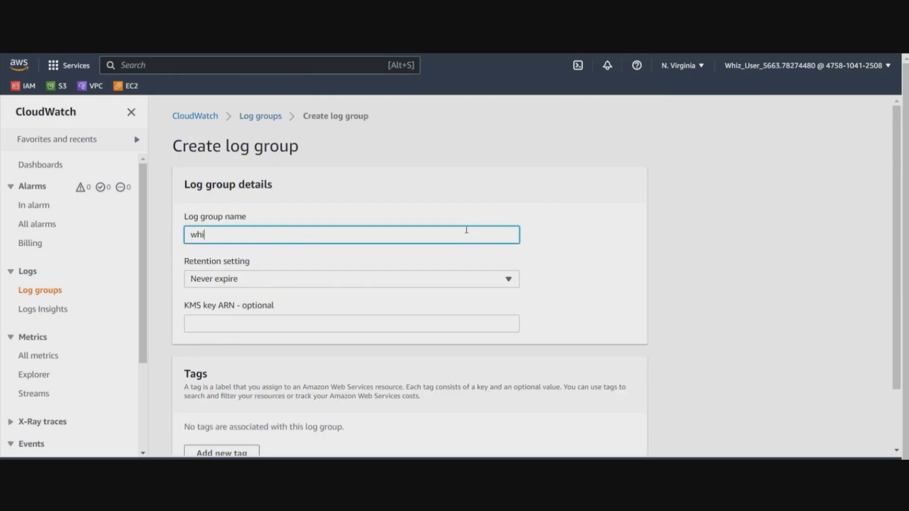
{"action": "type", "text": "zlogs"}
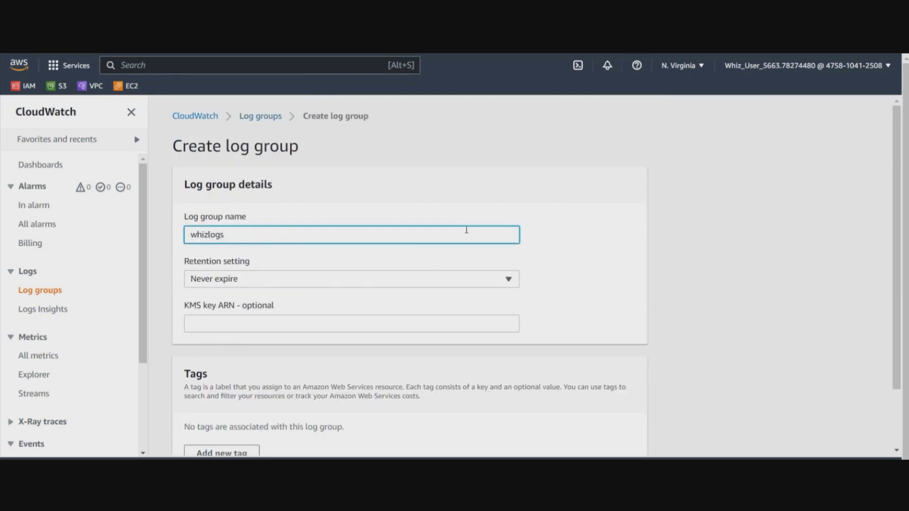
{"action": "mouse_move", "coordinate": [876, 377]}
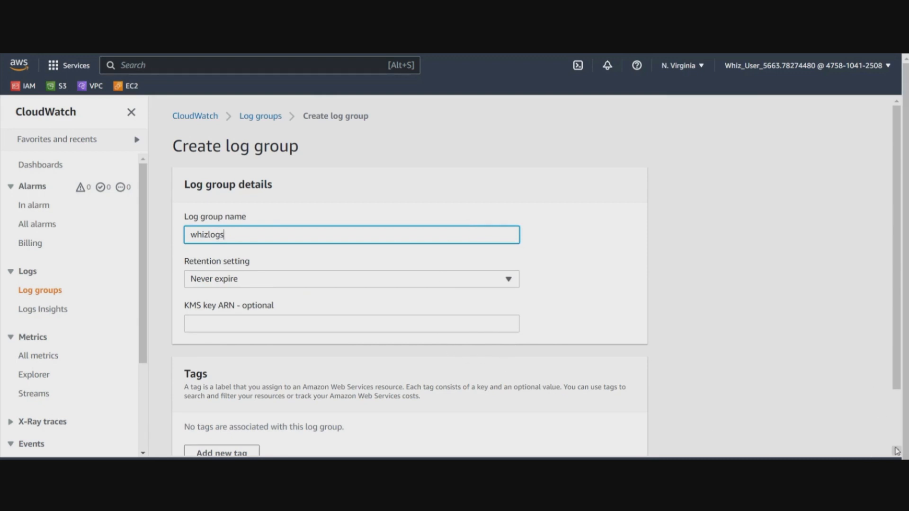
{"action": "scroll", "scroll_direction": "down", "scroll_amount": 3}
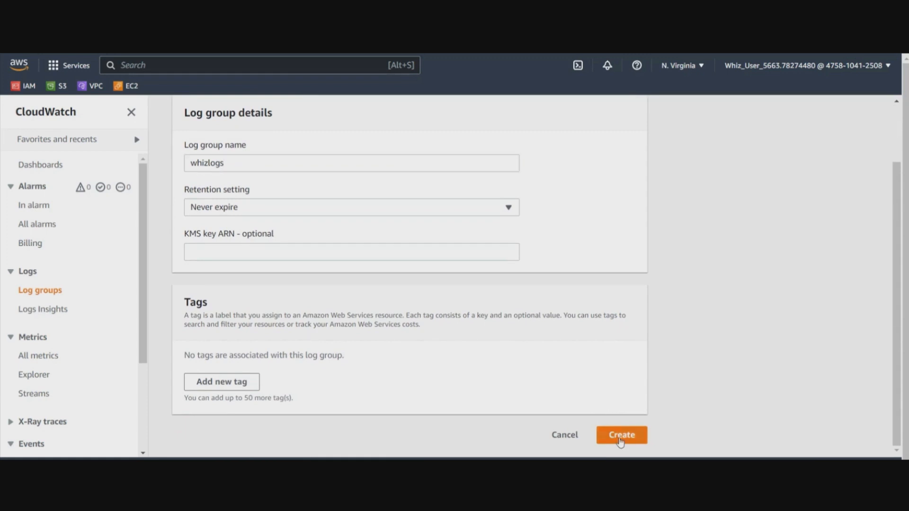
{"action": "left_click", "coordinate": [621, 435]}
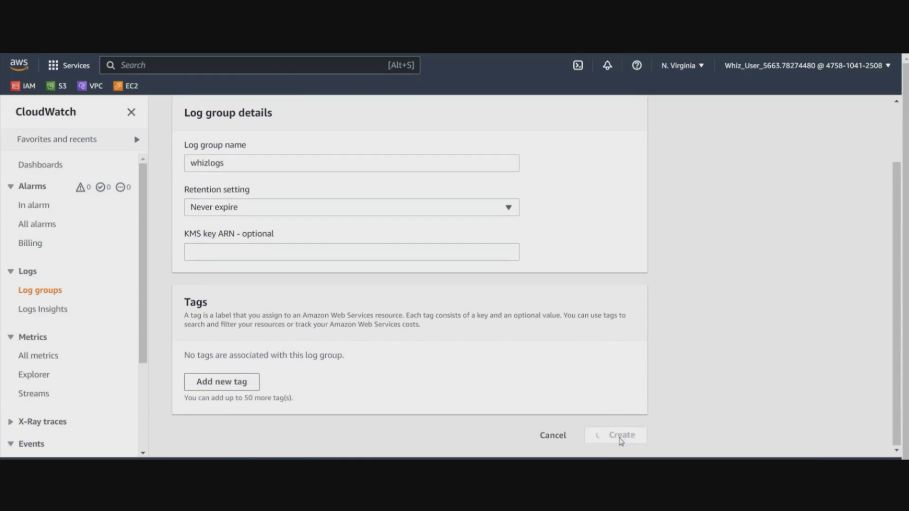
{"action": "left_click", "coordinate": [620, 436]}
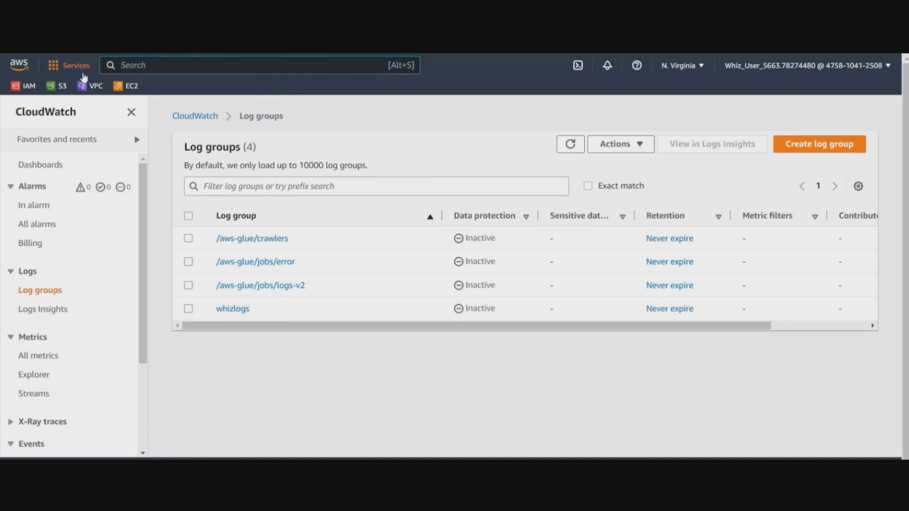
{"action": "mouse_move", "coordinate": [95, 85]}
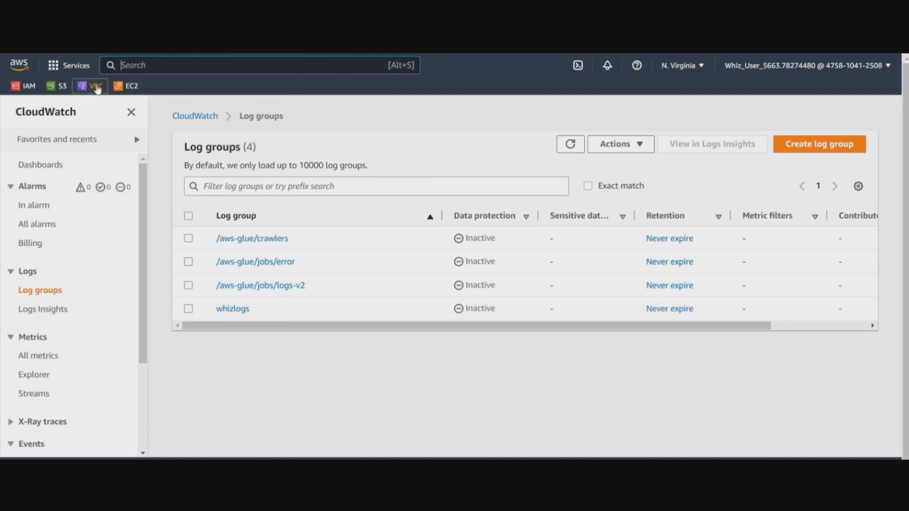
Create a VPC-only network with Name tag MyVPC and IPv4 CIDR 10.1.0.0/16
{"action": "left_click", "coordinate": [96, 86]}
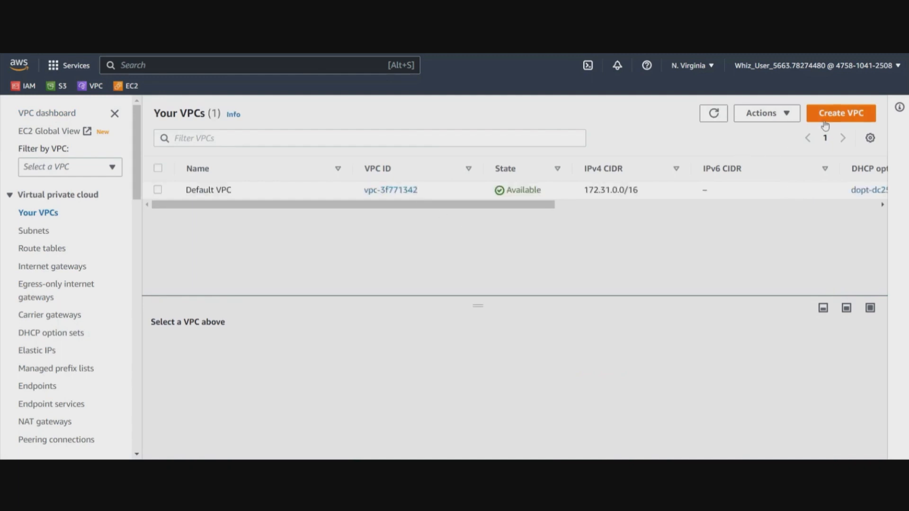
{"action": "left_click", "coordinate": [840, 113]}
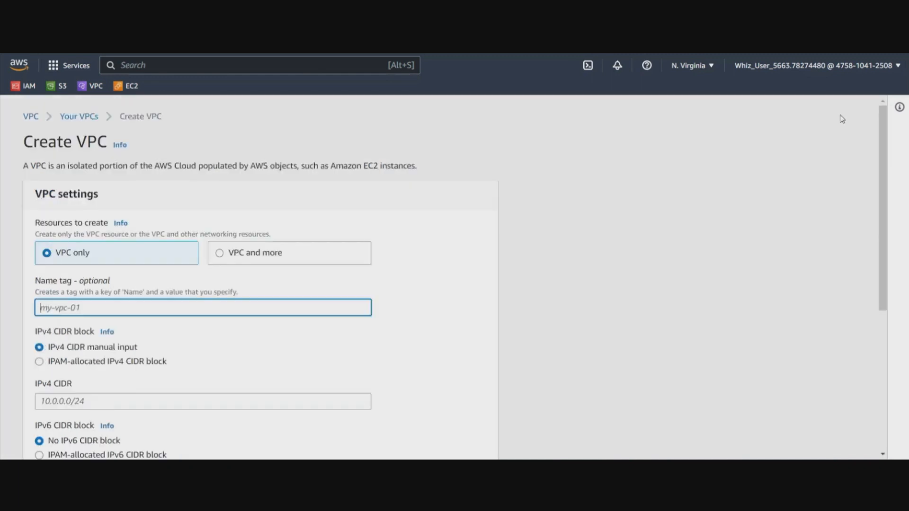
{"action": "mouse_move", "coordinate": [196, 251]}
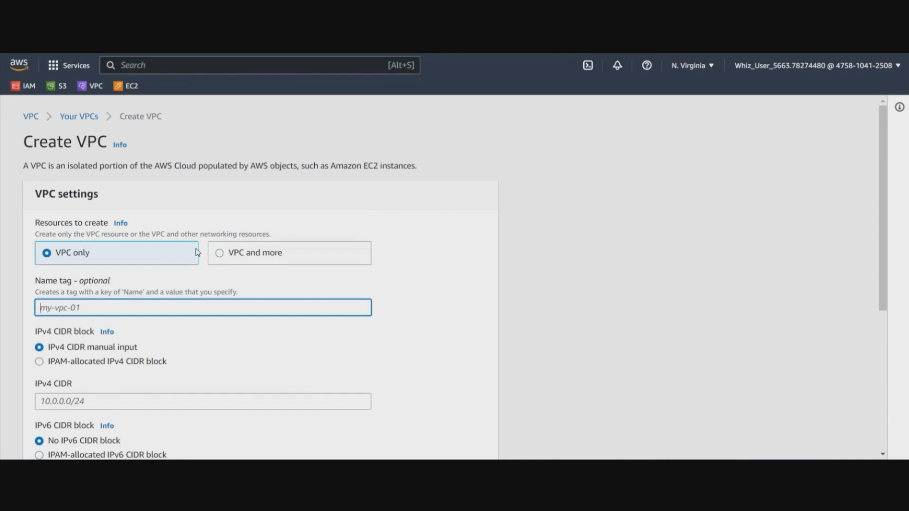
{"action": "type", "text": "M"}
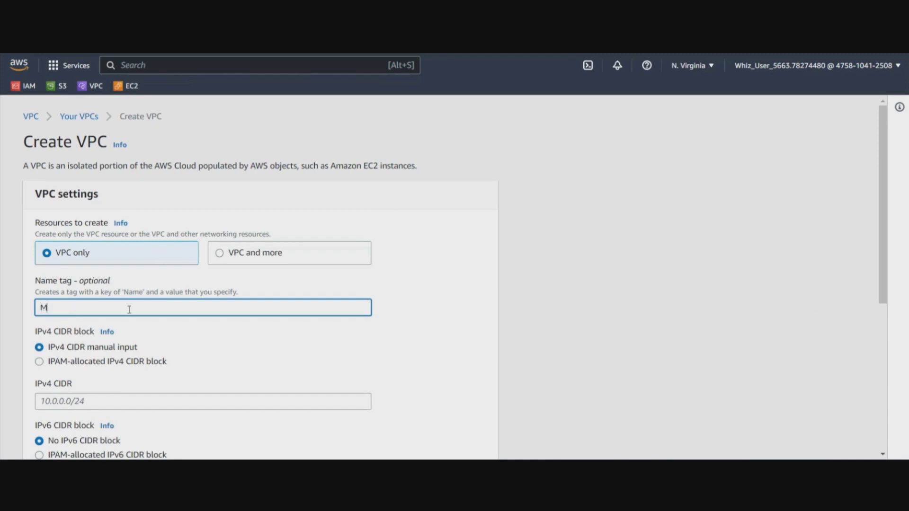
{"action": "type", "text": "yVPC"}
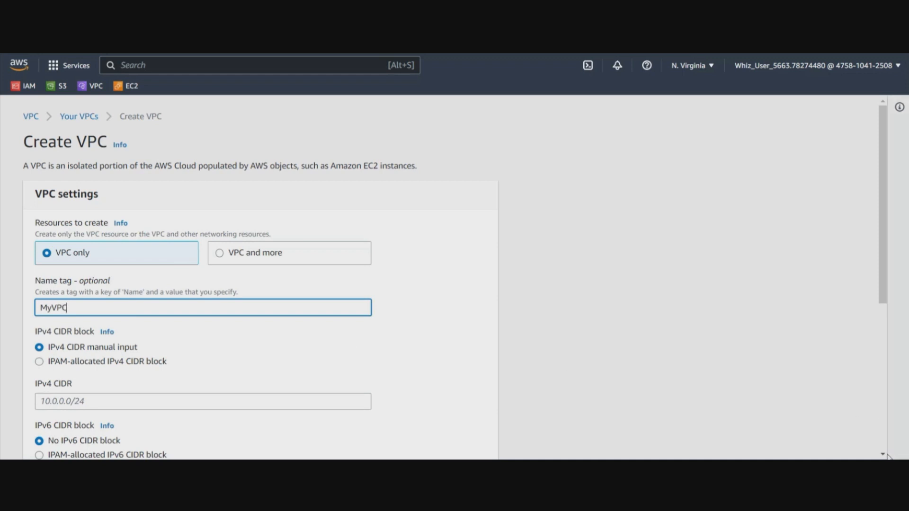
{"action": "scroll", "scroll_direction": "down", "scroll_amount": 3}
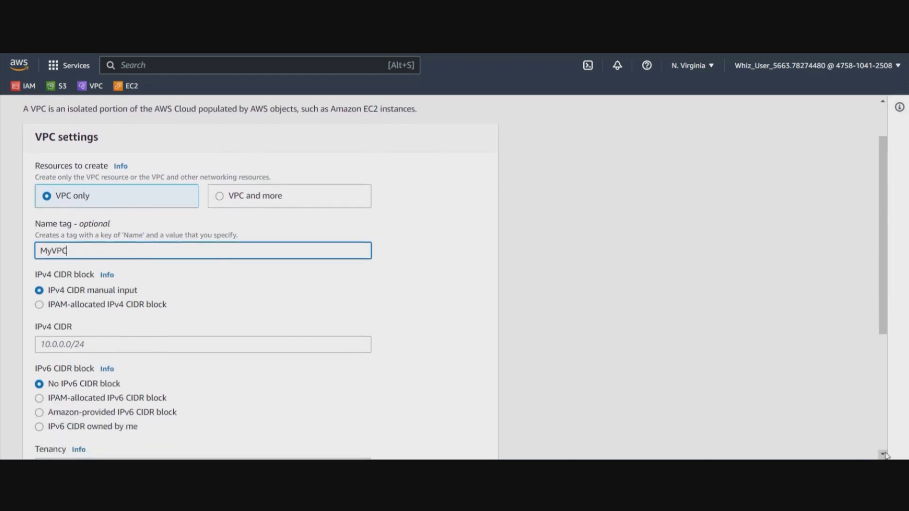
{"action": "scroll", "scroll_direction": "down", "scroll_amount": 3}
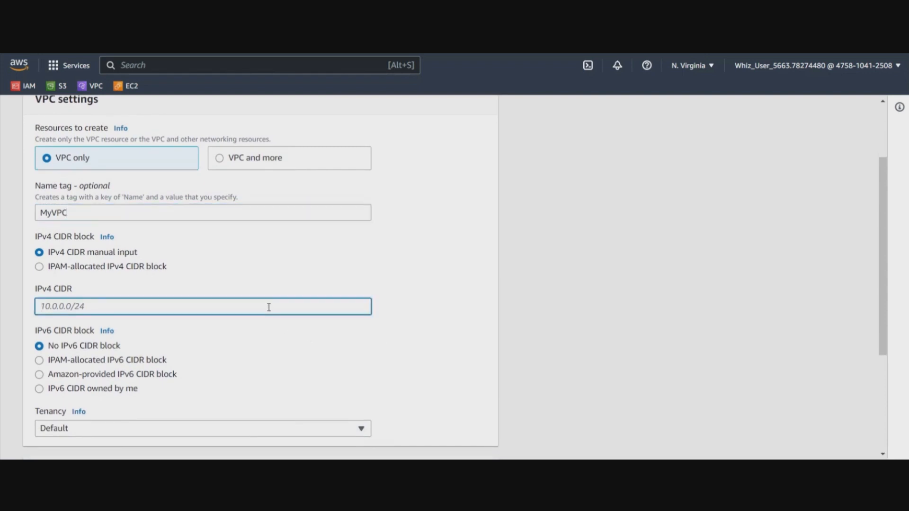
{"action": "type", "text": "10.1"}
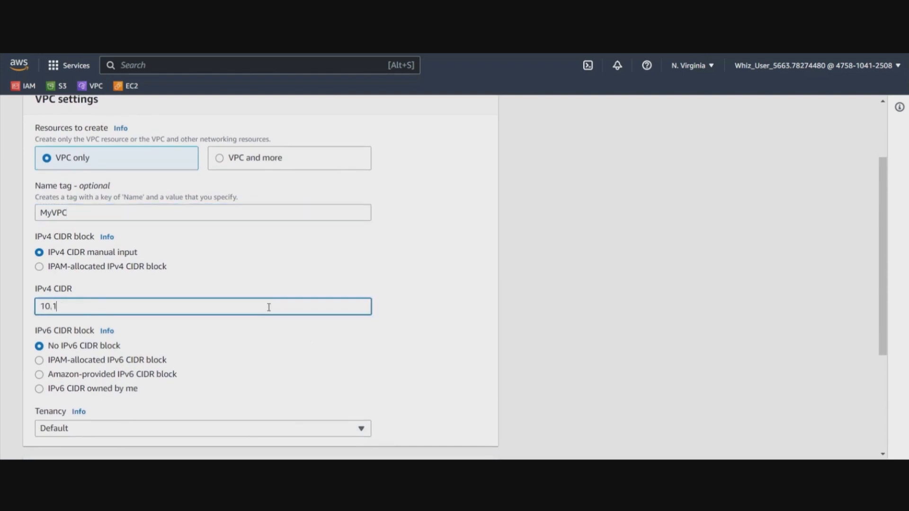
{"action": "type", "text": ".0.0/"}
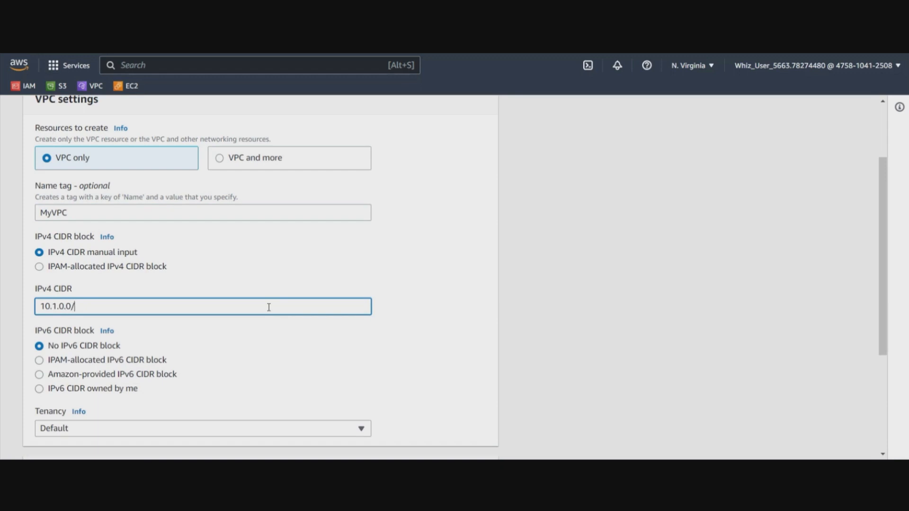
{"action": "type", "text": "16"}
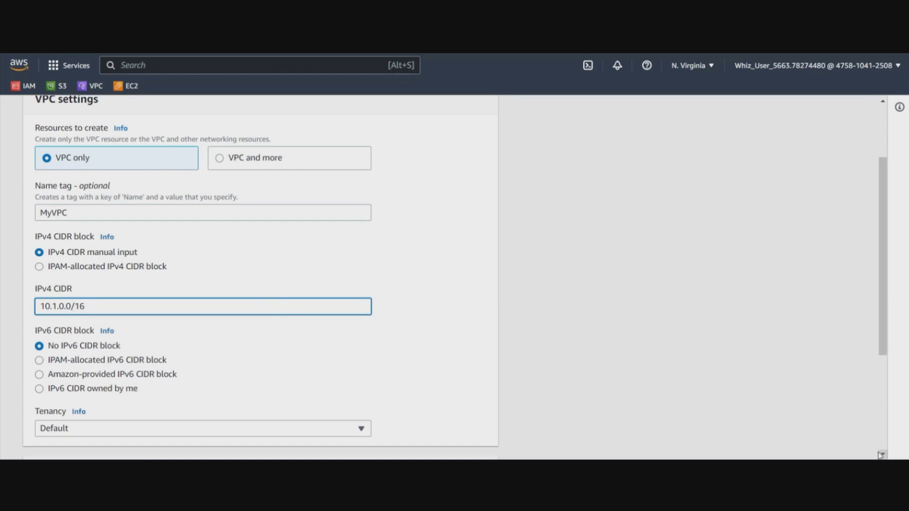
{"action": "scroll", "scroll_direction": "down", "scroll_amount": 3}
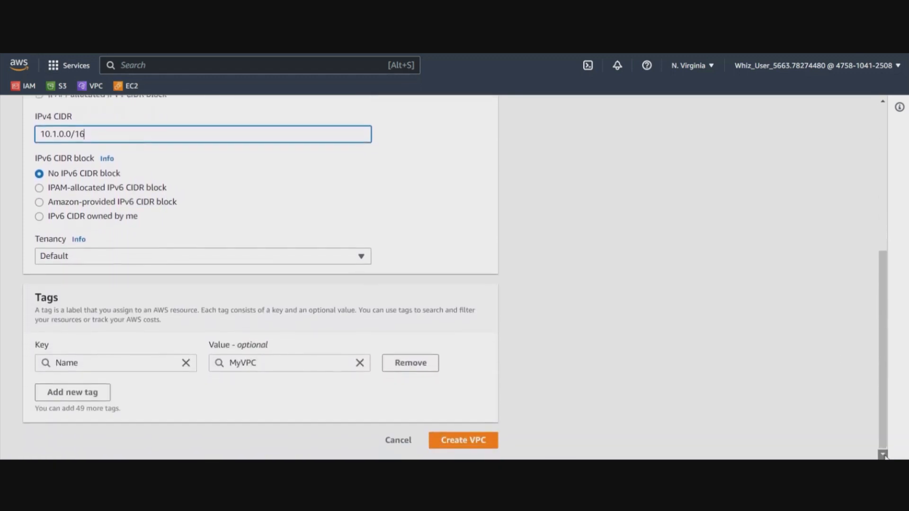
{"action": "left_click", "coordinate": [462, 440]}
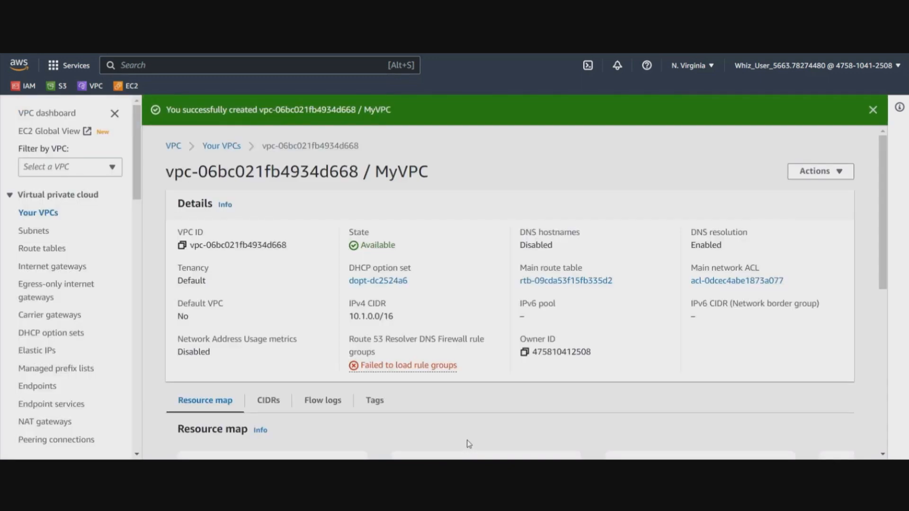
{"action": "mouse_move", "coordinate": [235, 370]}
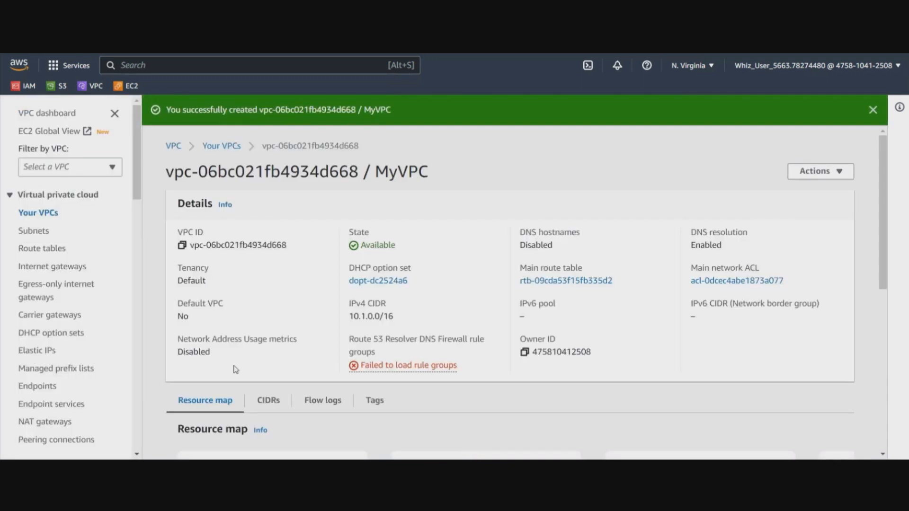
Create the internet gateway MyInternetGateway and attach it to the MyVPC network
{"action": "left_click", "coordinate": [52, 266]}
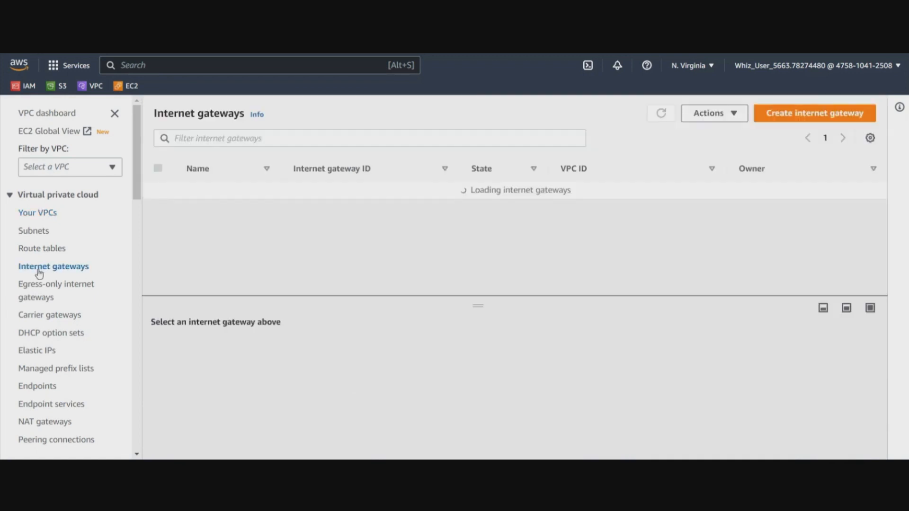
{"action": "left_click", "coordinate": [814, 114]}
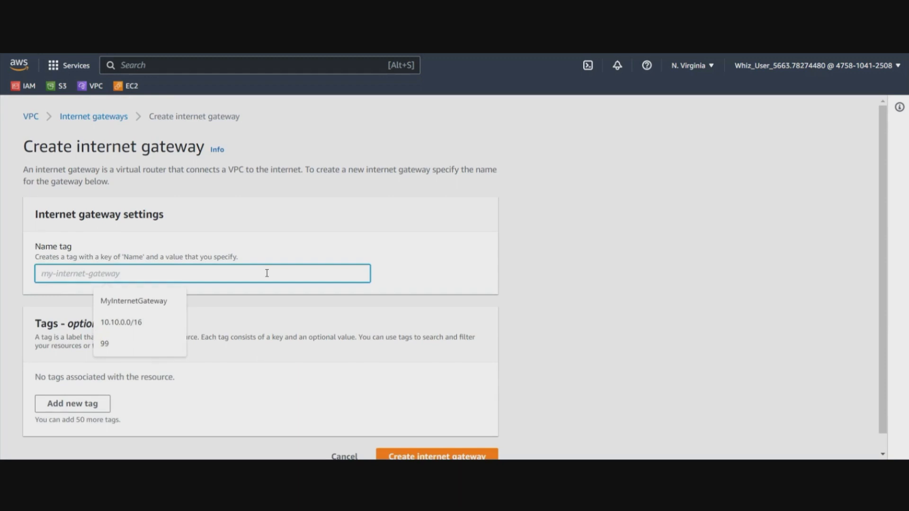
{"action": "left_click", "coordinate": [134, 300]}
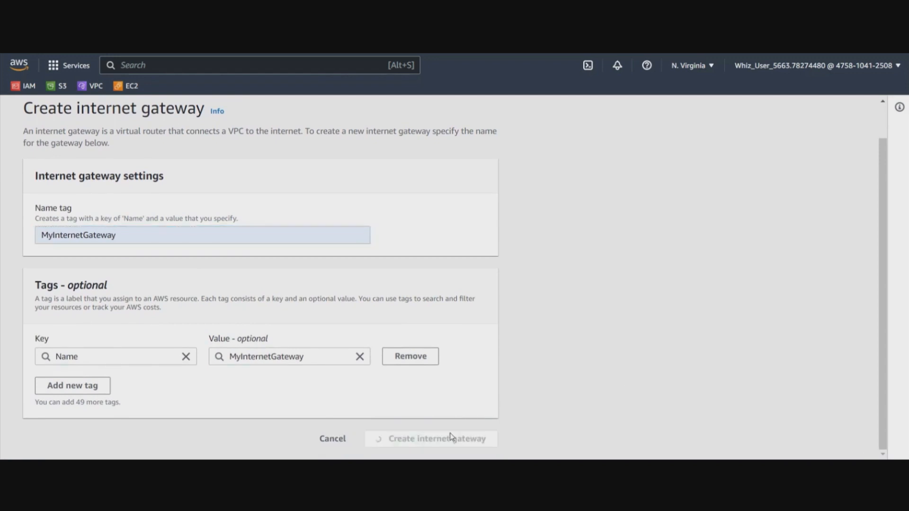
{"action": "left_click", "coordinate": [431, 439]}
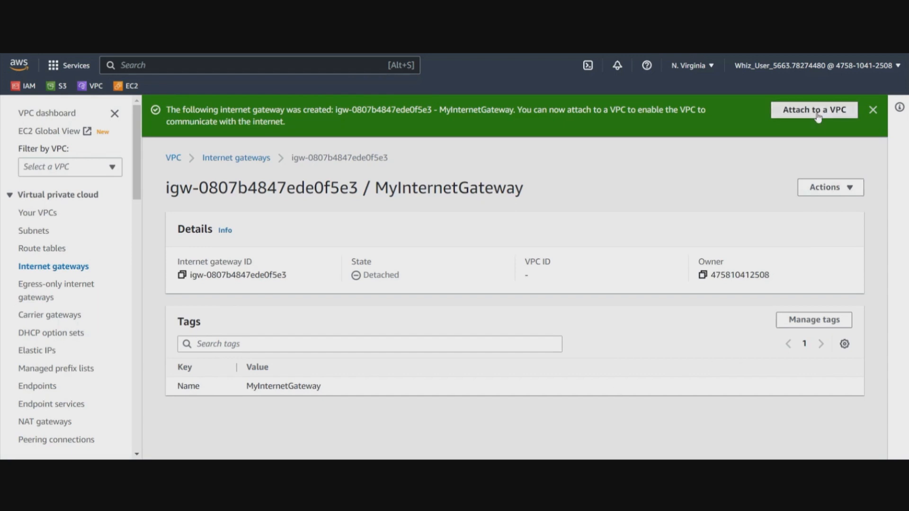
{"action": "left_click", "coordinate": [814, 109]}
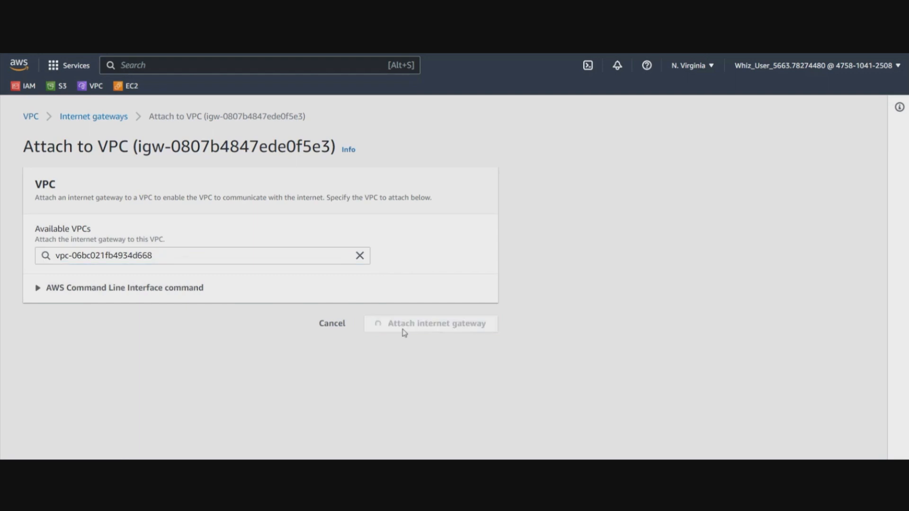
{"action": "left_click", "coordinate": [430, 323]}
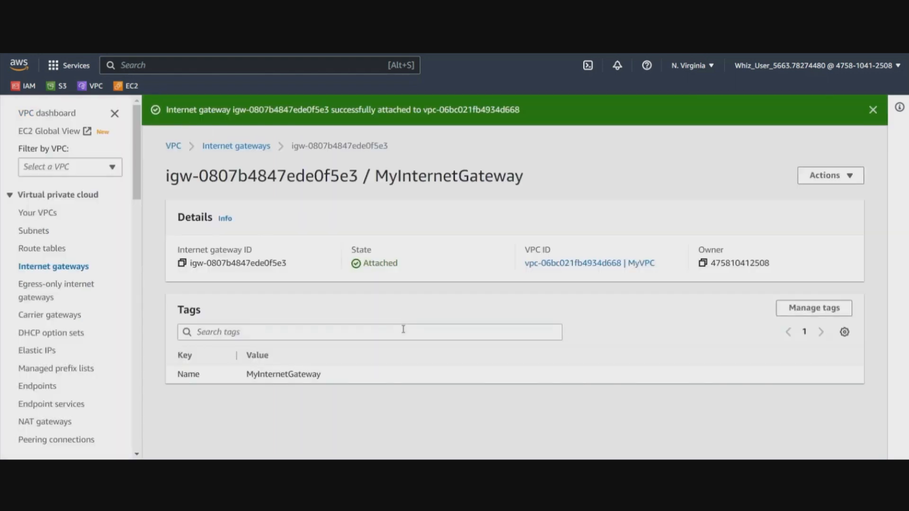
{"action": "mouse_move", "coordinate": [42, 248]}
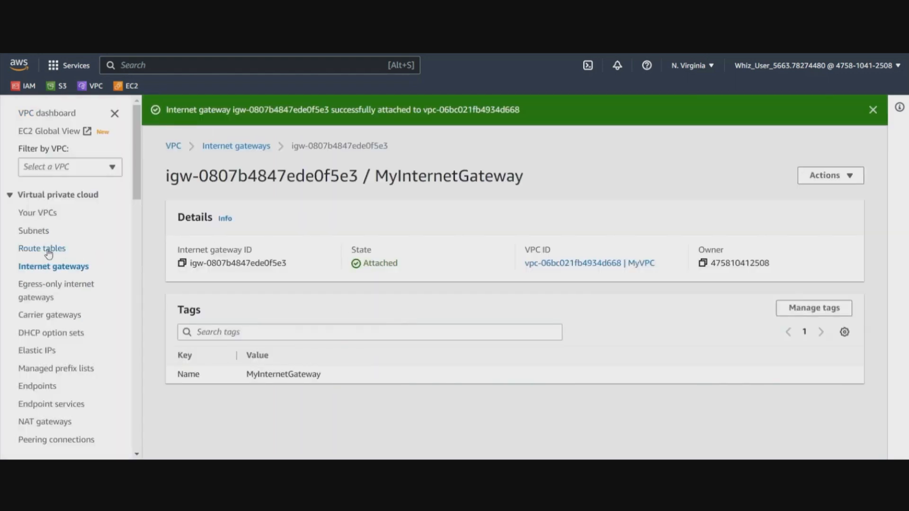
Add and save a 0.0.0.0/0 route targeting MyInternetGateway in MyVPC's main route table
{"action": "left_click", "coordinate": [42, 248]}
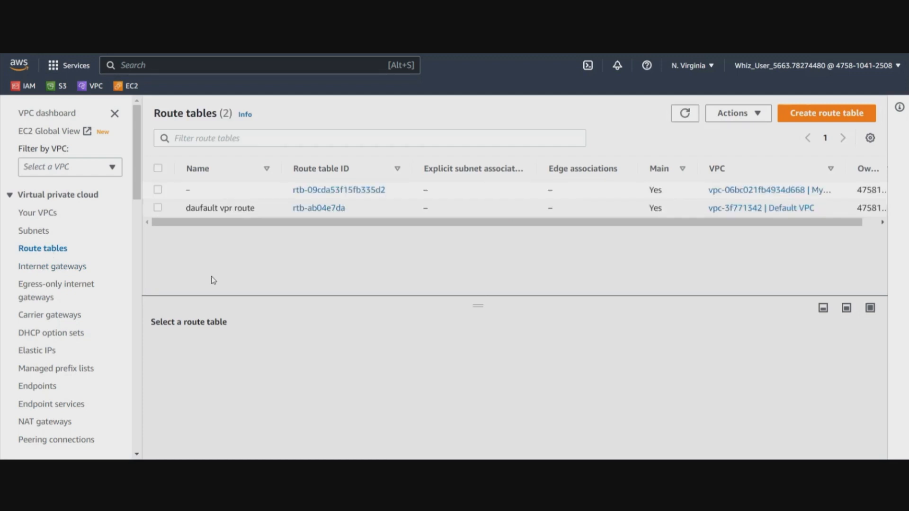
{"action": "mouse_move", "coordinate": [396, 276]}
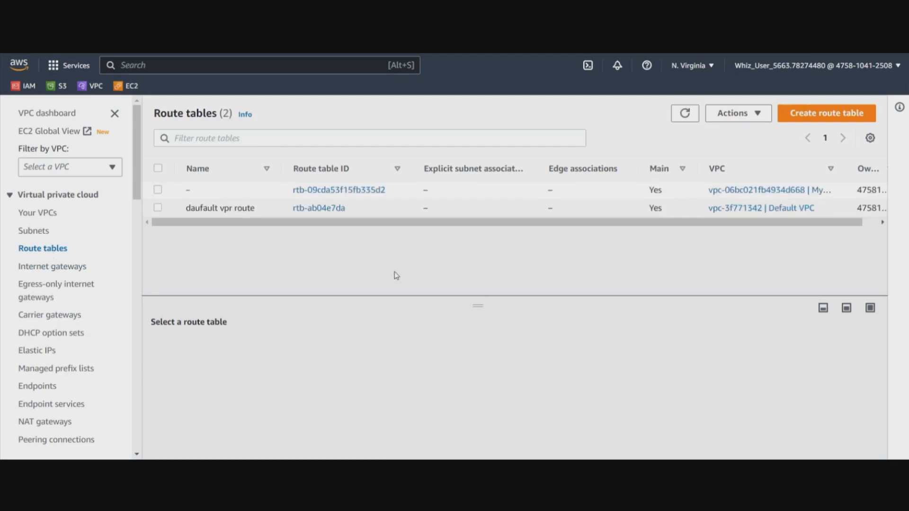
{"action": "left_click", "coordinate": [339, 189]}
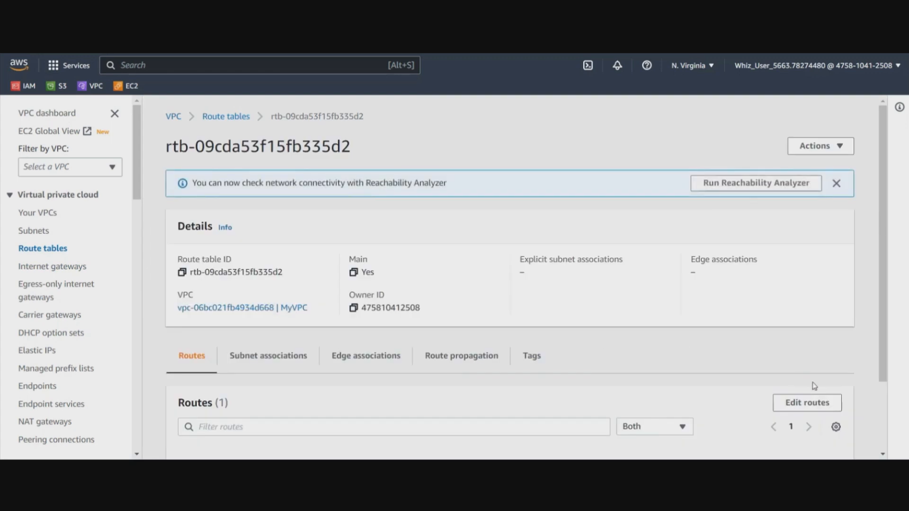
{"action": "left_click", "coordinate": [806, 403]}
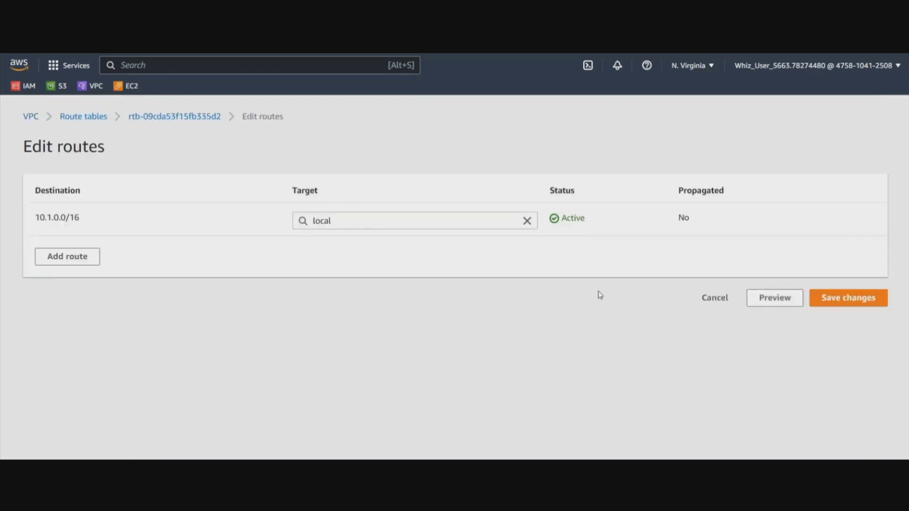
{"action": "mouse_move", "coordinate": [30, 233]}
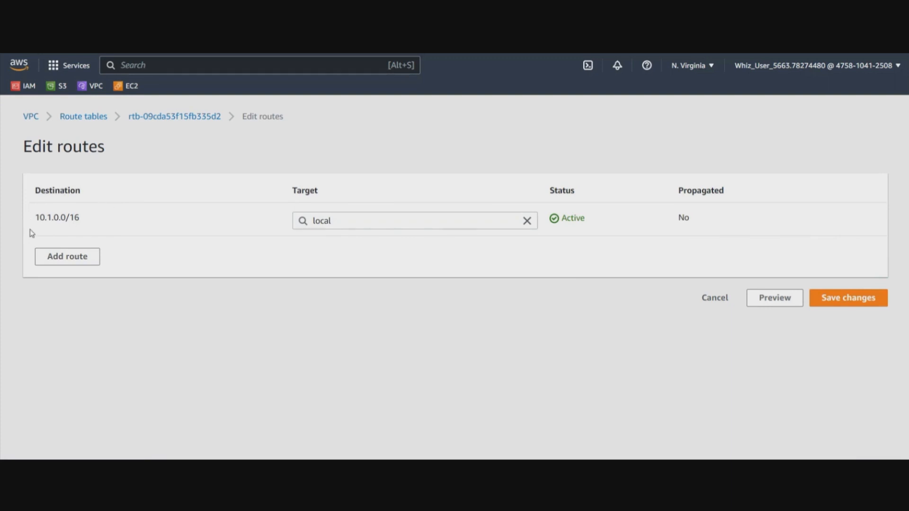
{"action": "mouse_move", "coordinate": [102, 230]}
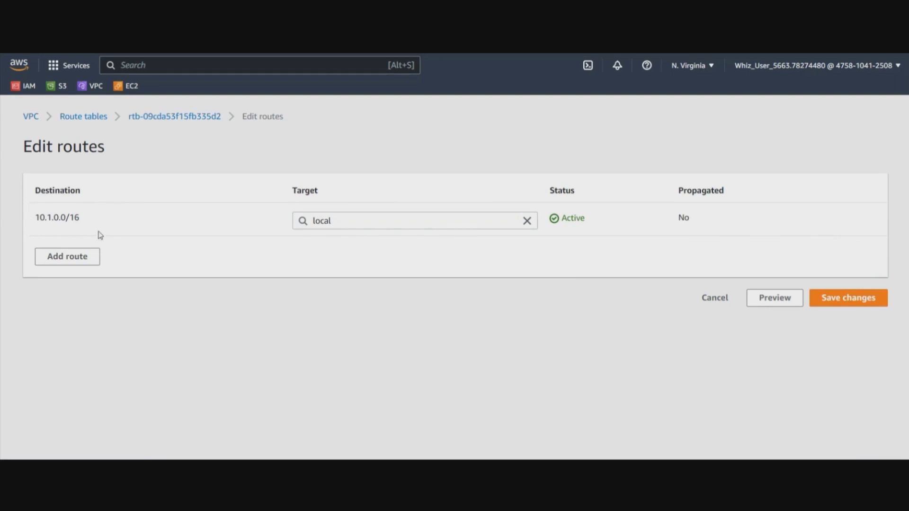
{"action": "left_click", "coordinate": [67, 256]}
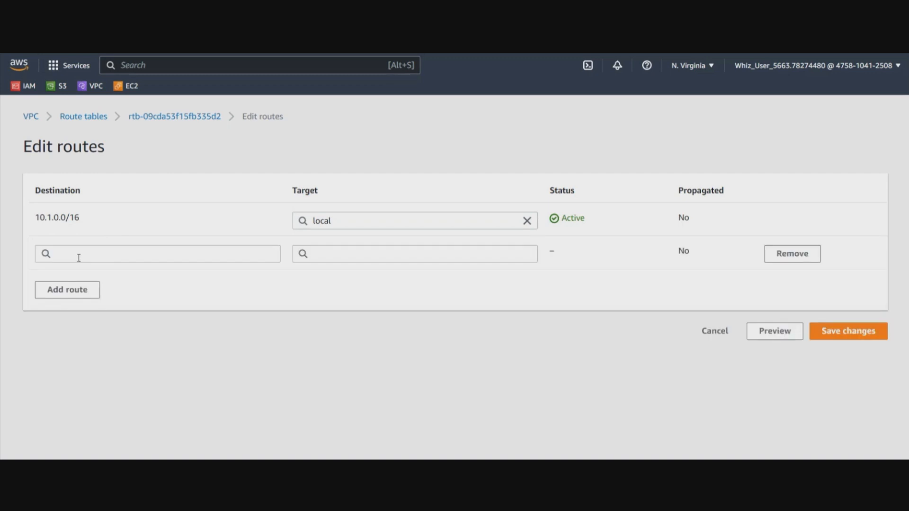
{"action": "type", "text": "0.0.0.0/0"}
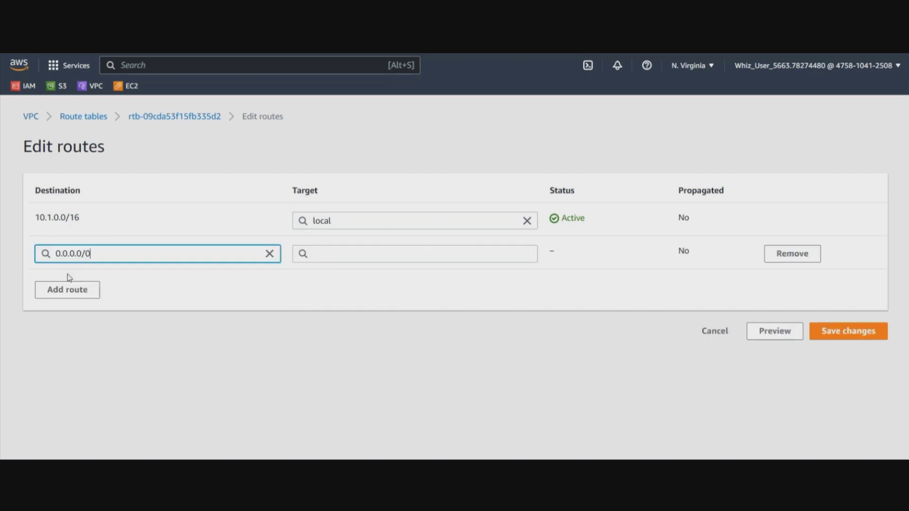
{"action": "left_click", "coordinate": [414, 253]}
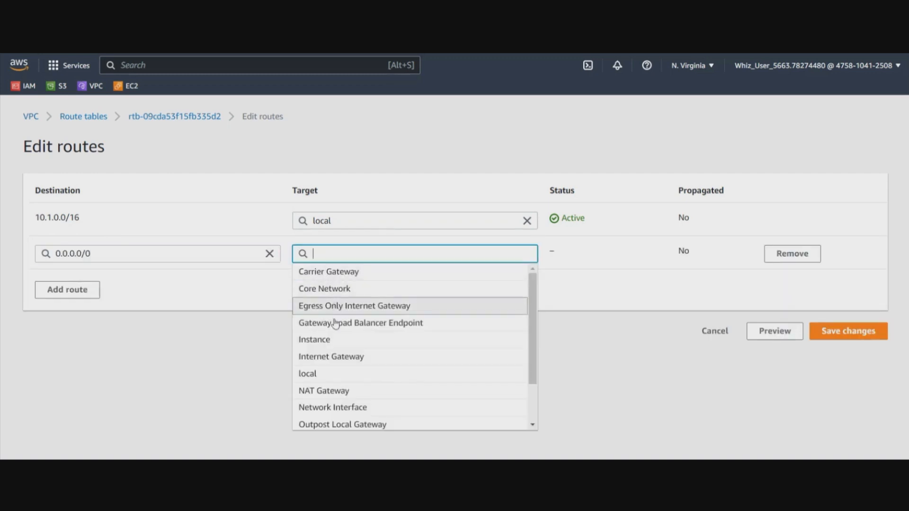
{"action": "type", "text": "igw-"}
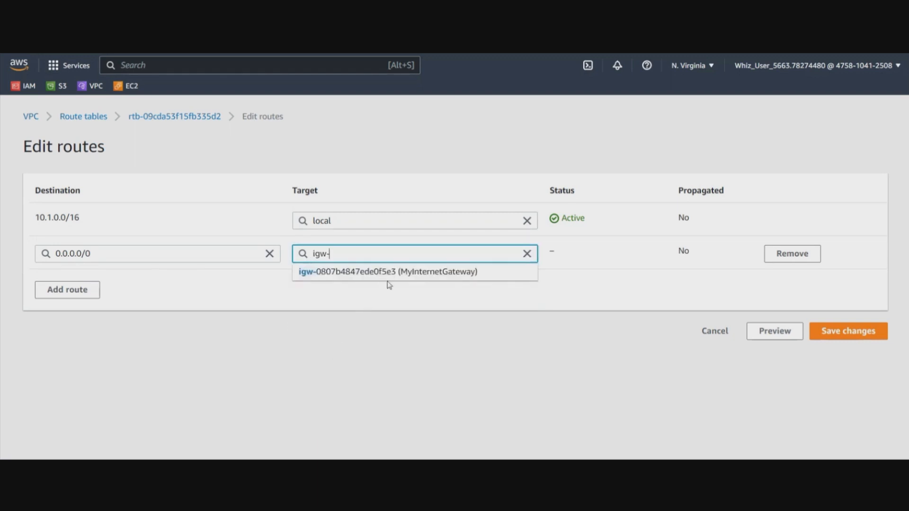
{"action": "left_click", "coordinate": [387, 272]}
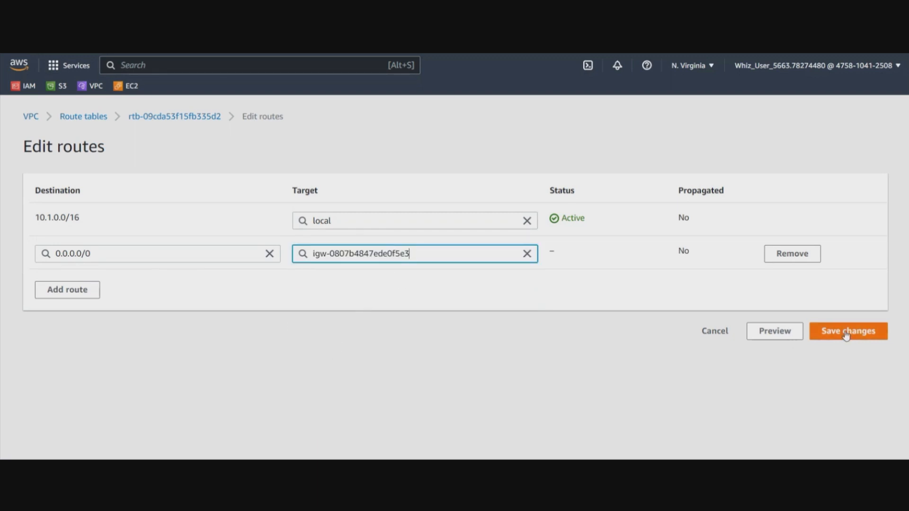
{"action": "left_click", "coordinate": [847, 331]}
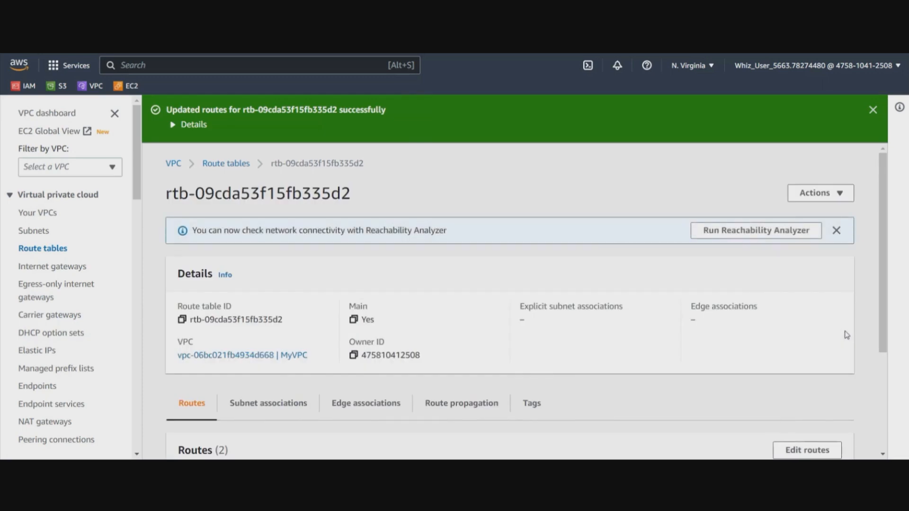
{"action": "left_click", "coordinate": [33, 231]}
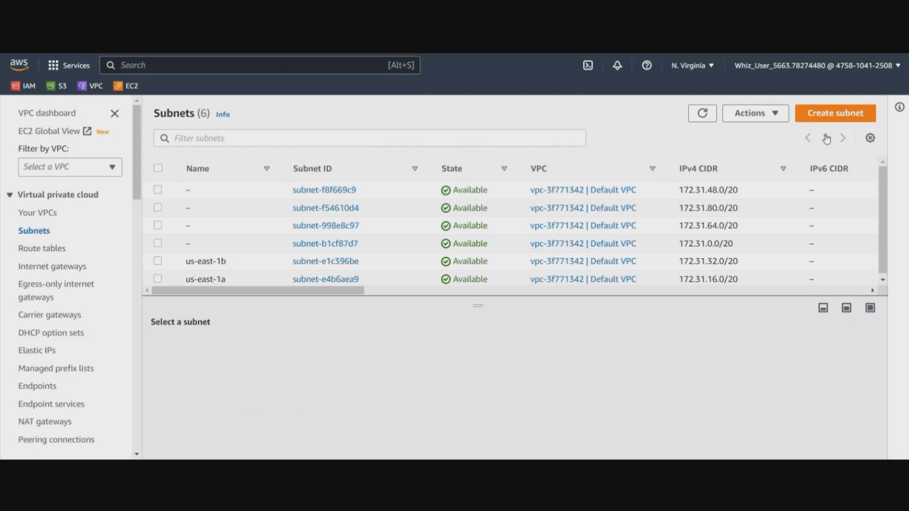
Create subnet whizsub in MyVPC, availability zone us-east-1a, IPv4 CIDR 10.1.1.0/24
{"action": "left_click", "coordinate": [835, 113]}
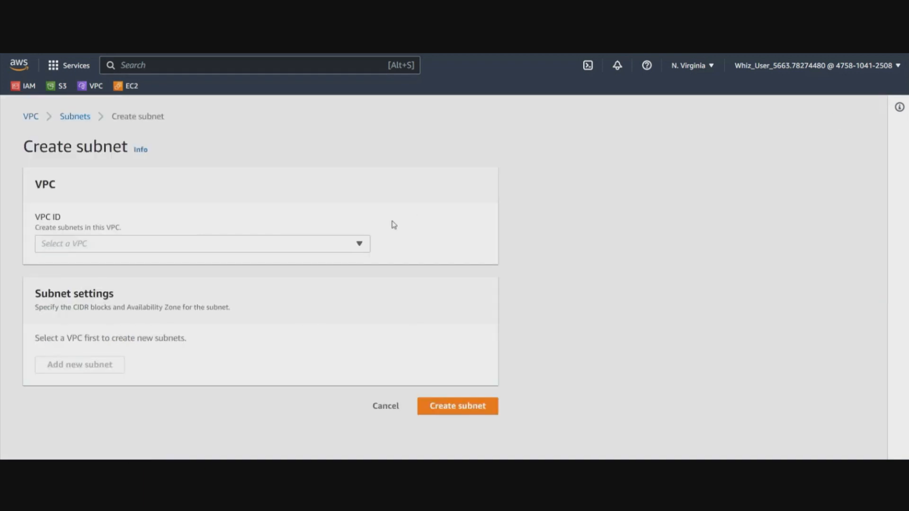
{"action": "left_click", "coordinate": [202, 243]}
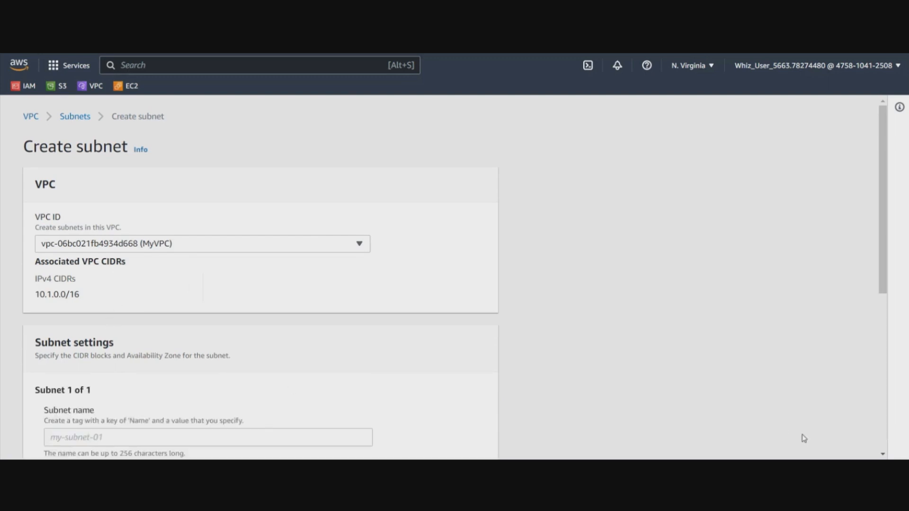
{"action": "scroll", "scroll_direction": "down", "scroll_amount": 3}
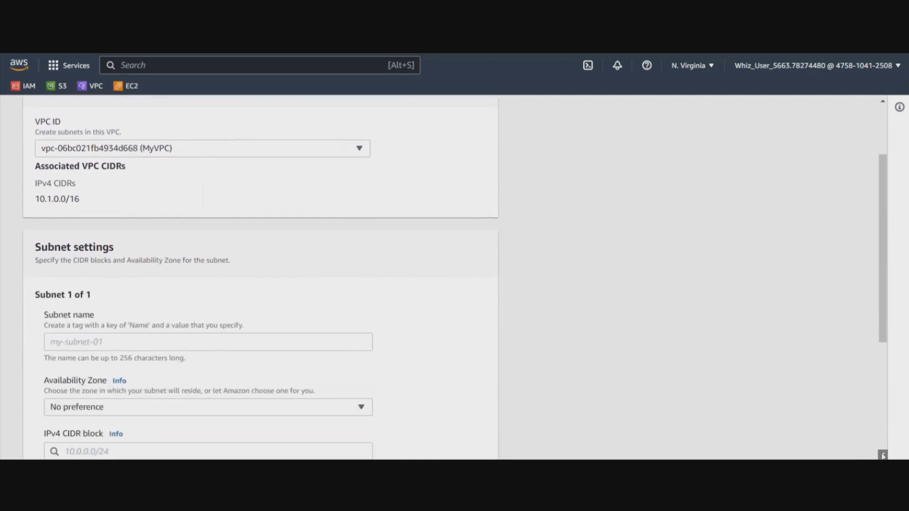
{"action": "scroll", "scroll_direction": "down", "scroll_amount": 3}
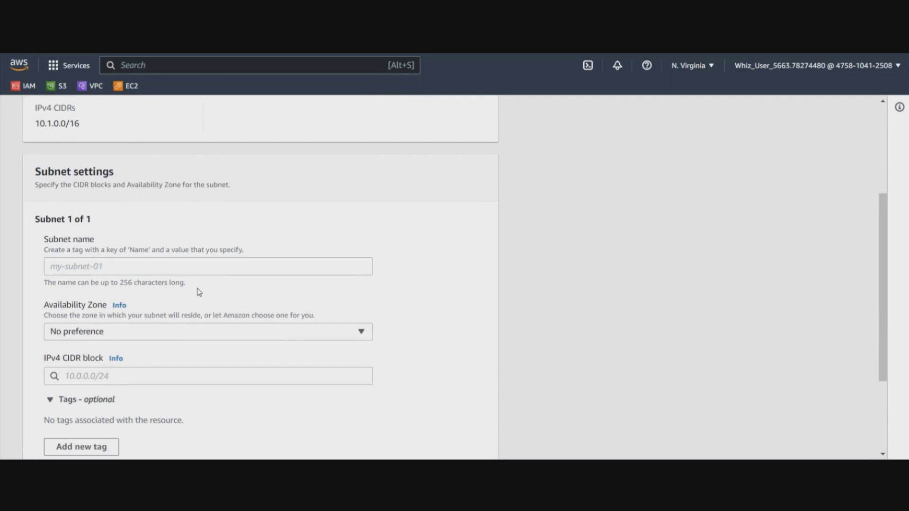
{"action": "type", "text": "whi"}
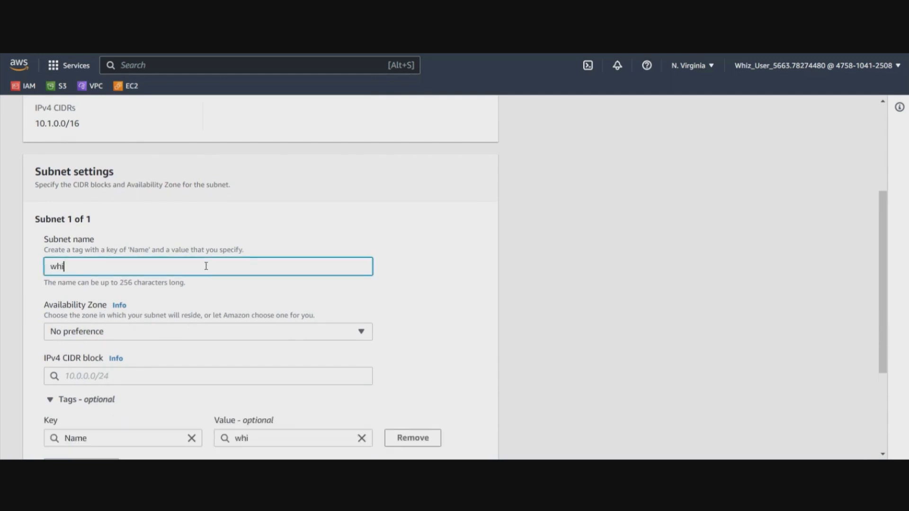
{"action": "type", "text": "zsub"}
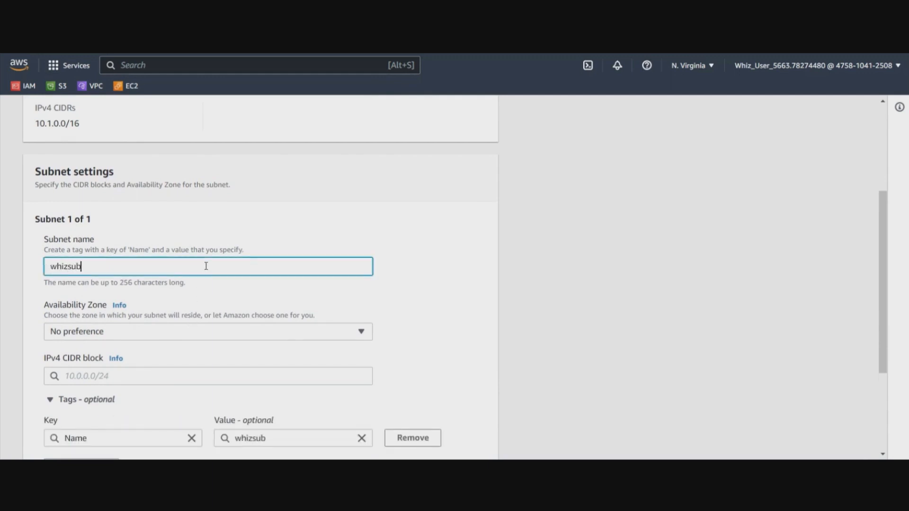
{"action": "left_click", "coordinate": [208, 331]}
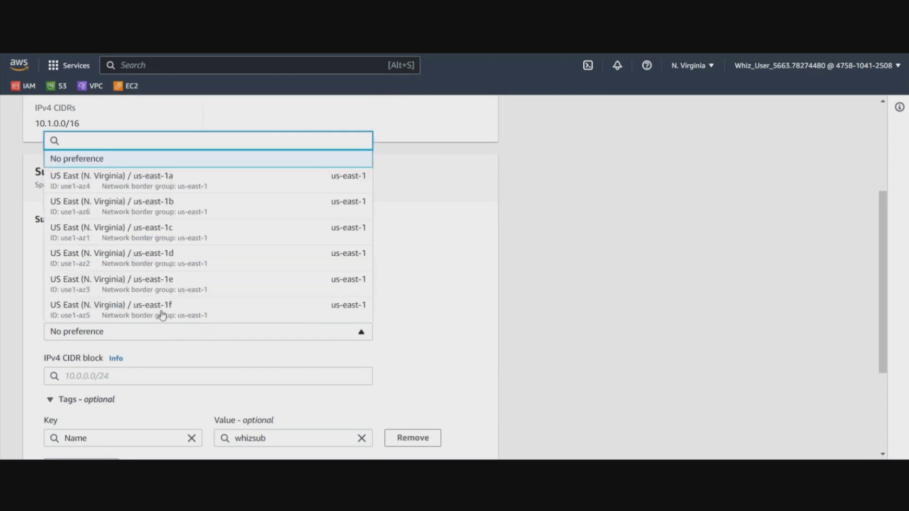
{"action": "left_click", "coordinate": [111, 176]}
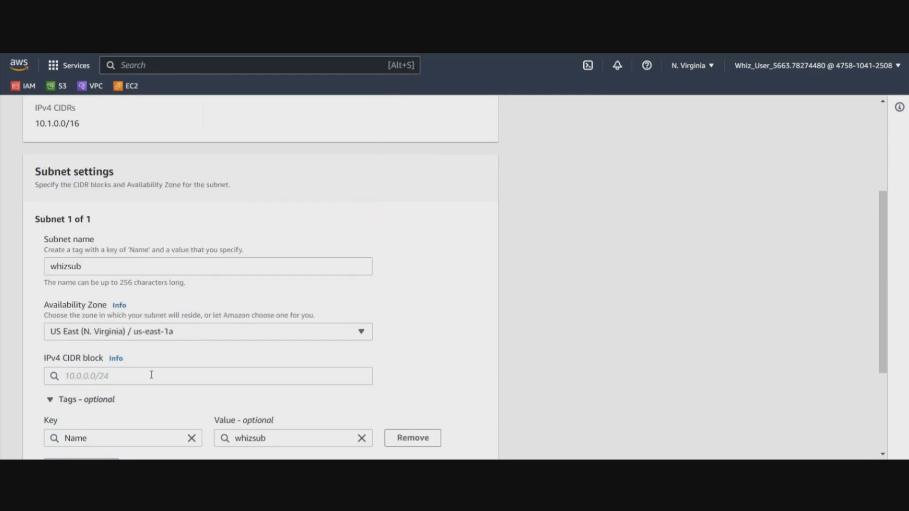
{"action": "type", "text": "10.1.1."}
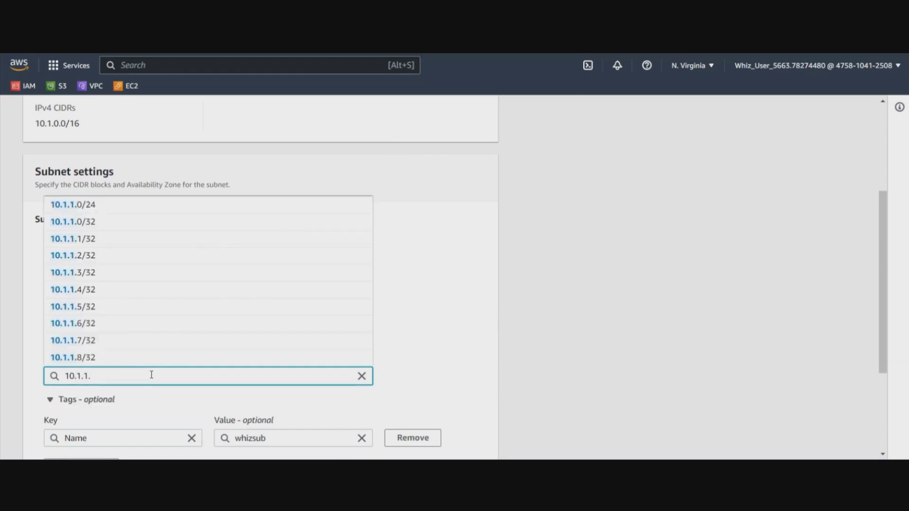
{"action": "left_click", "coordinate": [72, 204]}
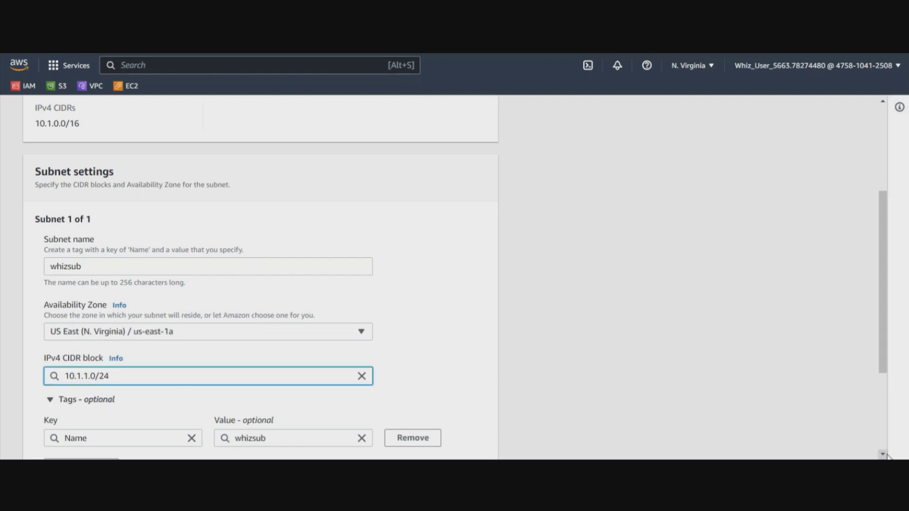
{"action": "scroll", "scroll_direction": "down", "scroll_amount": 3}
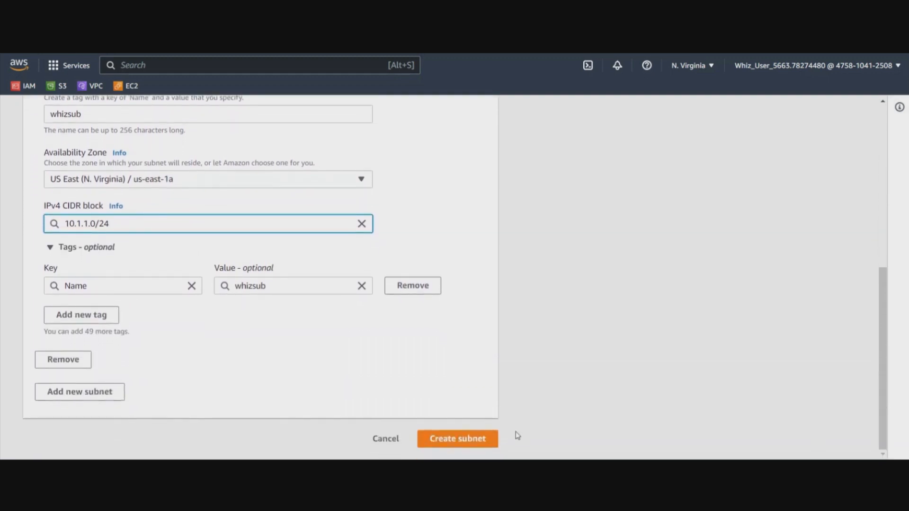
{"action": "left_click", "coordinate": [457, 438]}
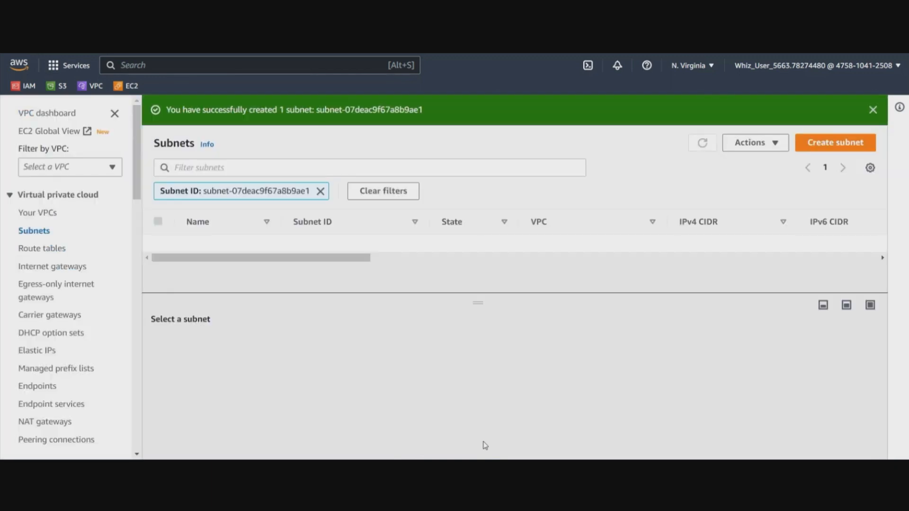
Select MyVPC in the Your VPCs list and show its Actions menu
{"action": "left_click", "coordinate": [702, 142]}
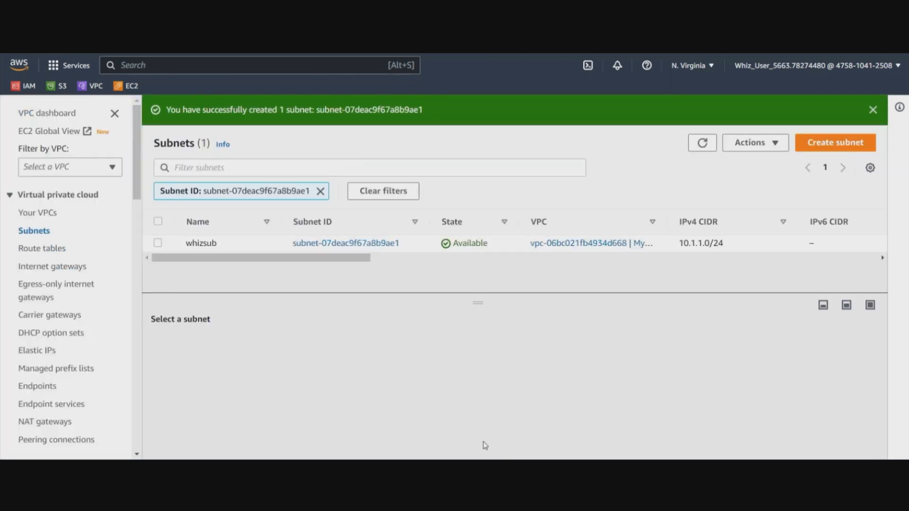
{"action": "mouse_move", "coordinate": [613, 457]}
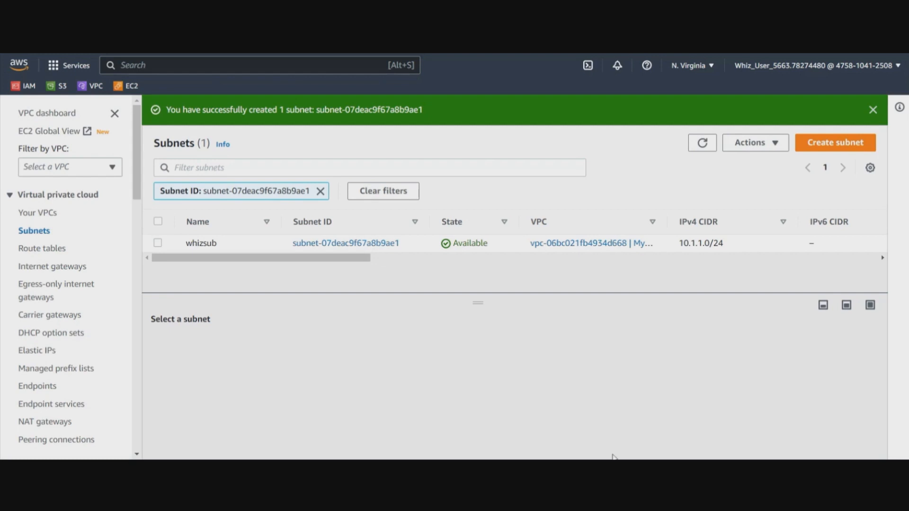
{"action": "mouse_move", "coordinate": [652, 431]}
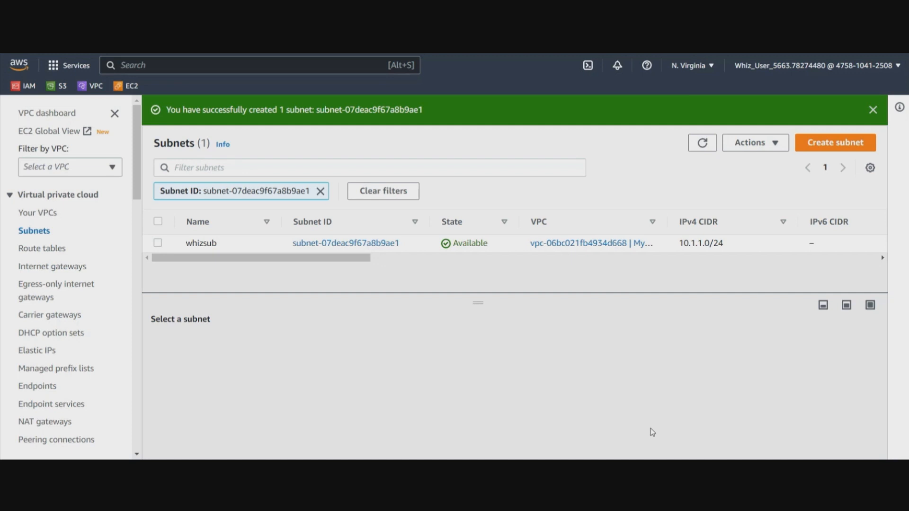
{"action": "mouse_move", "coordinate": [583, 281]}
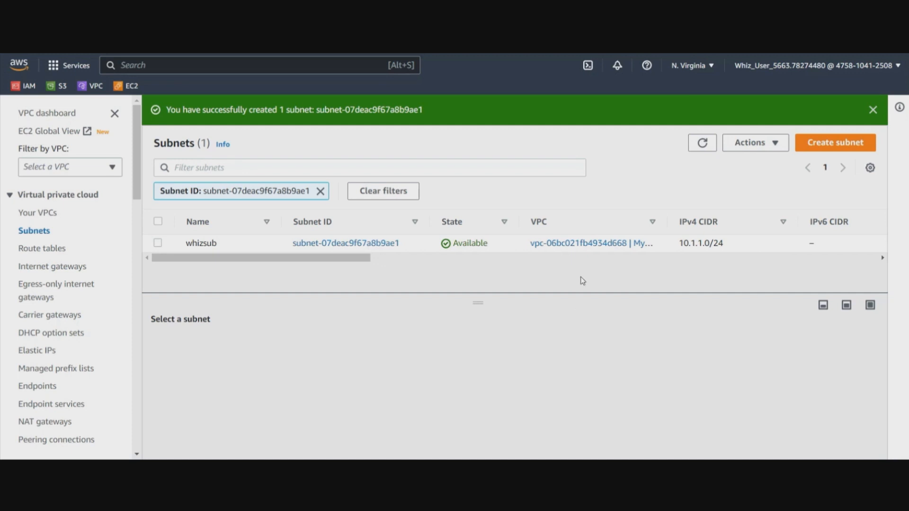
{"action": "mouse_move", "coordinate": [47, 213]}
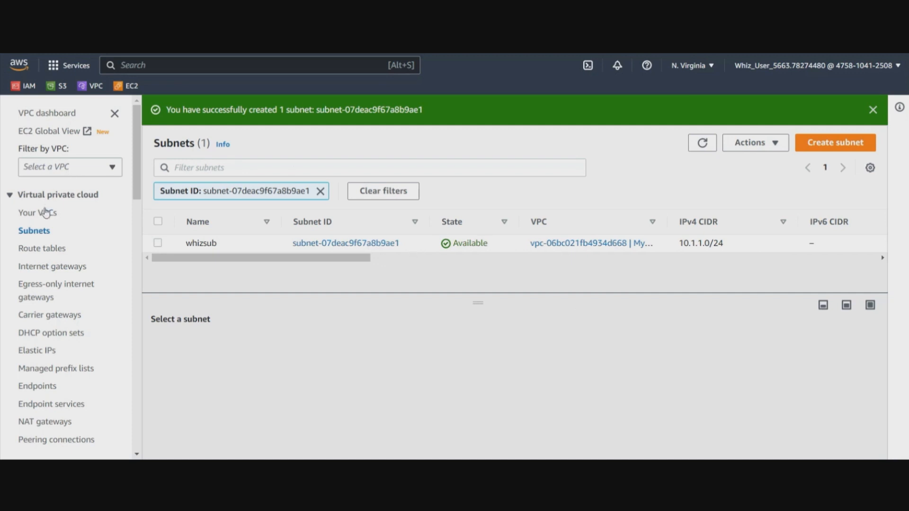
{"action": "left_click", "coordinate": [38, 213]}
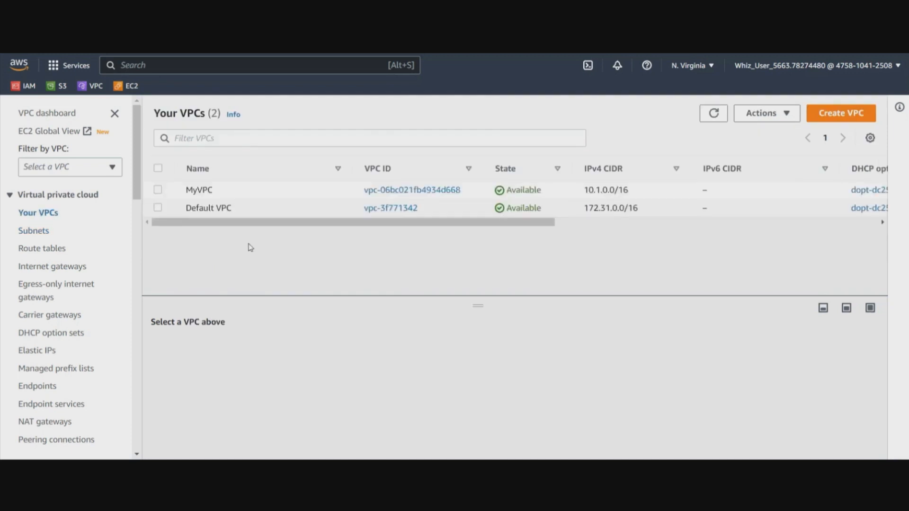
{"action": "left_click", "coordinate": [158, 189]}
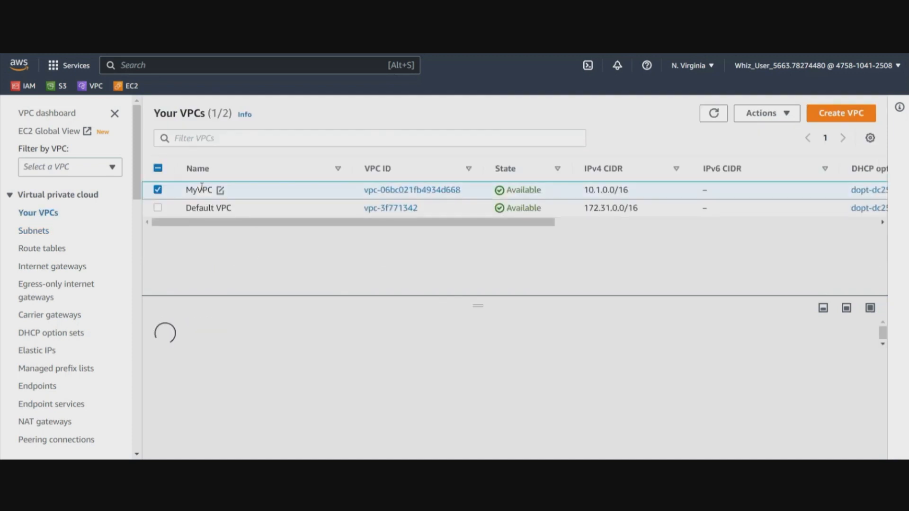
{"action": "left_click", "coordinate": [199, 189]}
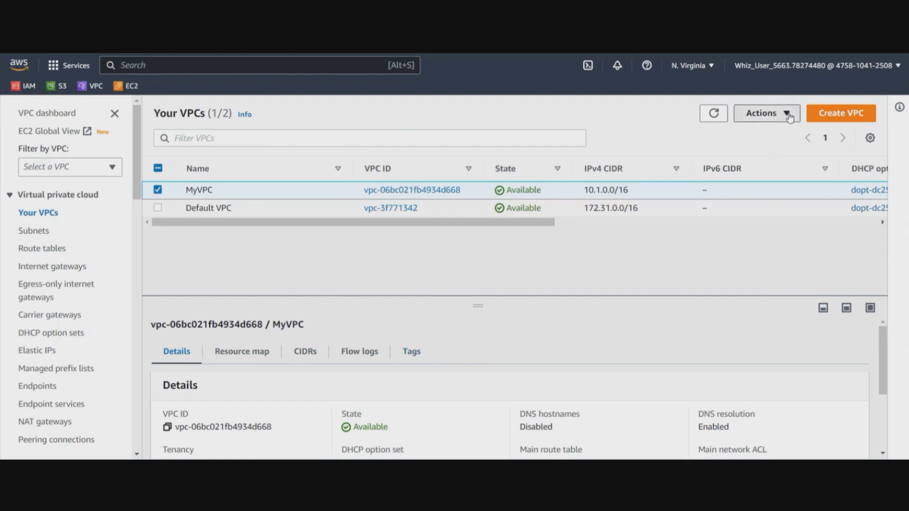
{"action": "left_click", "coordinate": [765, 113]}
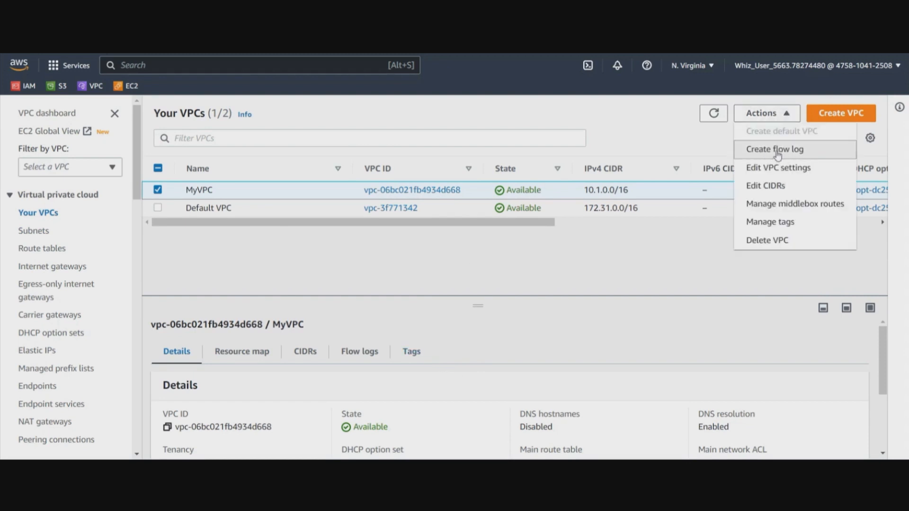
Start a MyVPC flow log with the Accept filter and 1-minute maximum aggregation interval
{"action": "left_click", "coordinate": [775, 149]}
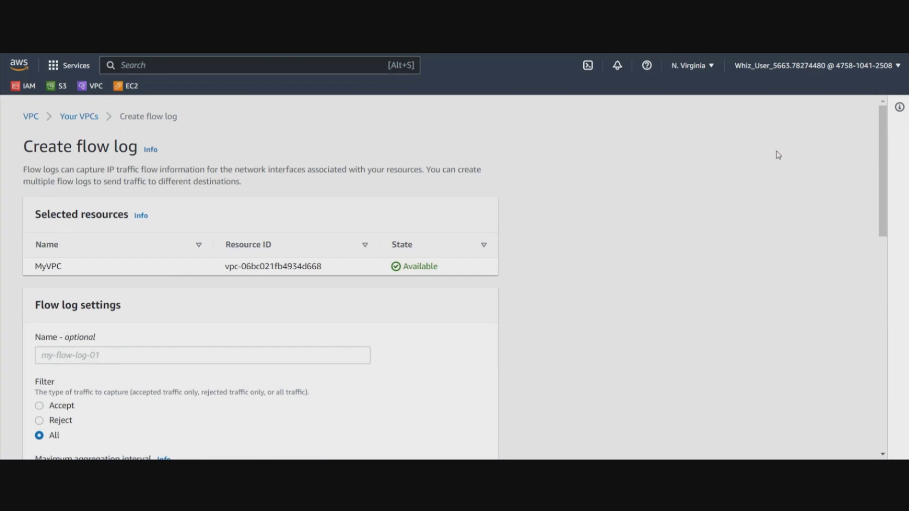
{"action": "scroll", "scroll_direction": "down", "scroll_amount": 3}
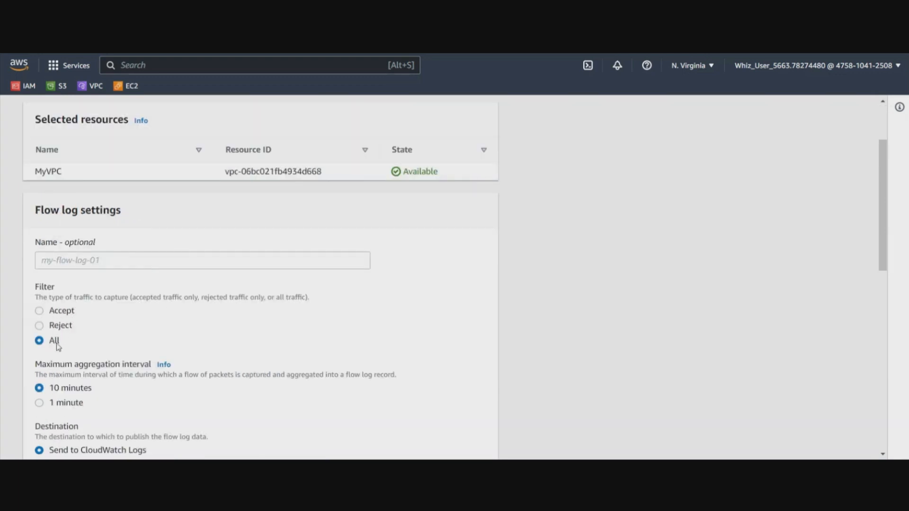
{"action": "left_click", "coordinate": [39, 310]}
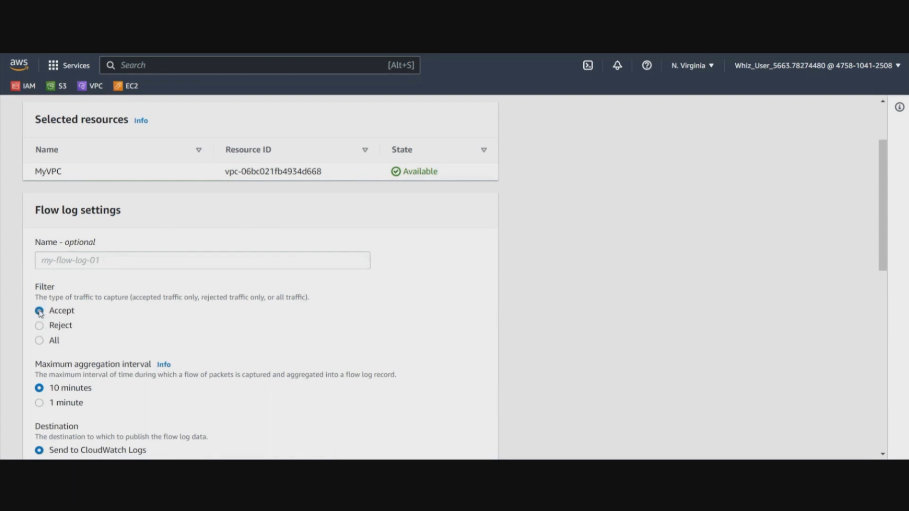
{"action": "left_click", "coordinate": [39, 311]}
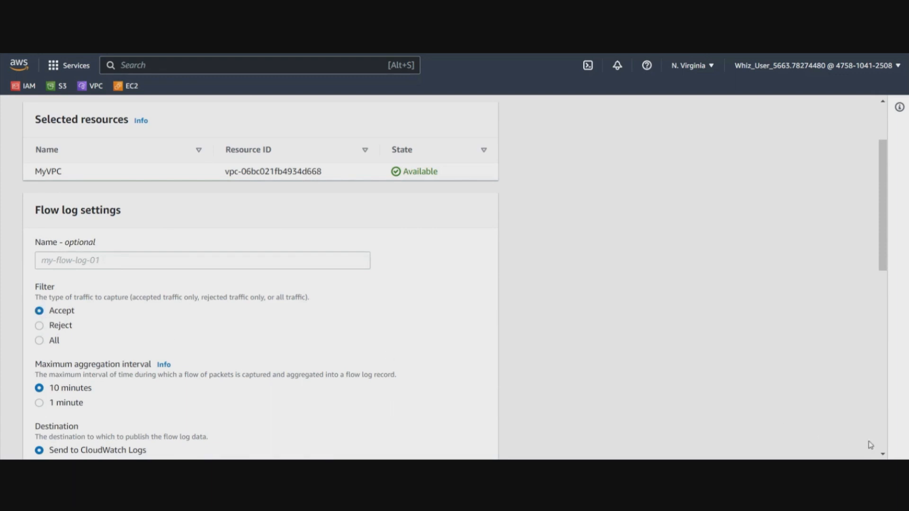
{"action": "scroll", "scroll_direction": "down", "scroll_amount": 3}
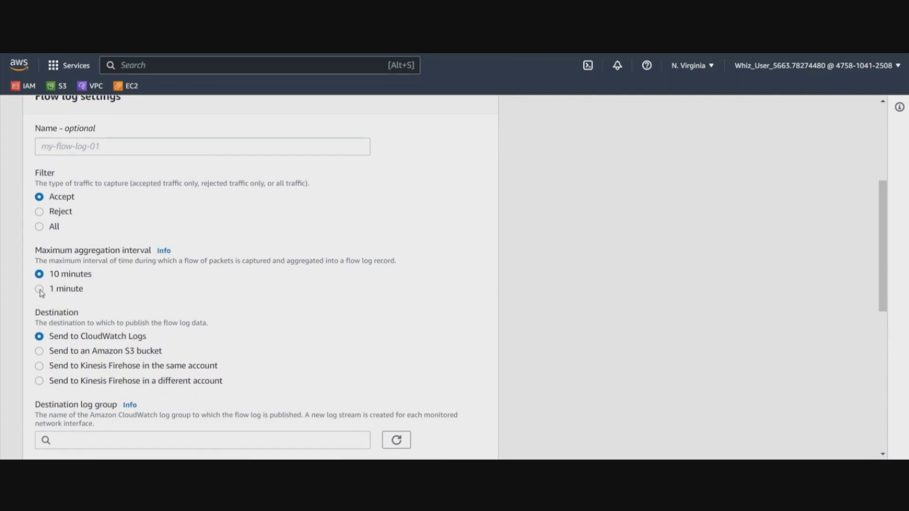
{"action": "left_click", "coordinate": [39, 289]}
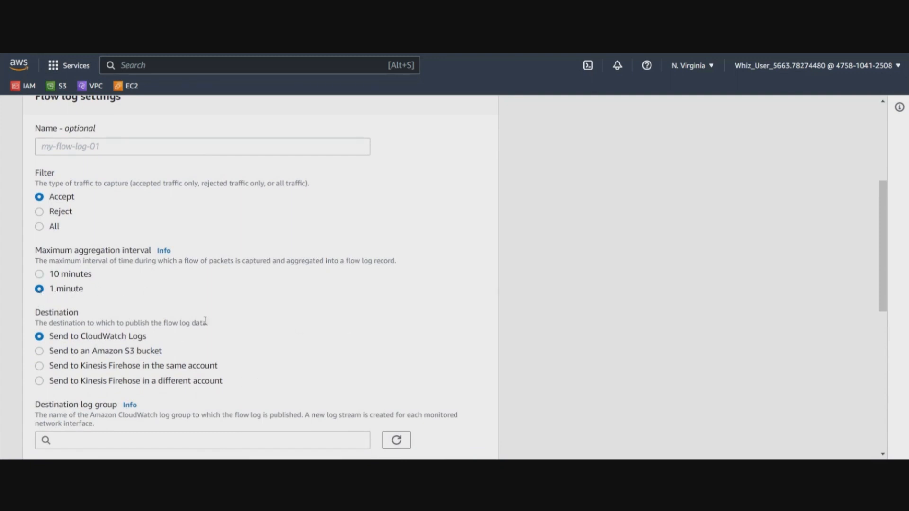
{"action": "mouse_move", "coordinate": [225, 331]}
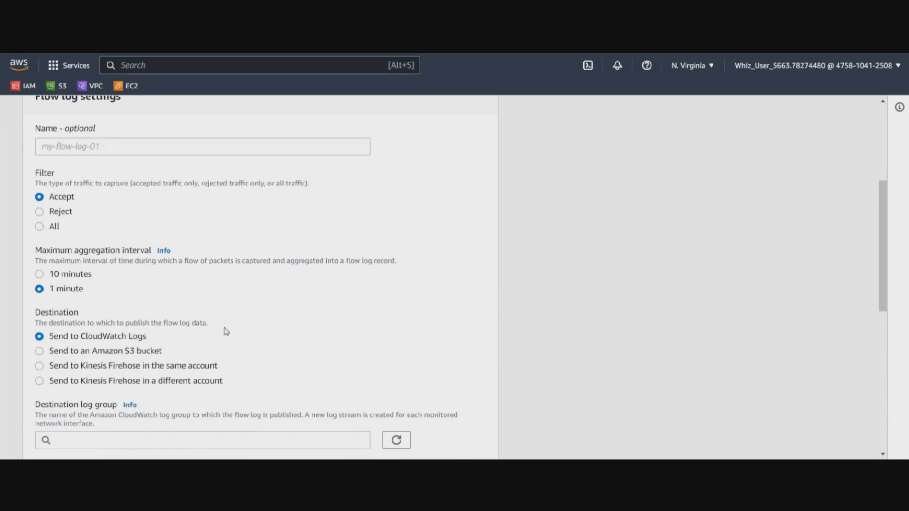
{"action": "mouse_move", "coordinate": [106, 359]}
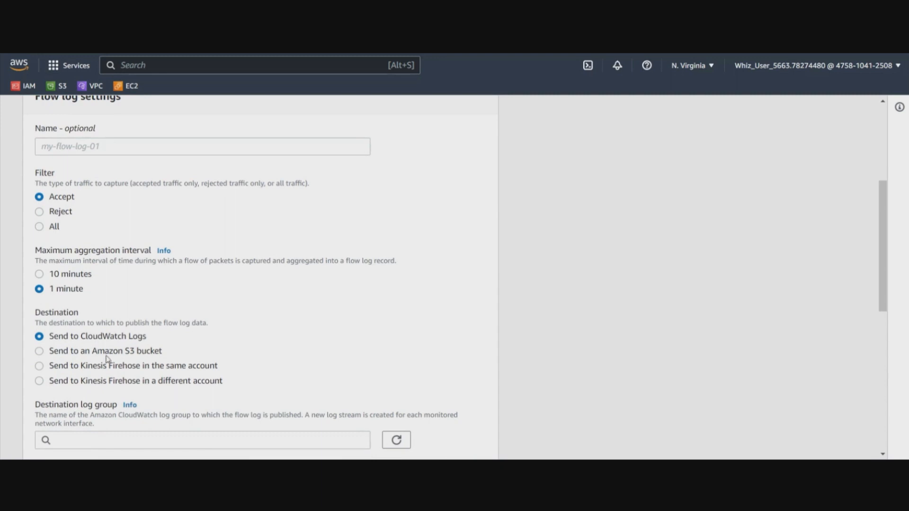
{"action": "mouse_move", "coordinate": [132, 328]}
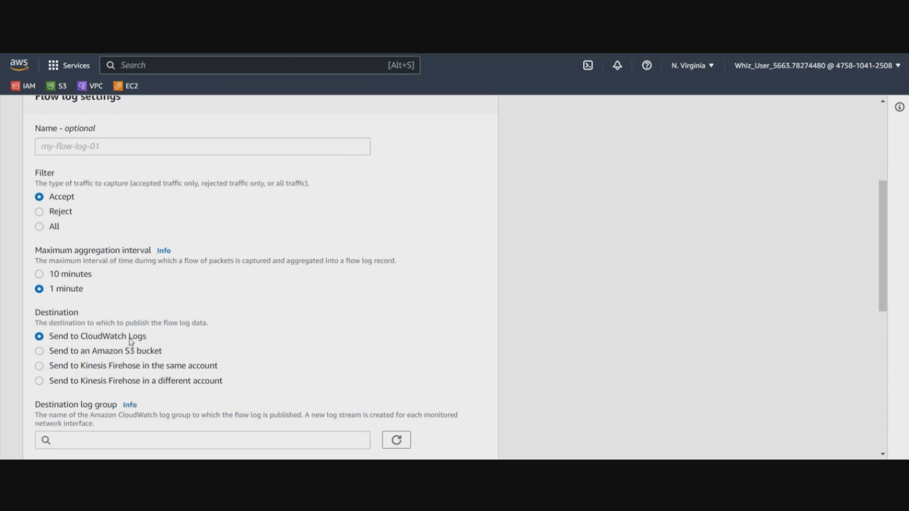
{"action": "scroll", "scroll_direction": "down", "scroll_amount": 3}
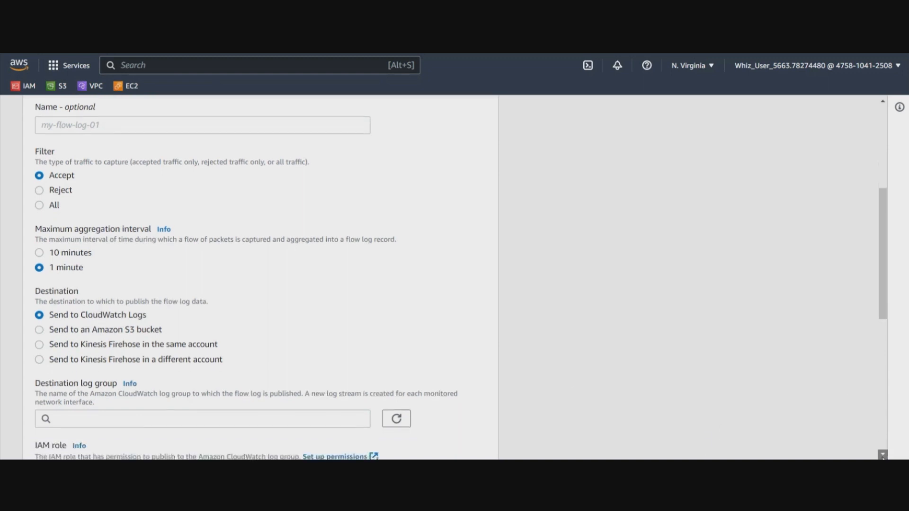
{"action": "scroll", "scroll_direction": "down", "scroll_amount": 3}
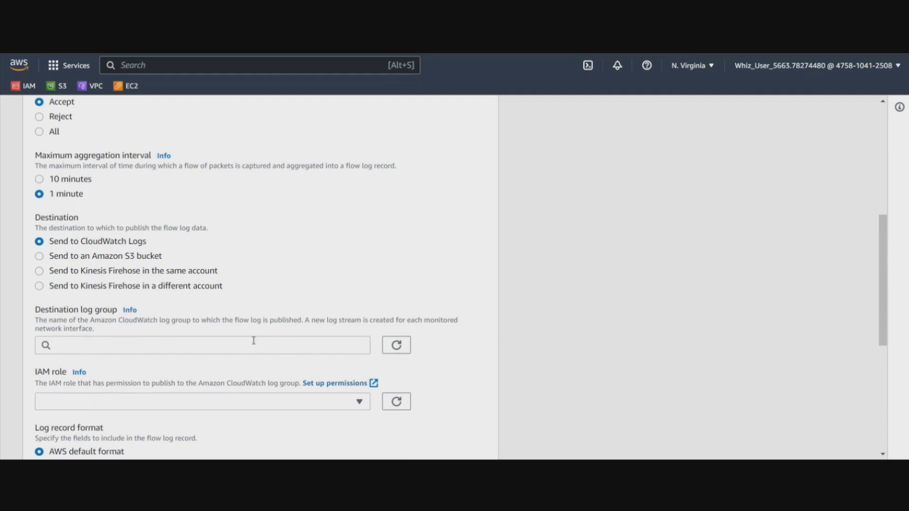
Choose destination log group whizlogs and IAM role VPCFlowLog, then create the flow log
{"action": "left_click", "coordinate": [202, 345]}
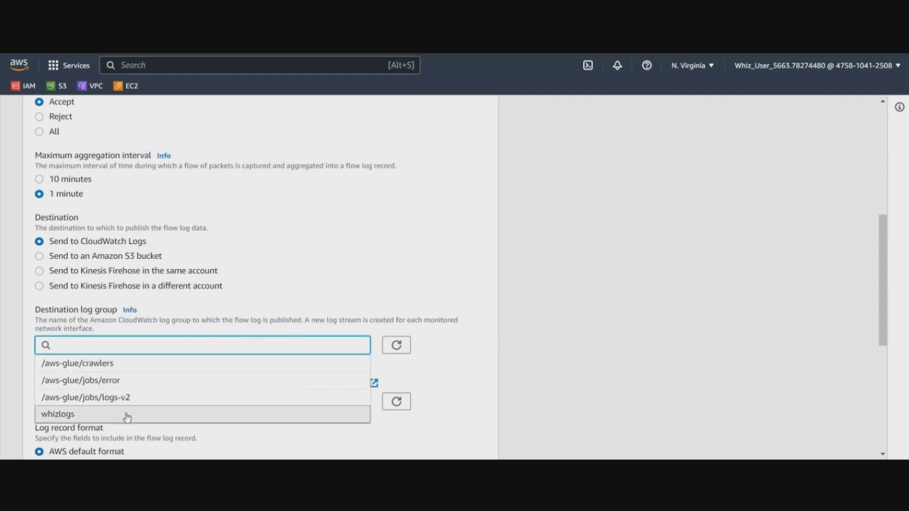
{"action": "left_click", "coordinate": [58, 414]}
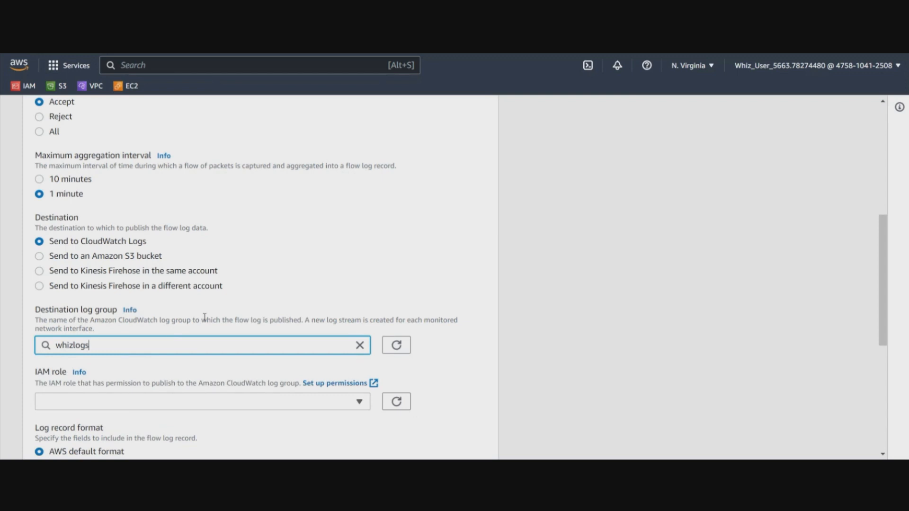
{"action": "left_click", "coordinate": [202, 401]}
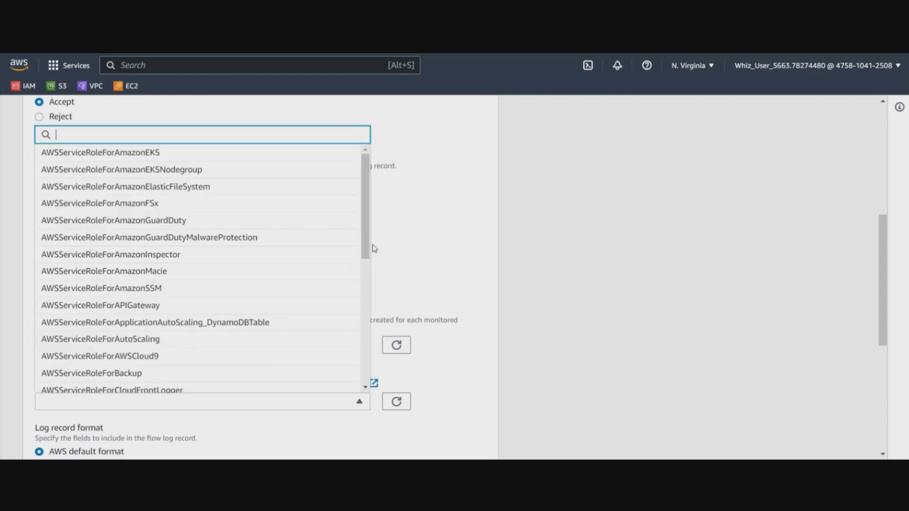
{"action": "mouse_move", "coordinate": [367, 323]}
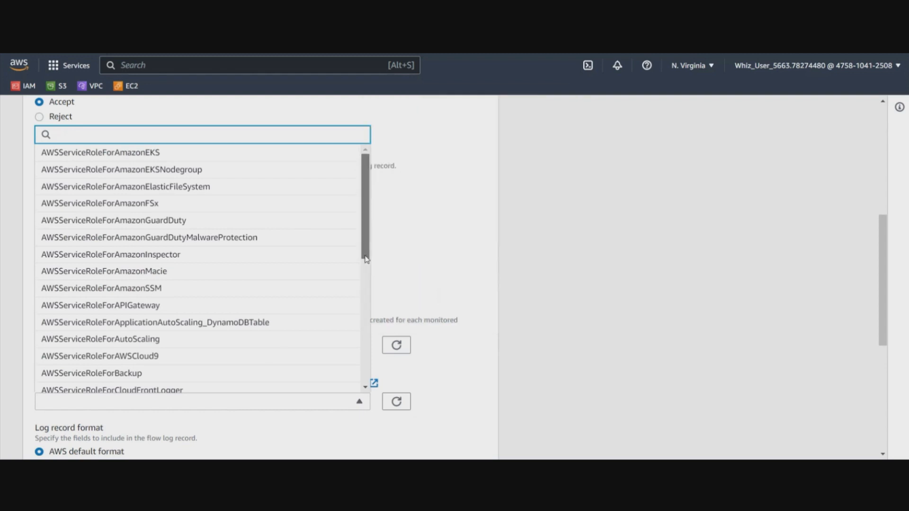
{"action": "scroll", "scroll_direction": "down", "scroll_amount": 3}
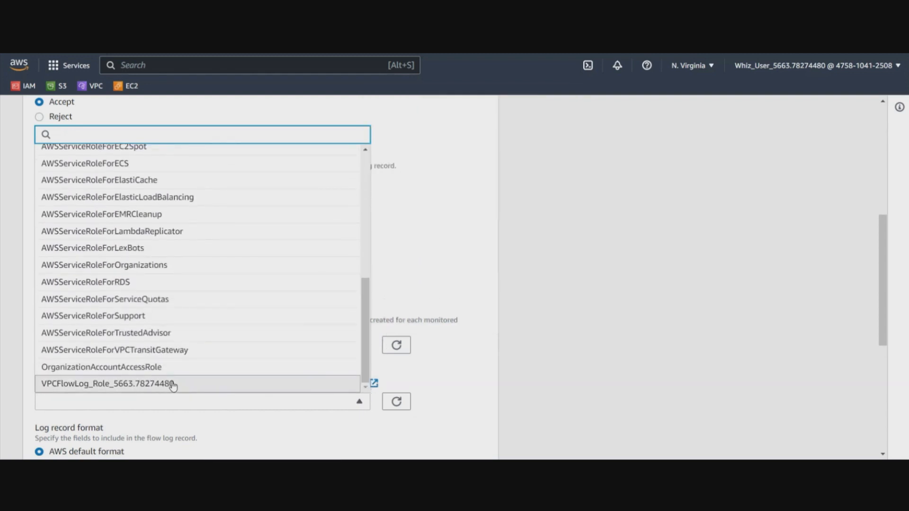
{"action": "left_click", "coordinate": [107, 384]}
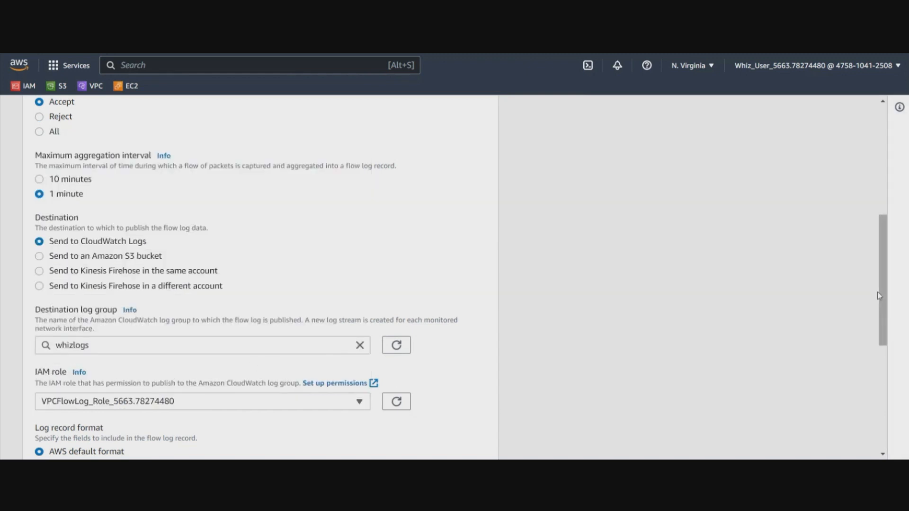
{"action": "scroll", "scroll_direction": "down", "scroll_amount": 3}
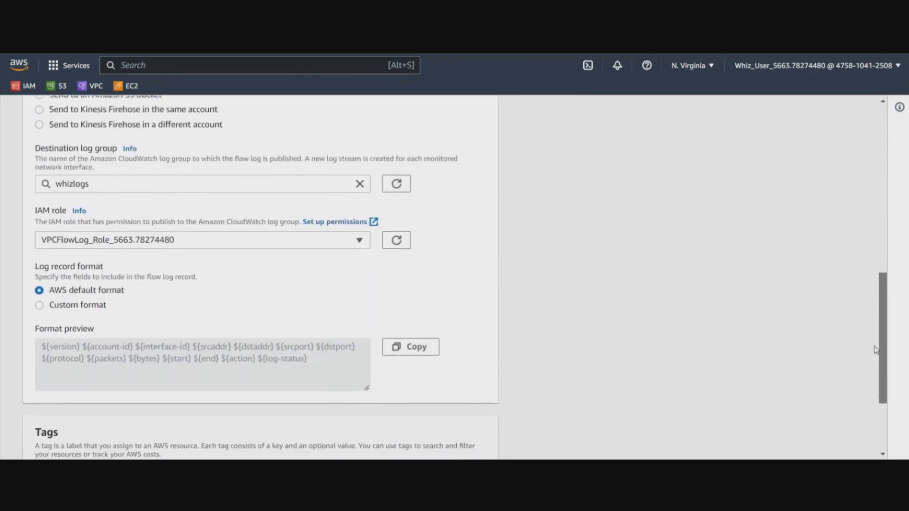
{"action": "scroll", "scroll_direction": "down", "scroll_amount": 3}
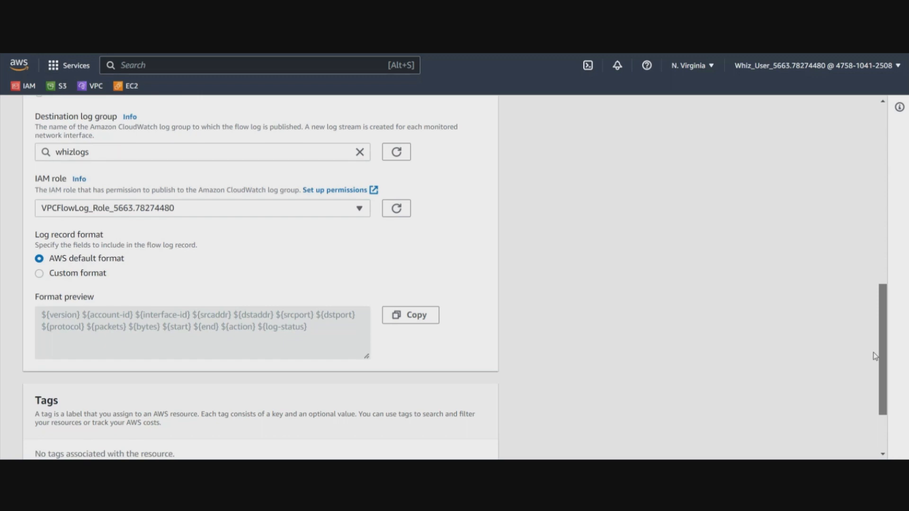
{"action": "scroll", "scroll_direction": "down", "scroll_amount": 3}
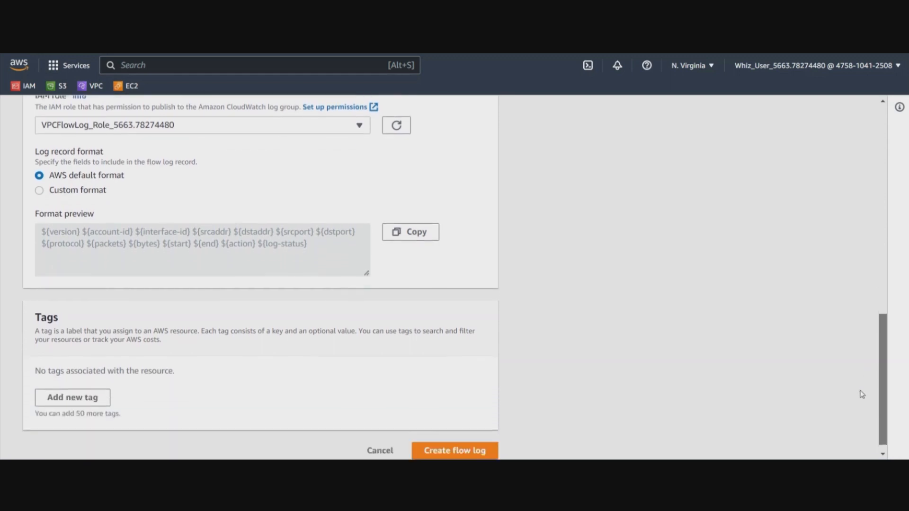
{"action": "left_click", "coordinate": [455, 450]}
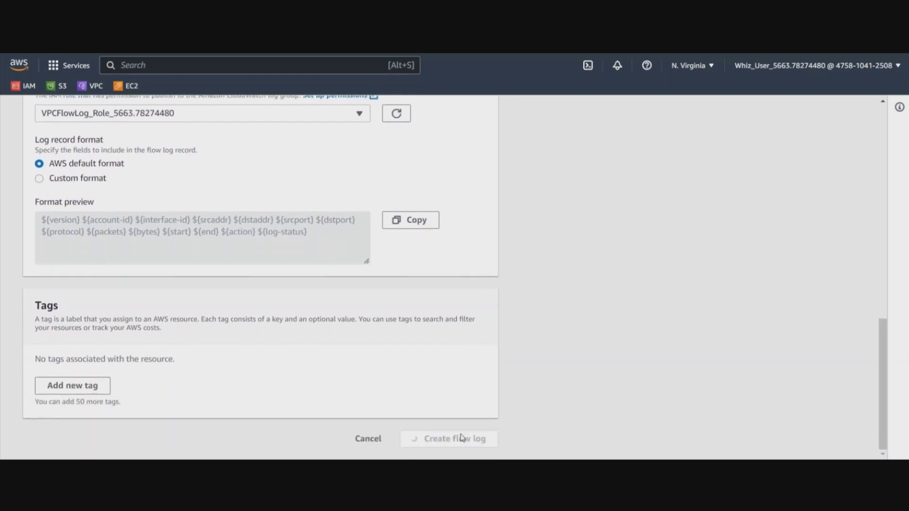
Check MyVPC's Flow logs tab for the new ACCEPT flow log to whizlogs
{"action": "left_click", "coordinate": [455, 439]}
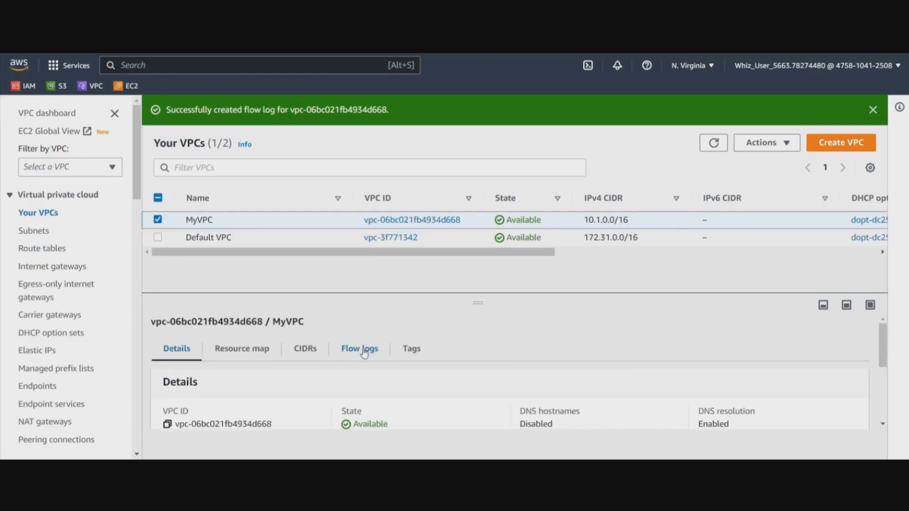
{"action": "left_click", "coordinate": [359, 349]}
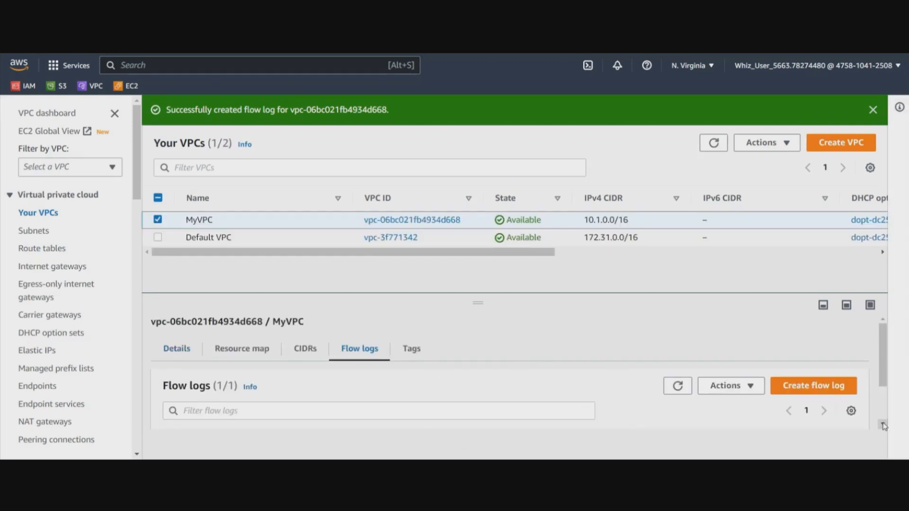
{"action": "scroll", "scroll_direction": "down", "scroll_amount": 3}
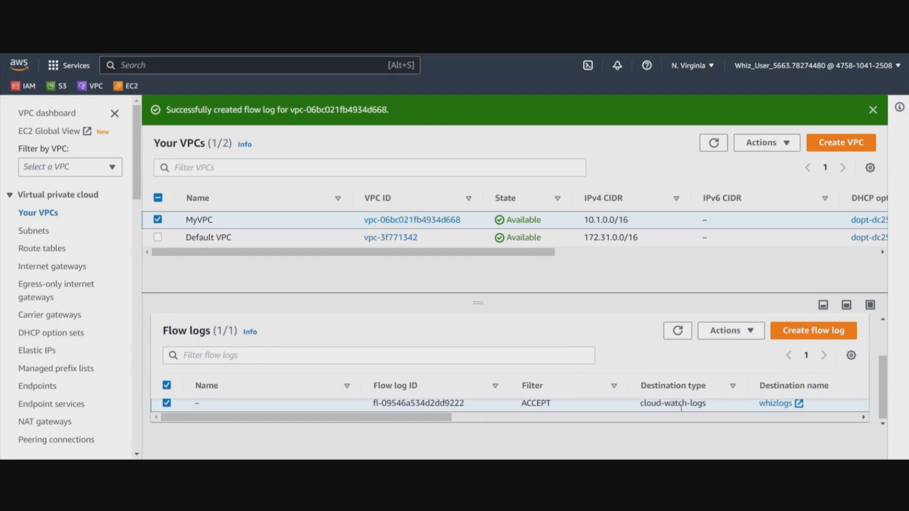
{"action": "mouse_move", "coordinate": [122, 122]}
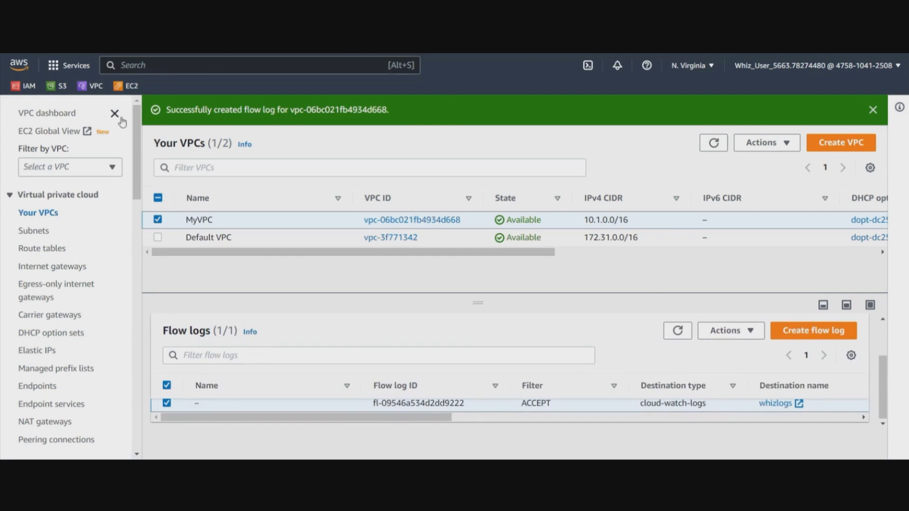
{"action": "mouse_move", "coordinate": [132, 85]}
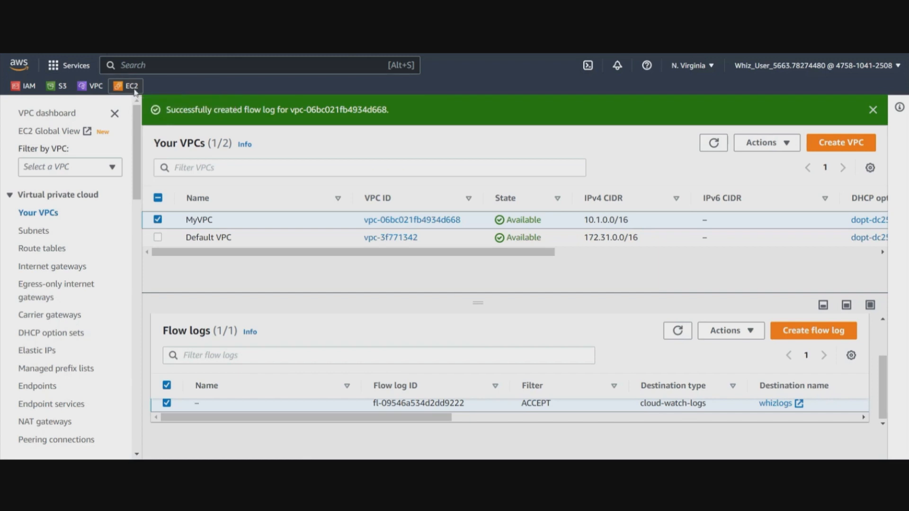
{"action": "mouse_move", "coordinate": [160, 90]}
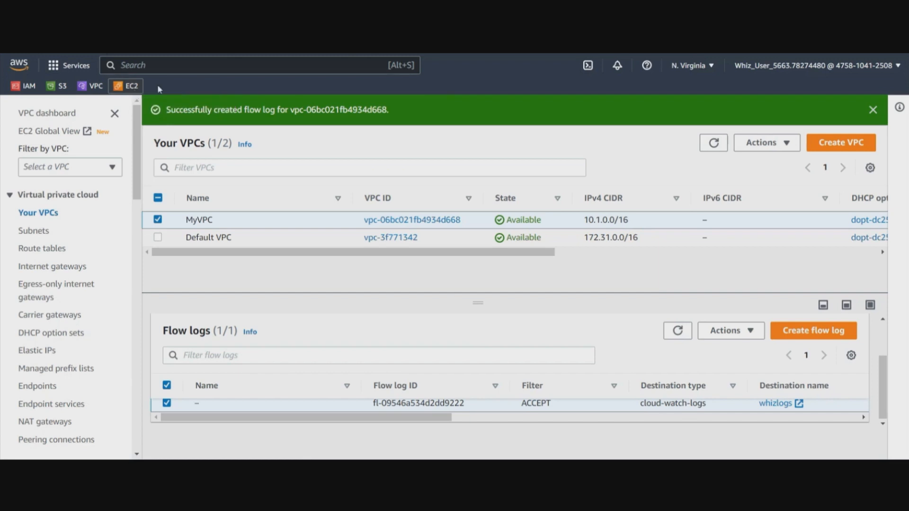
Start an EC2 launch named whizlabec2instance, keeping the Amazon Linux 2 and t2.micro defaults
{"action": "left_click", "coordinate": [131, 85]}
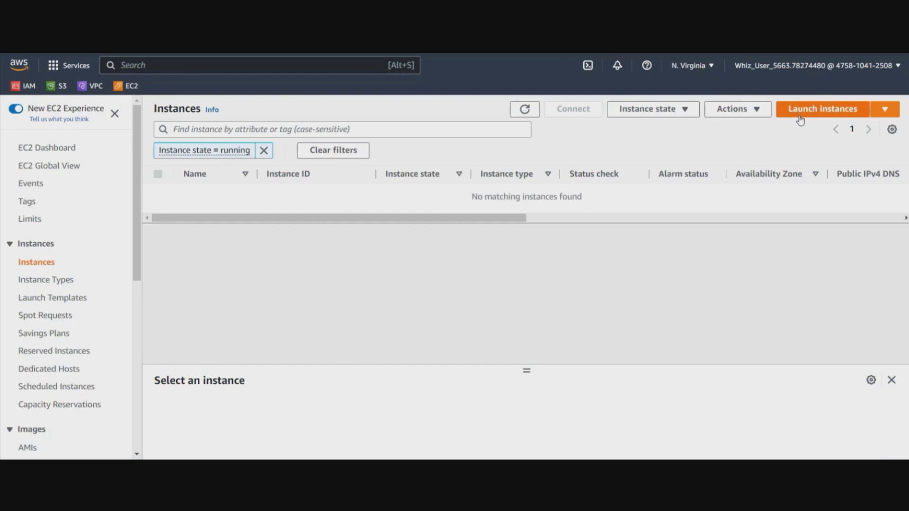
{"action": "left_click", "coordinate": [821, 109]}
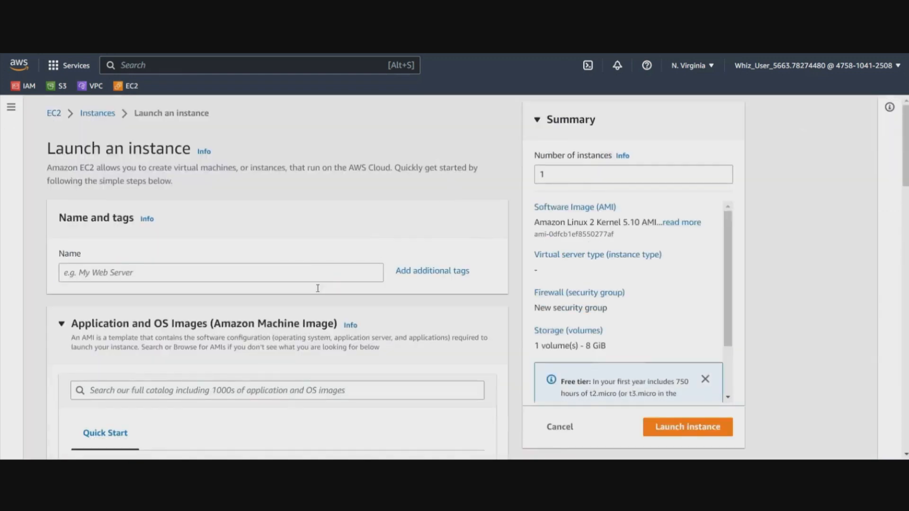
{"action": "left_click", "coordinate": [220, 272]}
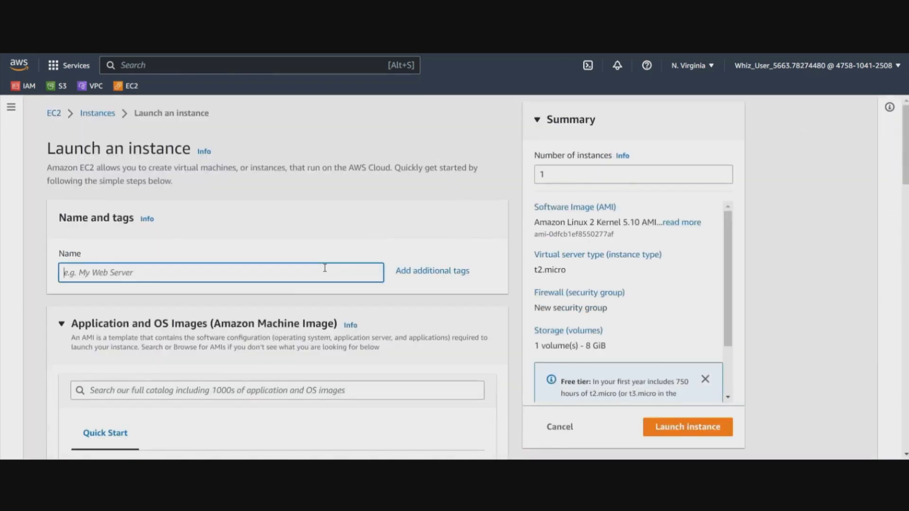
{"action": "type", "text": "whizl"}
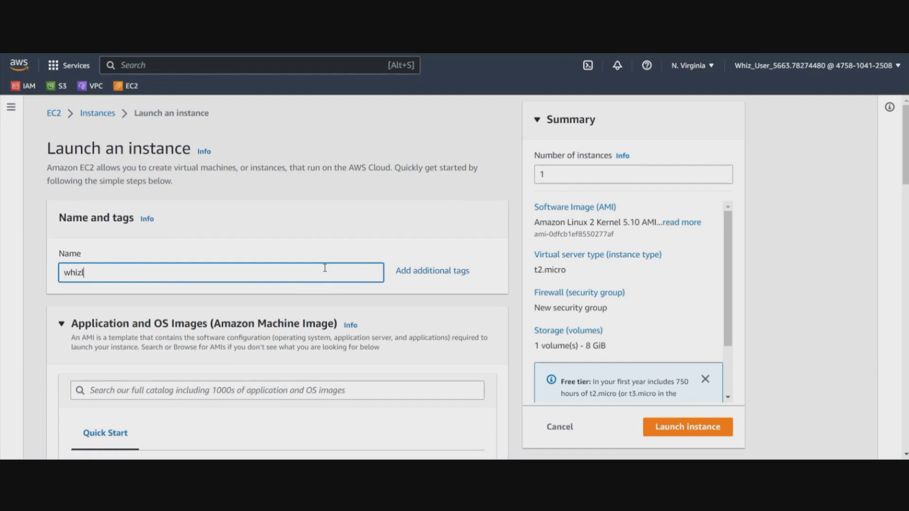
{"action": "type", "text": "ab"}
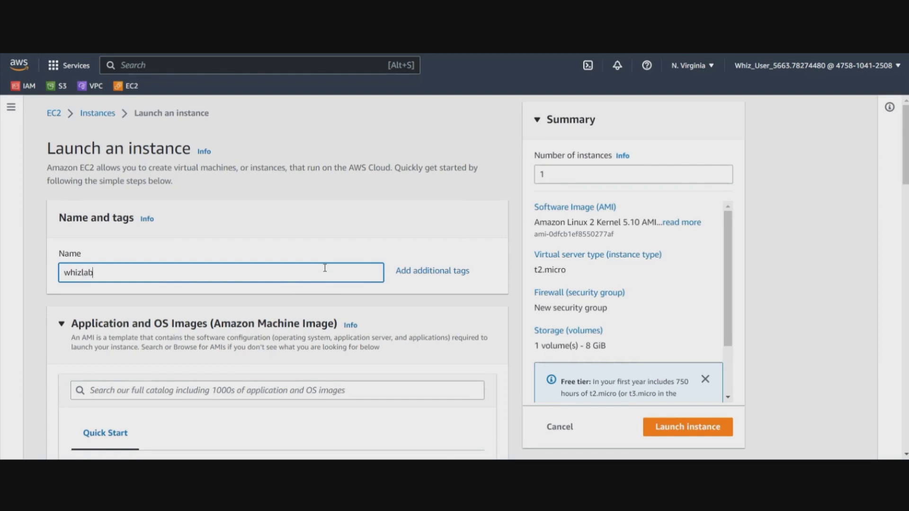
{"action": "type", "text": "ec"}
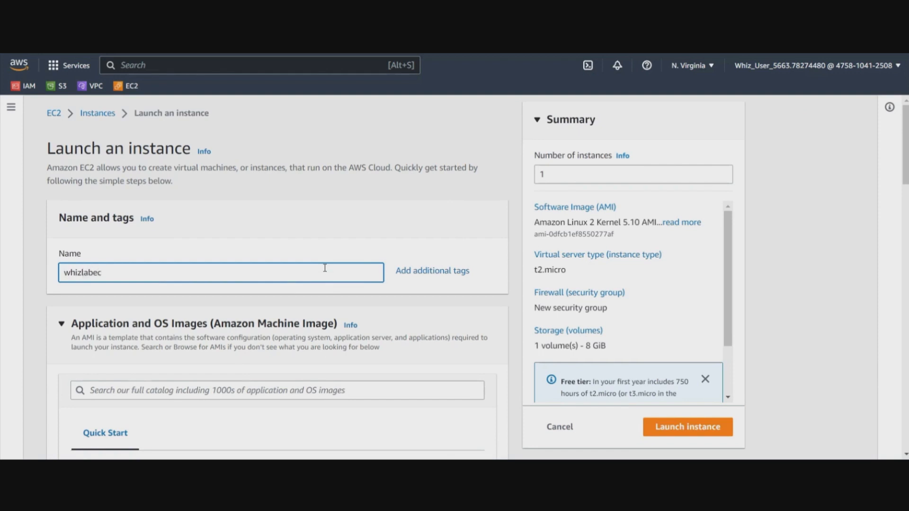
{"action": "type", "text": "2instan"}
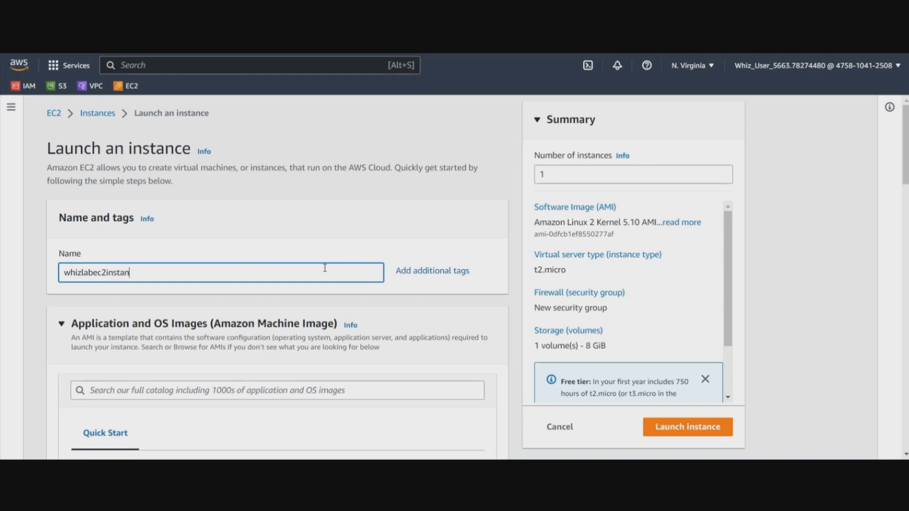
{"action": "type", "text": "ce"}
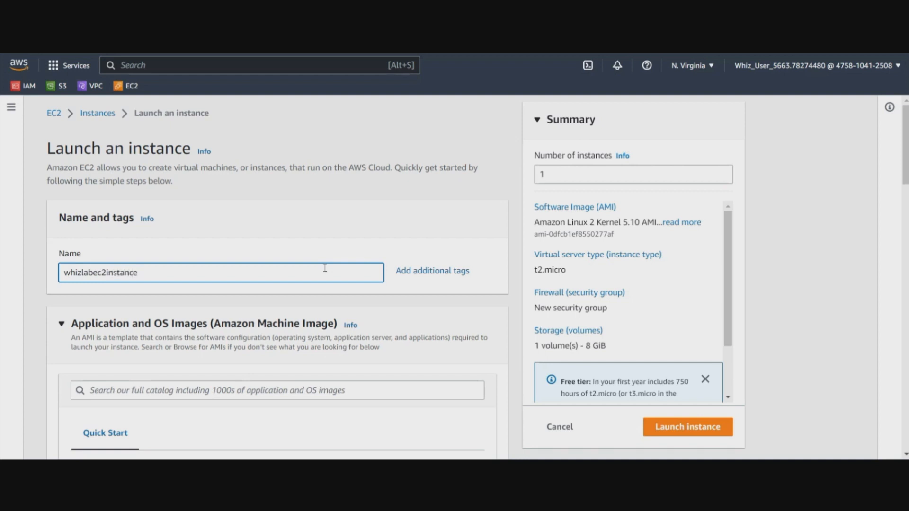
{"action": "scroll", "scroll_direction": "down", "scroll_amount": 3}
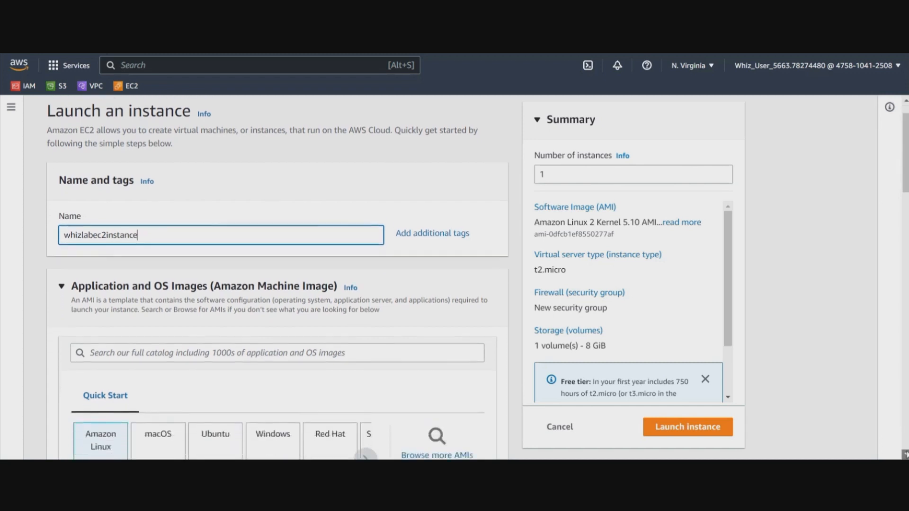
{"action": "scroll", "scroll_direction": "down", "scroll_amount": 3}
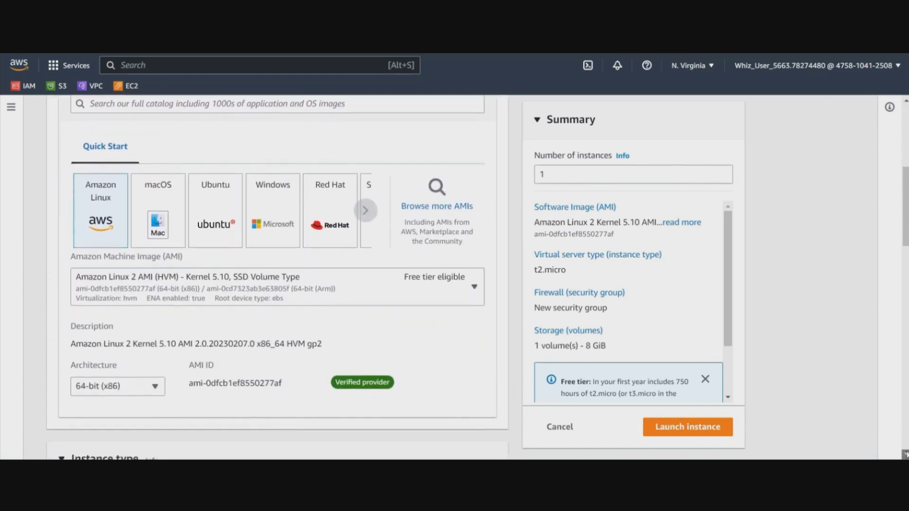
{"action": "scroll", "scroll_direction": "down", "scroll_amount": 3}
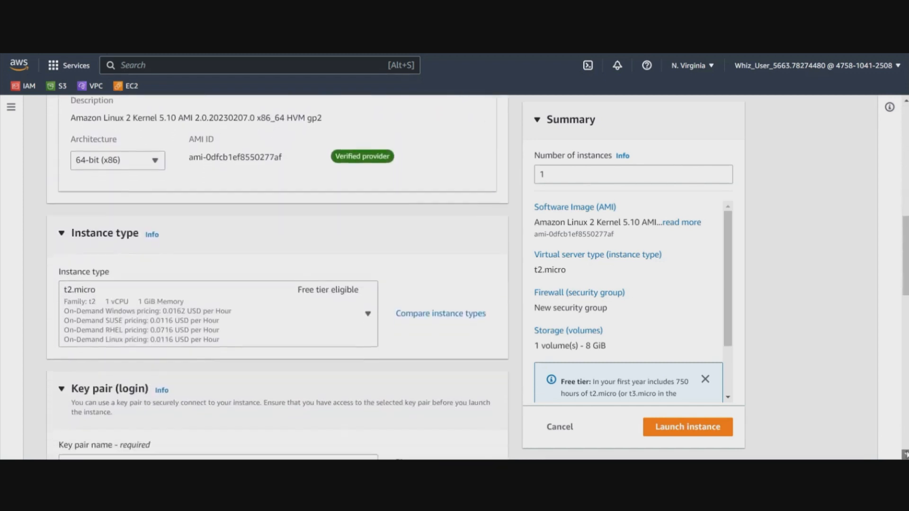
{"action": "scroll", "scroll_direction": "down", "scroll_amount": 3}
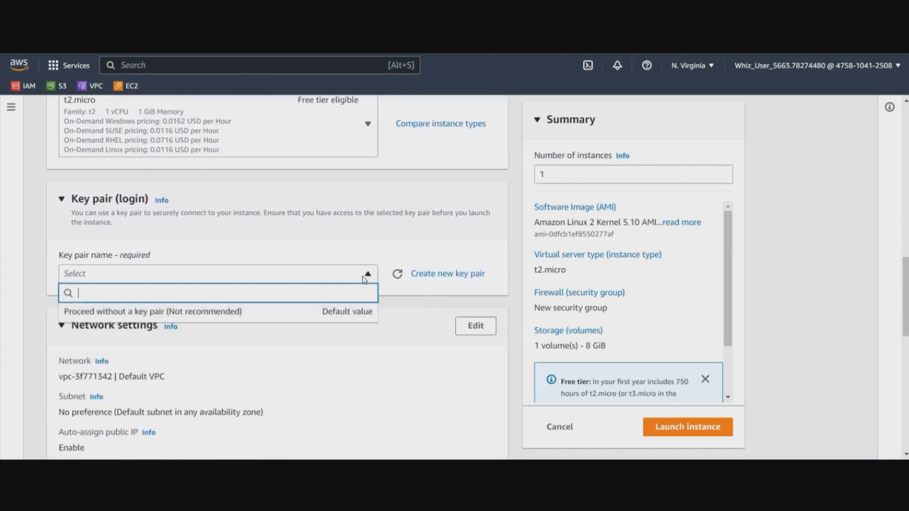
{"action": "mouse_move", "coordinate": [447, 278]}
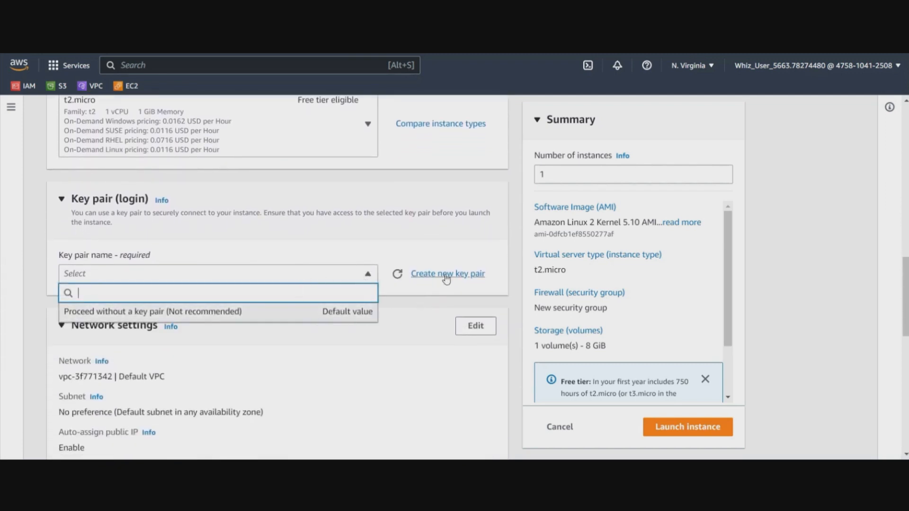
Create an RSA key pair 'whizkey' in .ppk format and select it for the instance
{"action": "left_click", "coordinate": [447, 274]}
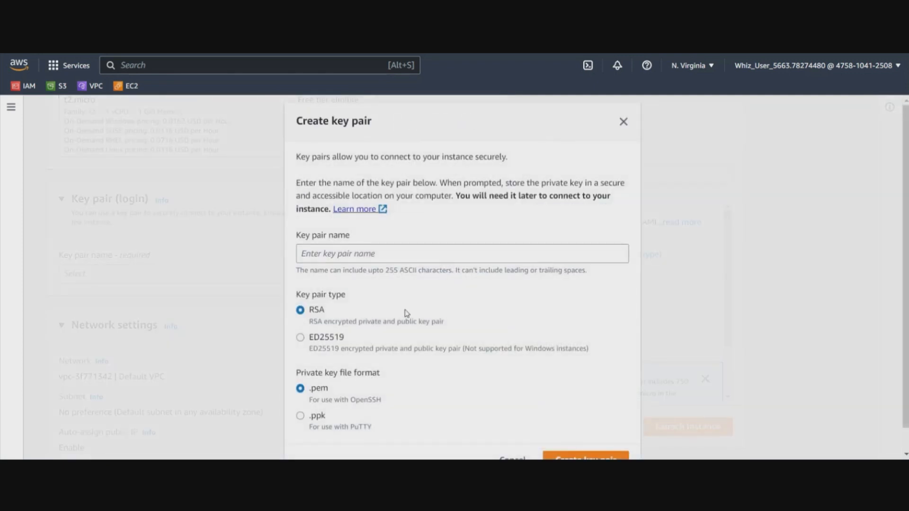
{"action": "mouse_move", "coordinate": [429, 270]}
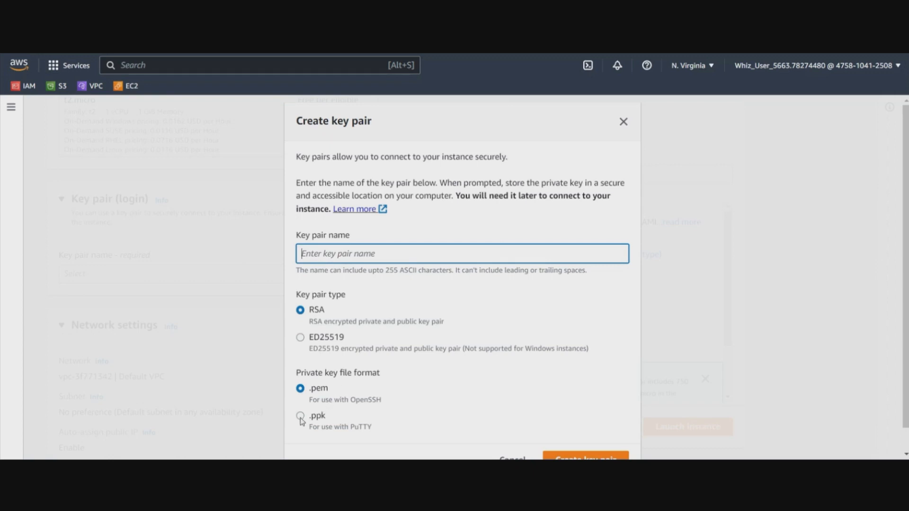
{"action": "left_click", "coordinate": [300, 415]}
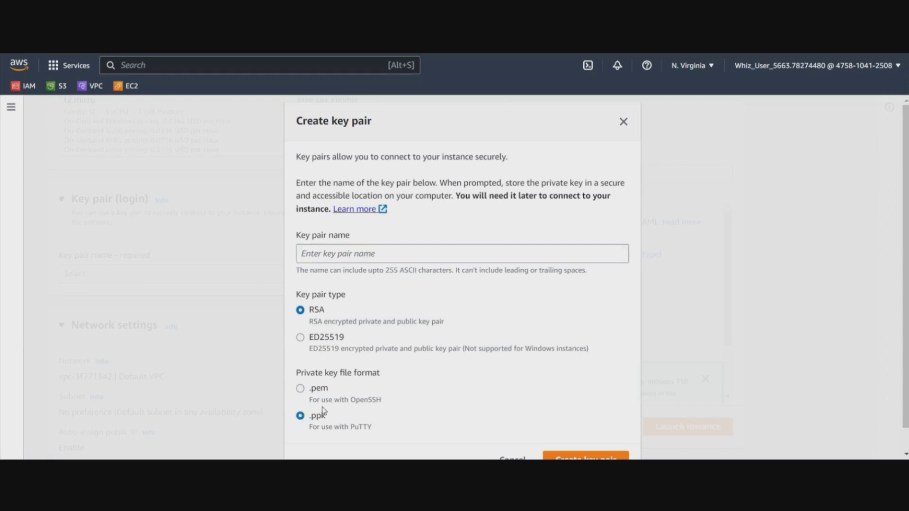
{"action": "mouse_move", "coordinate": [388, 292]}
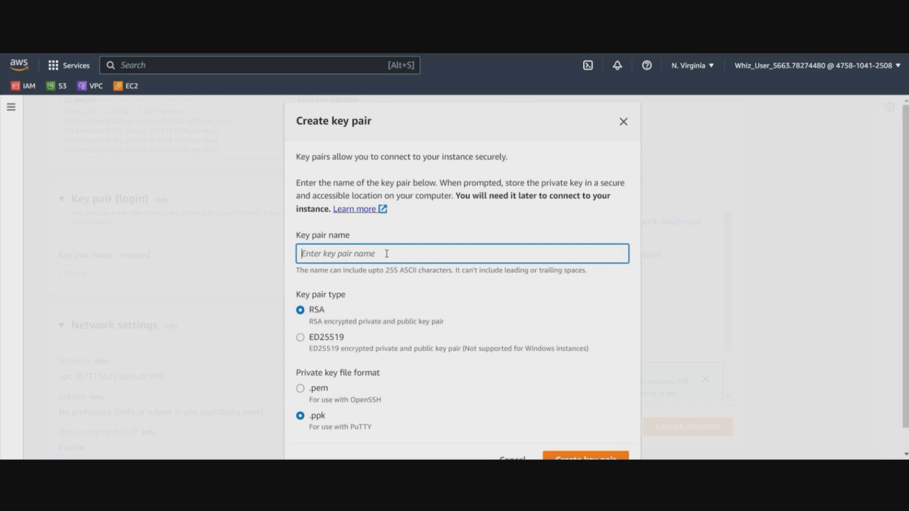
{"action": "type", "text": "whiz"}
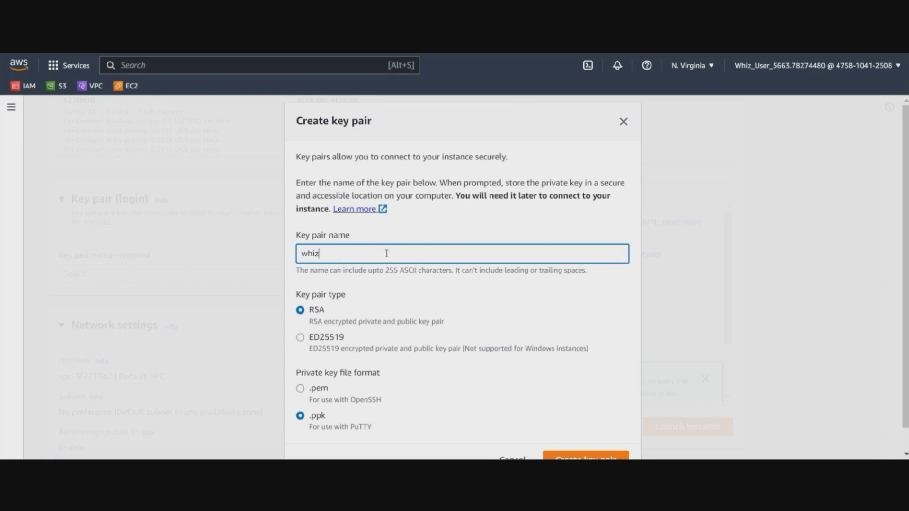
{"action": "type", "text": "key"}
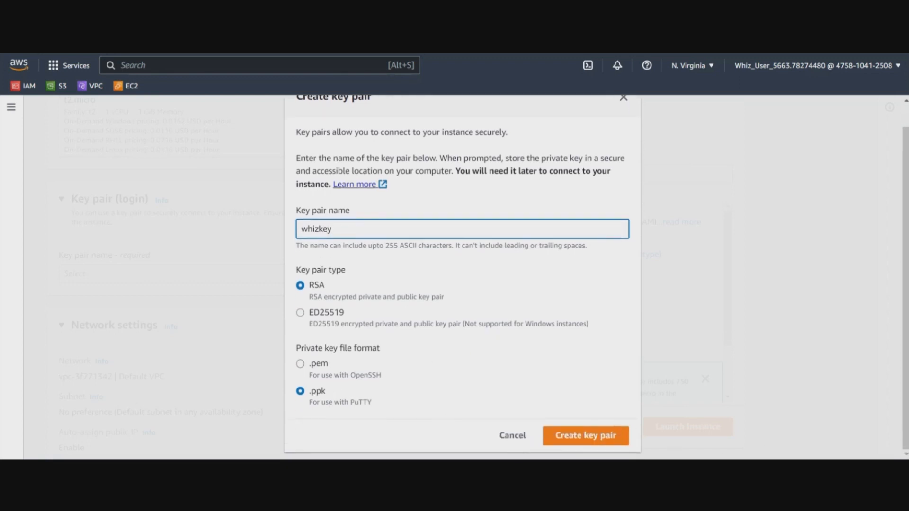
{"action": "left_click", "coordinate": [584, 436]}
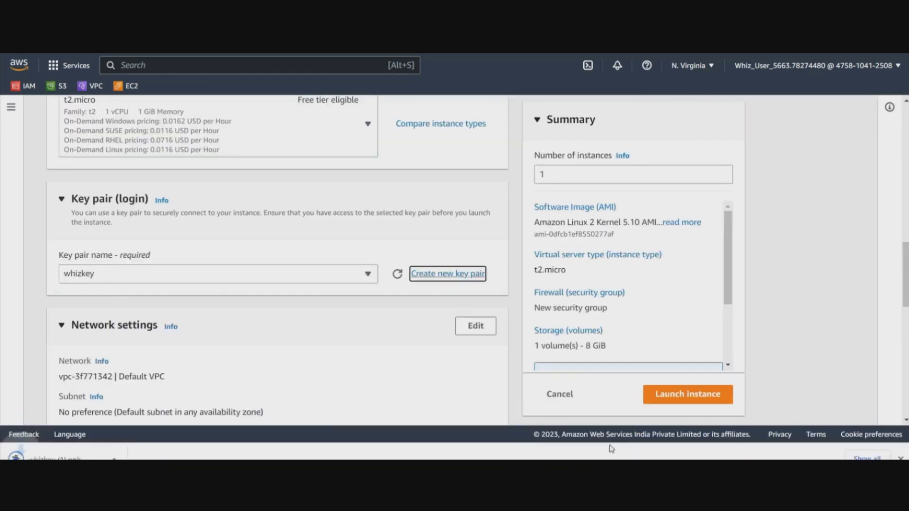
{"action": "left_click", "coordinate": [447, 273]}
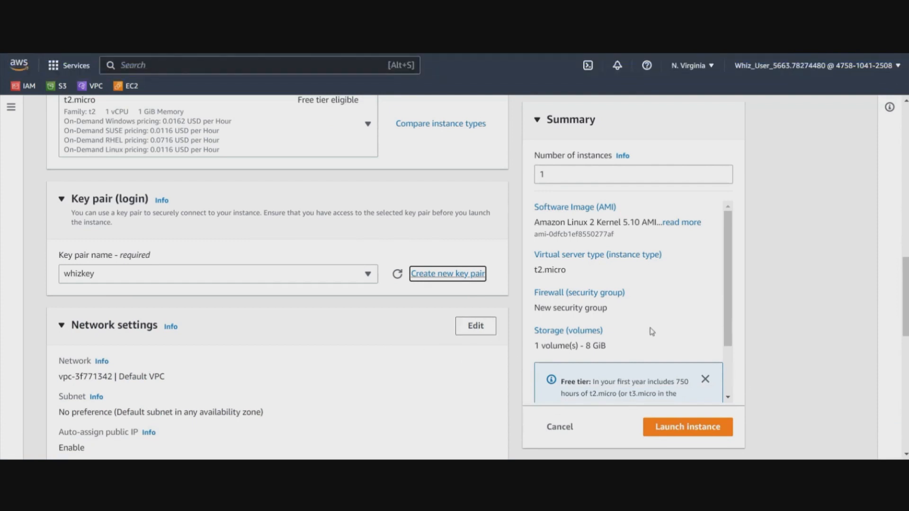
{"action": "mouse_move", "coordinate": [861, 433]}
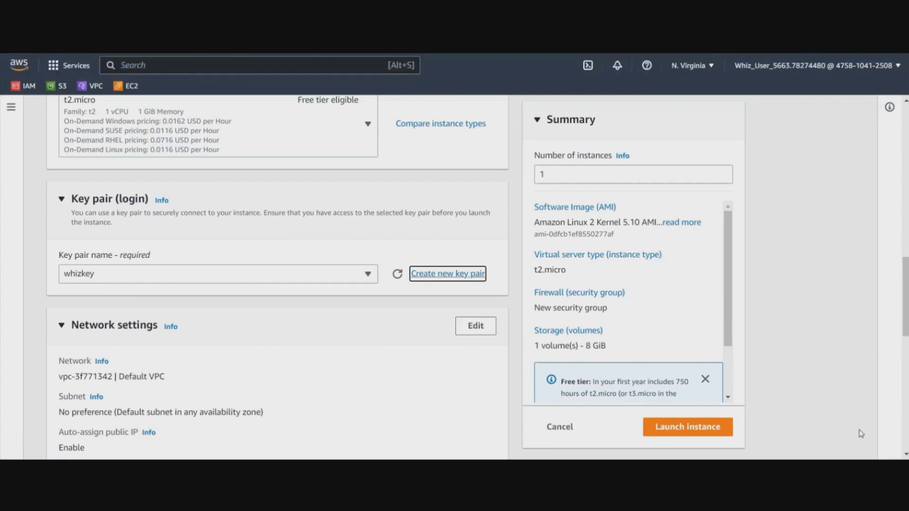
Set network settings to MyVPC, subnet whizsub, with Auto-assign public IP enabled
{"action": "scroll", "scroll_direction": "down", "scroll_amount": 3}
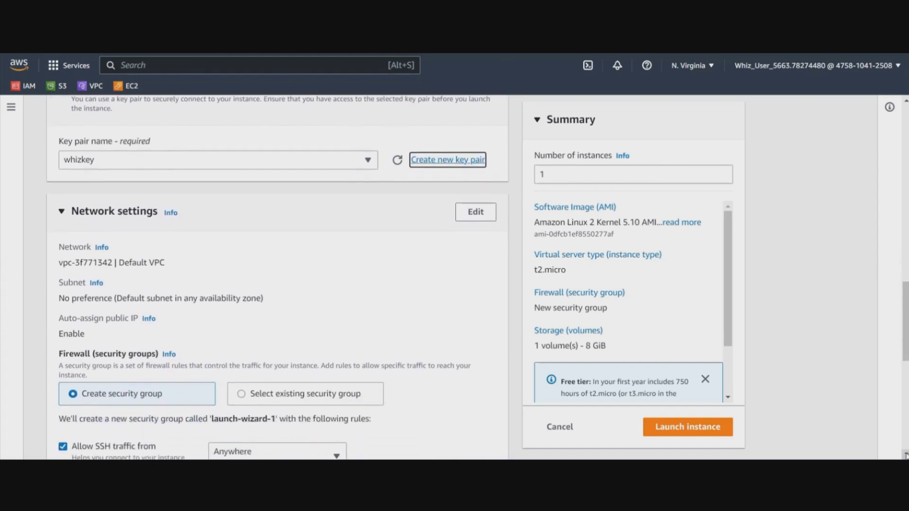
{"action": "left_click", "coordinate": [475, 212]}
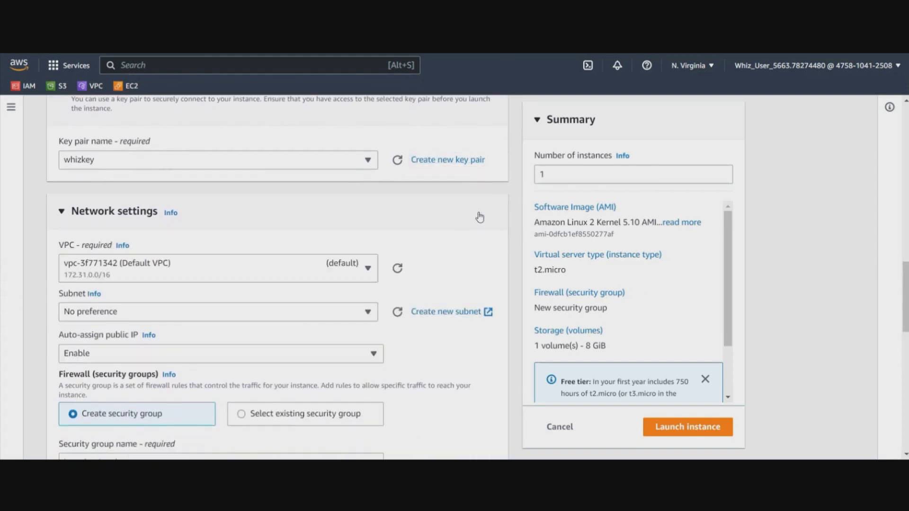
{"action": "left_click", "coordinate": [218, 268]}
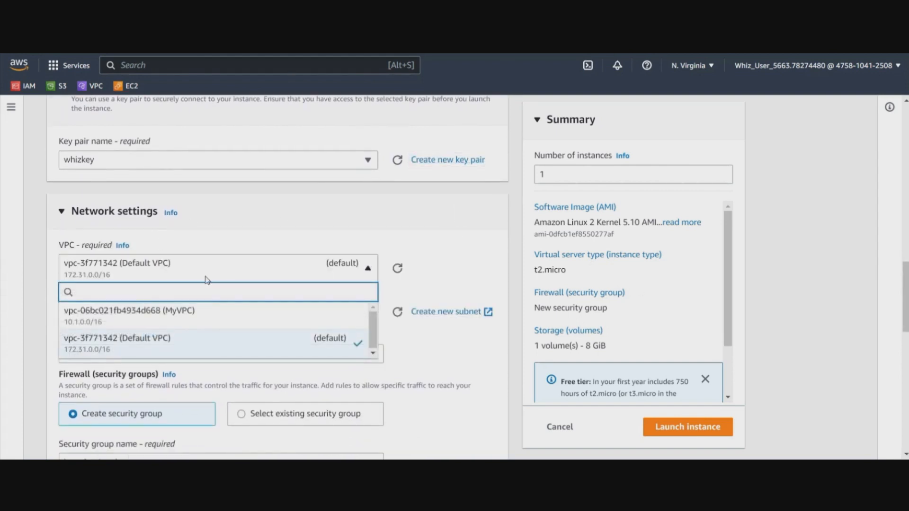
{"action": "left_click", "coordinate": [129, 310]}
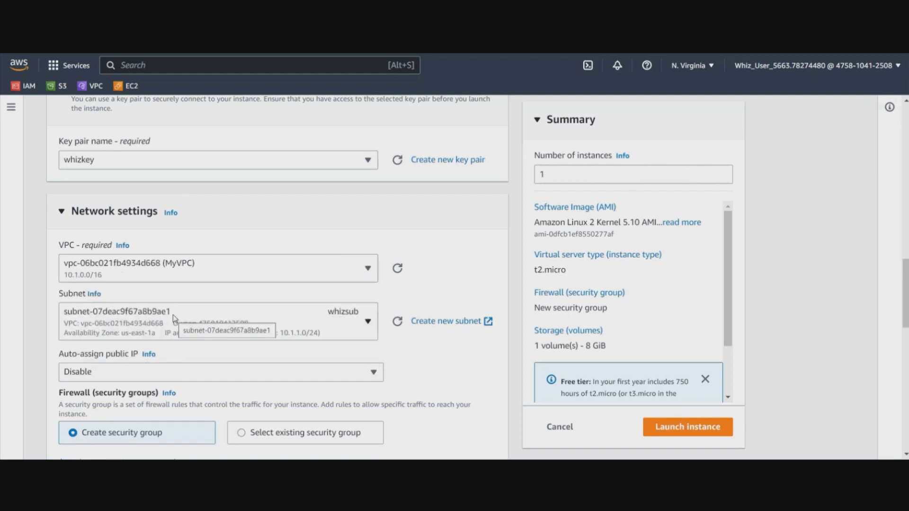
{"action": "mouse_move", "coordinate": [220, 344]}
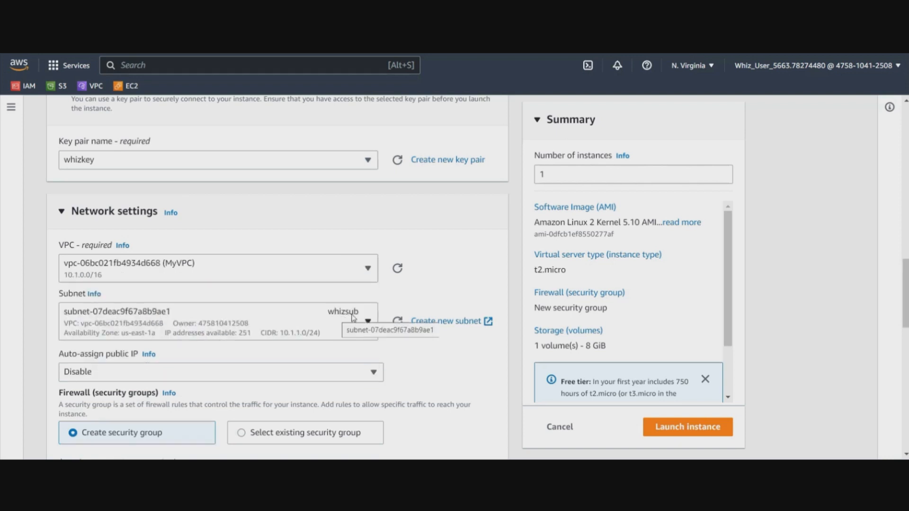
{"action": "left_click", "coordinate": [220, 372]}
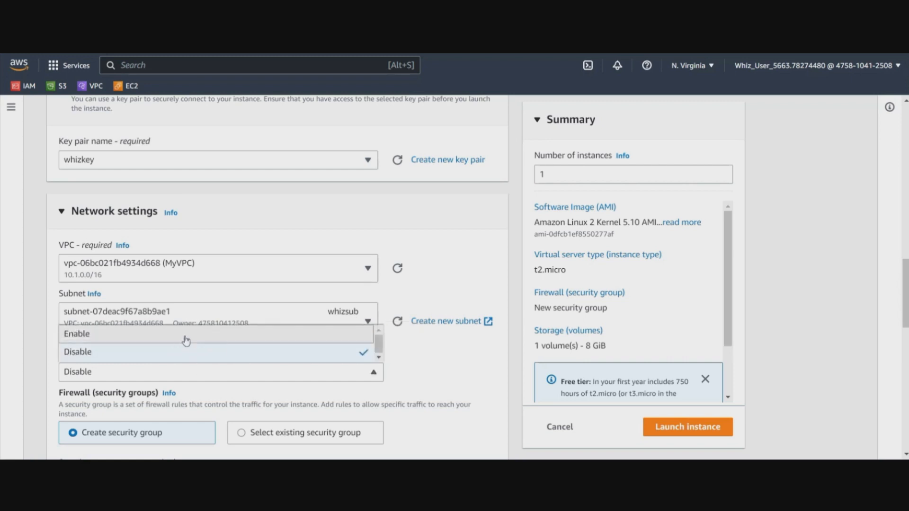
{"action": "left_click", "coordinate": [76, 334]}
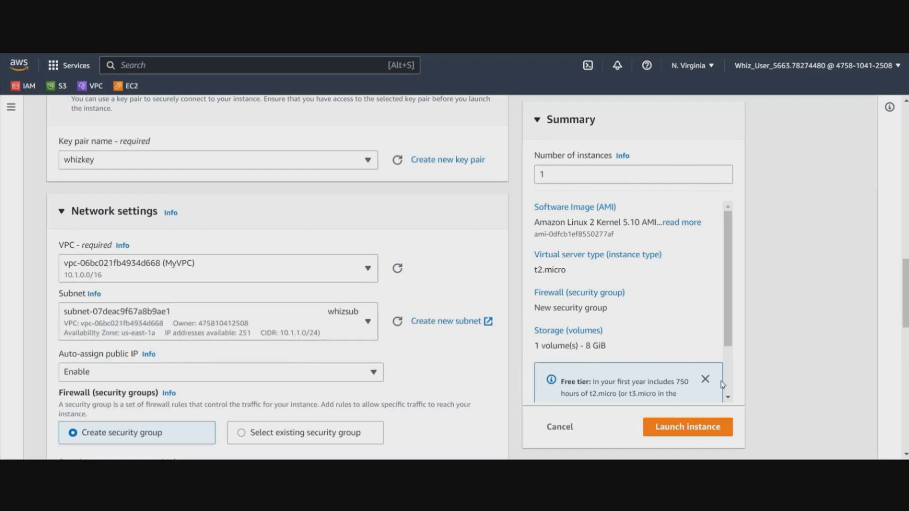
{"action": "scroll", "scroll_direction": "down", "scroll_amount": 3}
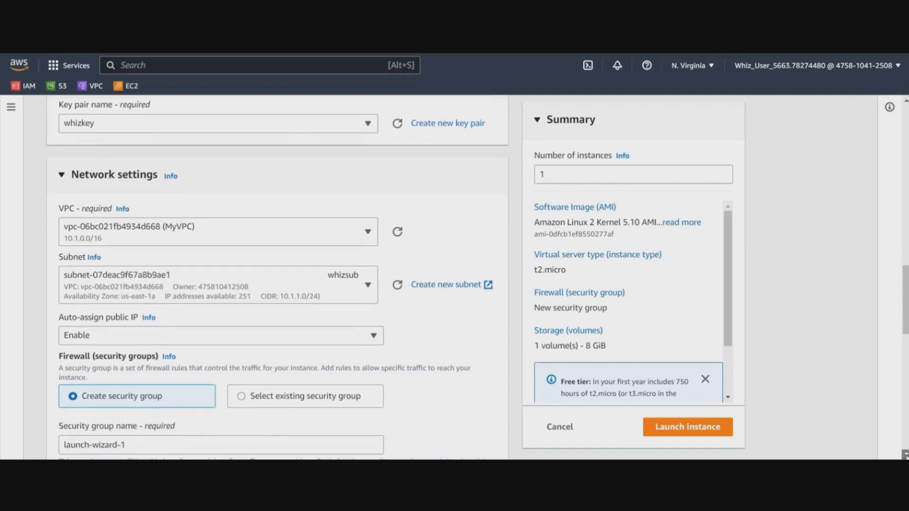
{"action": "scroll", "scroll_direction": "down", "scroll_amount": 3}
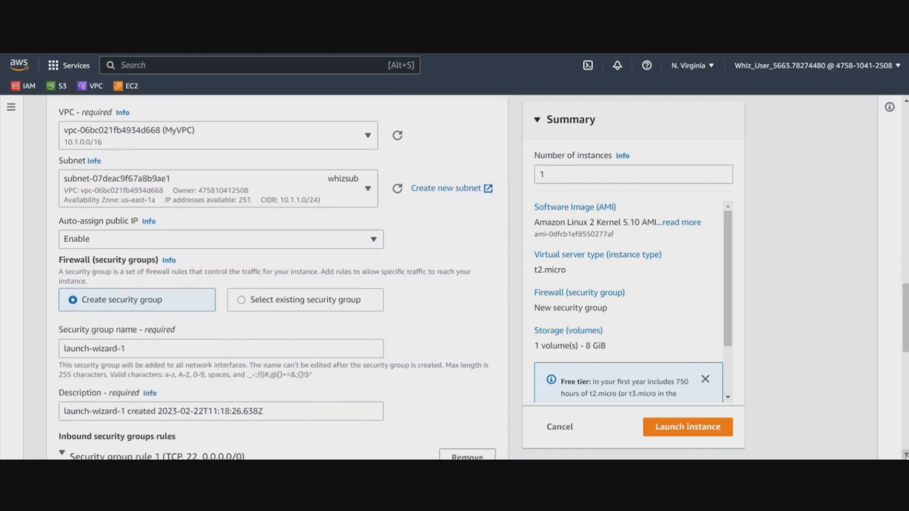
Enter myec2server_sg as the security group name, keeping the inbound SSH rule
{"action": "scroll", "scroll_direction": "down", "scroll_amount": 3}
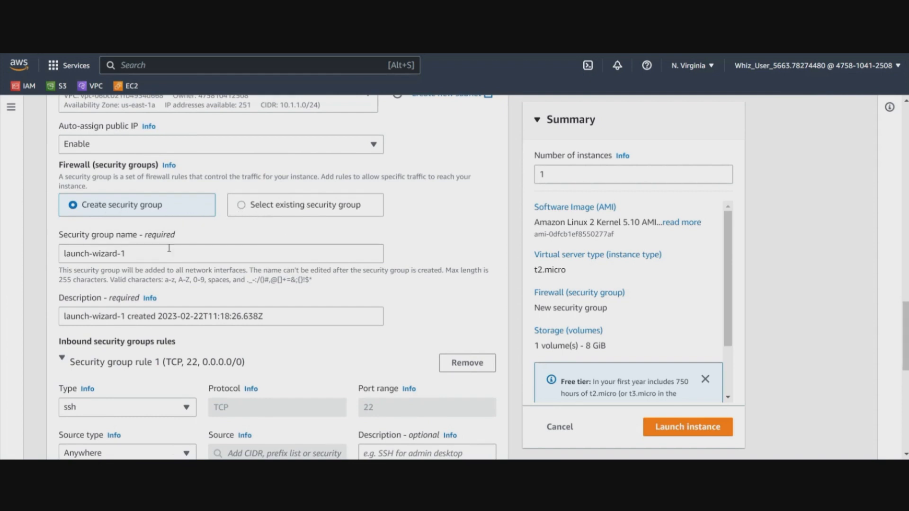
{"action": "type", "text": "m"}
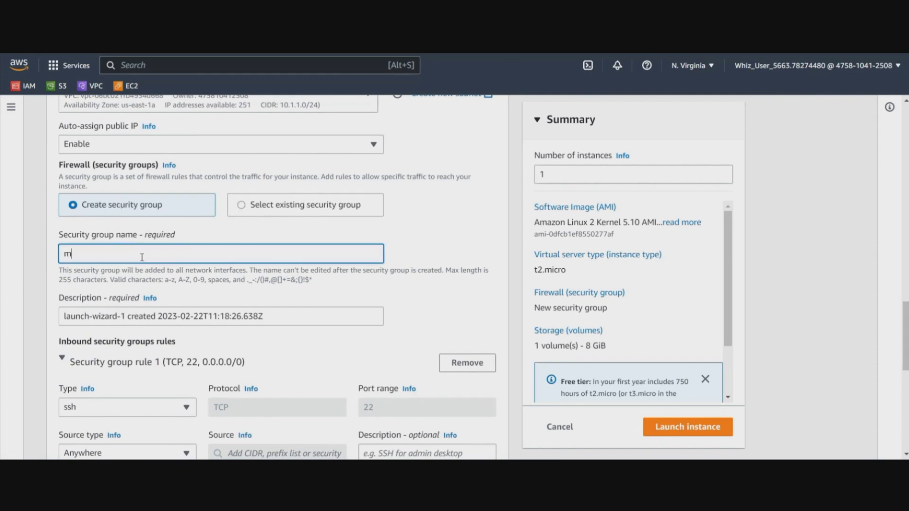
{"action": "type", "text": "yec2server_s"}
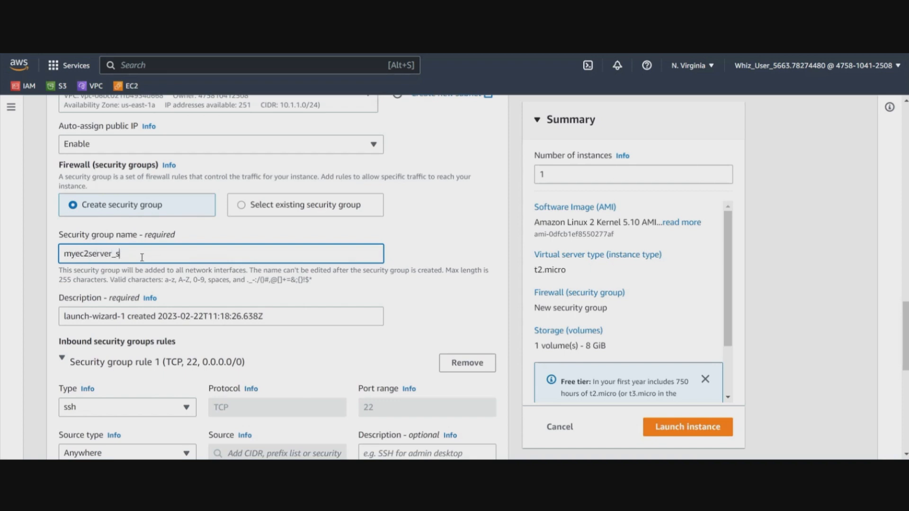
{"action": "type", "text": "g"}
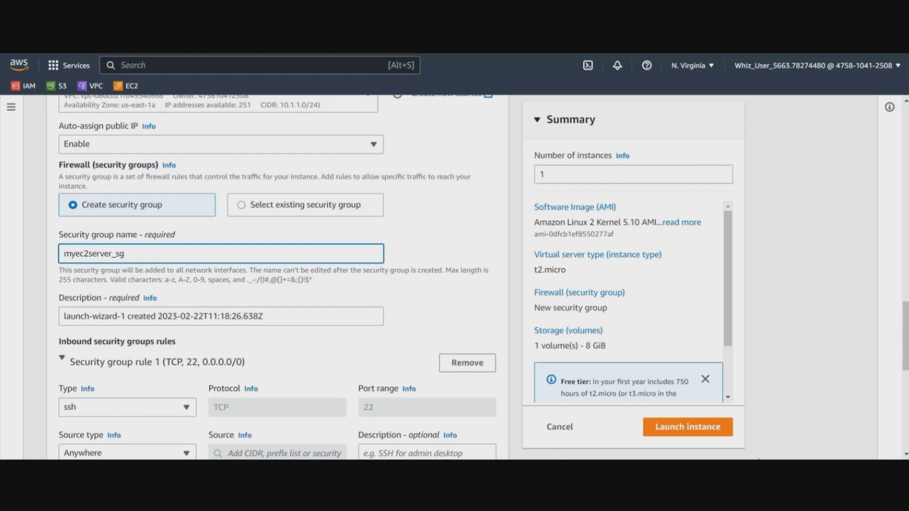
{"action": "scroll", "scroll_direction": "down", "scroll_amount": 3}
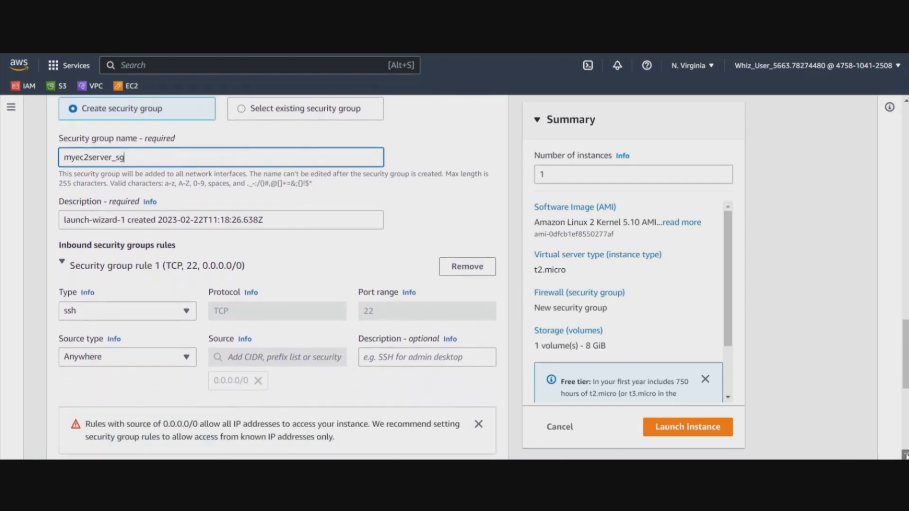
{"action": "scroll", "scroll_direction": "down", "scroll_amount": 3}
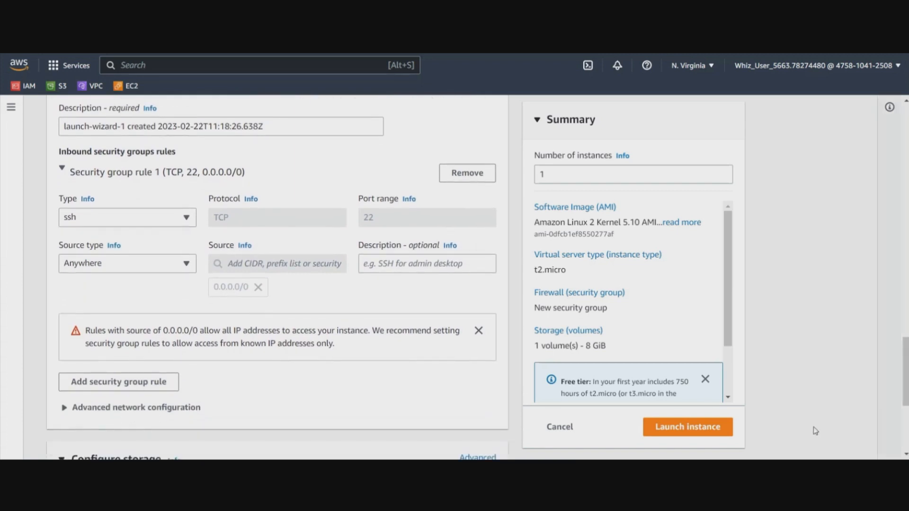
Add an inbound rule of type HTTP (port 80) with source Anywhere
{"action": "left_click", "coordinate": [119, 381]}
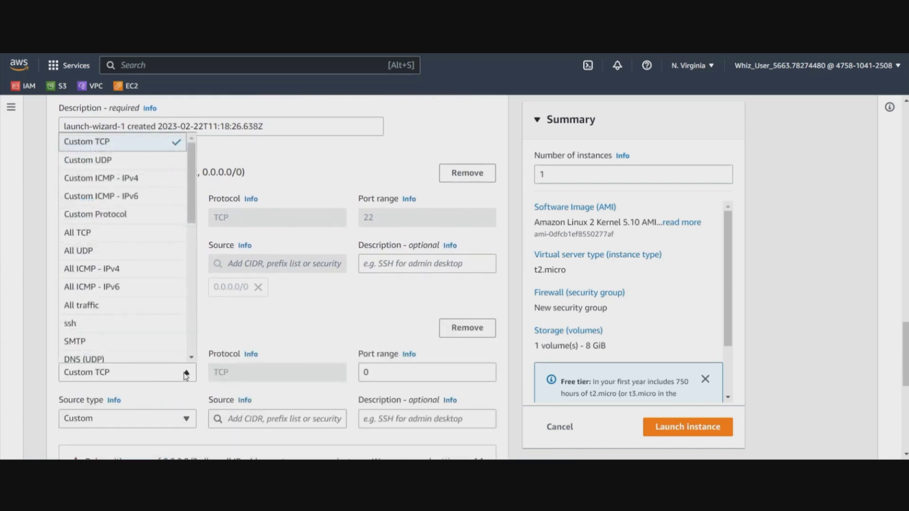
{"action": "scroll", "scroll_direction": "down", "scroll_amount": 3}
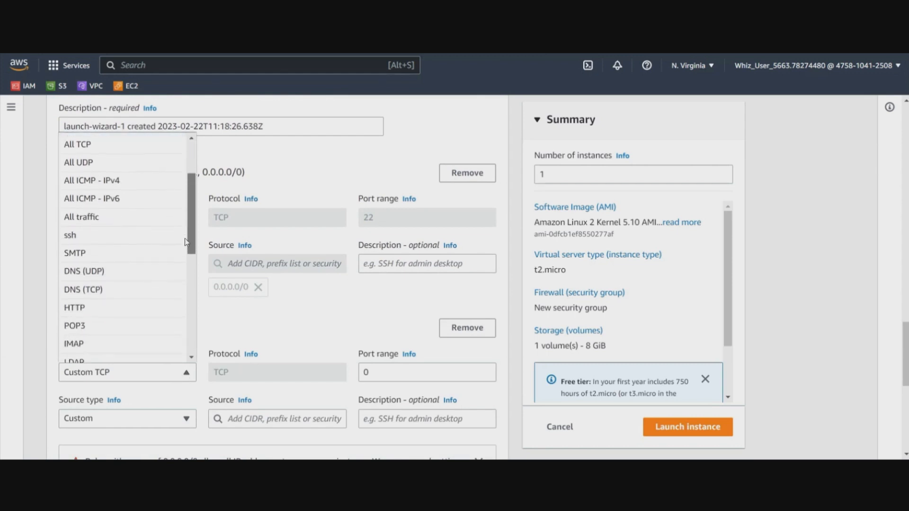
{"action": "left_click", "coordinate": [69, 235]}
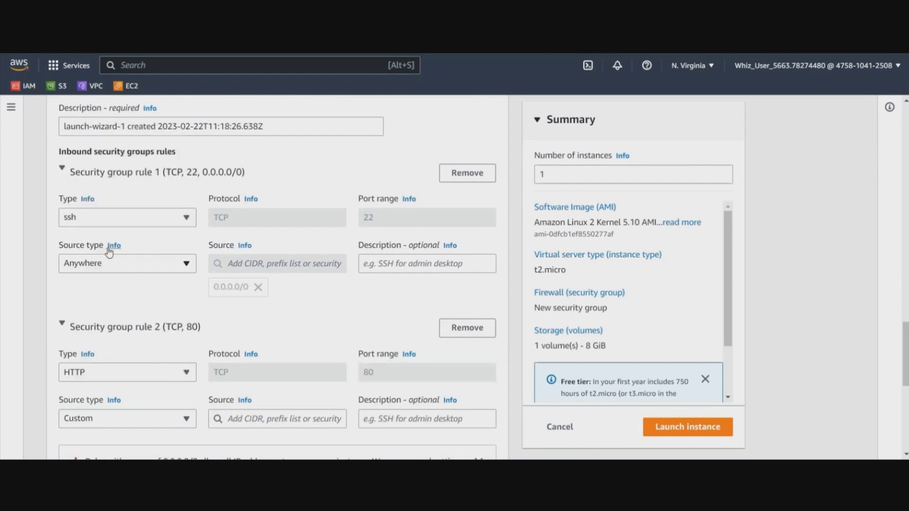
{"action": "left_click", "coordinate": [127, 418]}
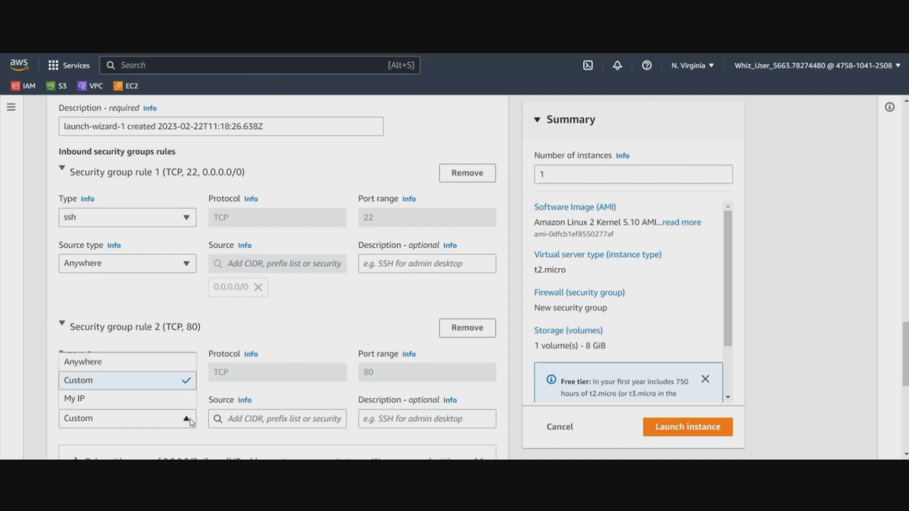
{"action": "left_click", "coordinate": [75, 372]}
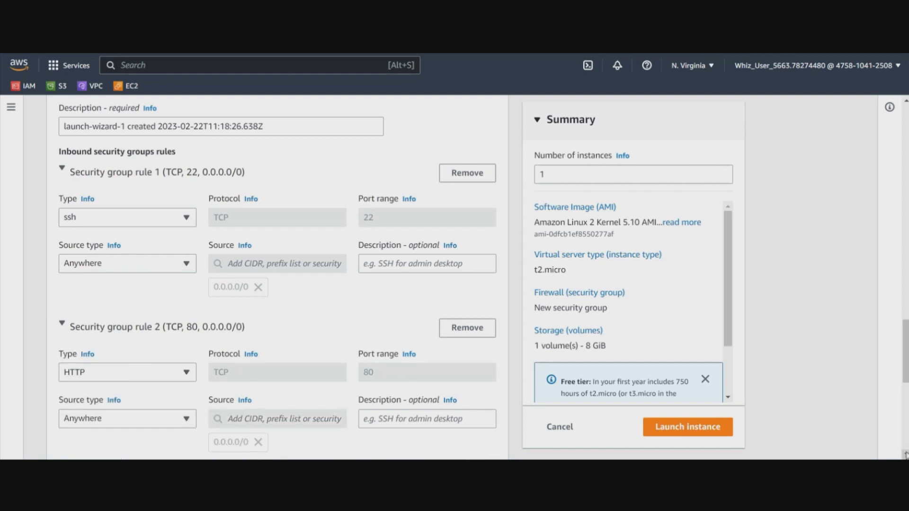
{"action": "scroll", "scroll_direction": "down", "scroll_amount": 3}
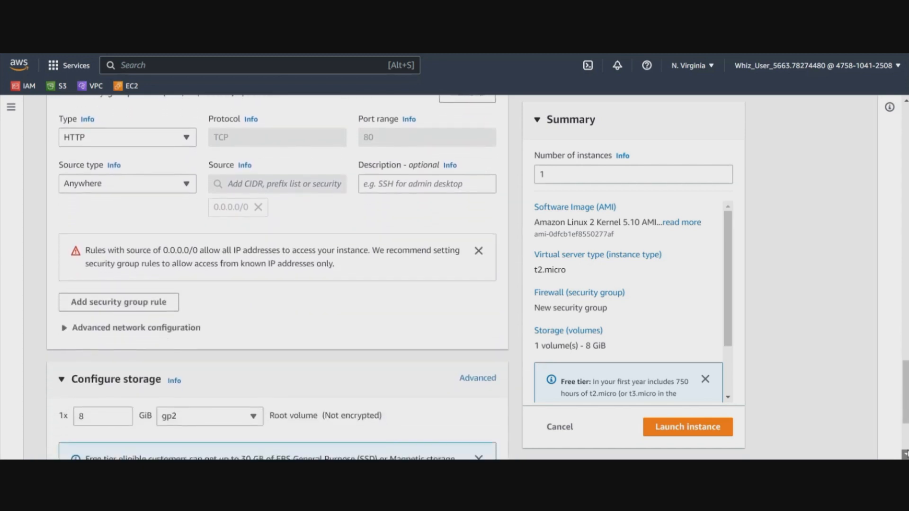
Choose the VPCFlowLog role as IAM instance profile and launch the instance
{"action": "scroll", "scroll_direction": "down", "scroll_amount": 3}
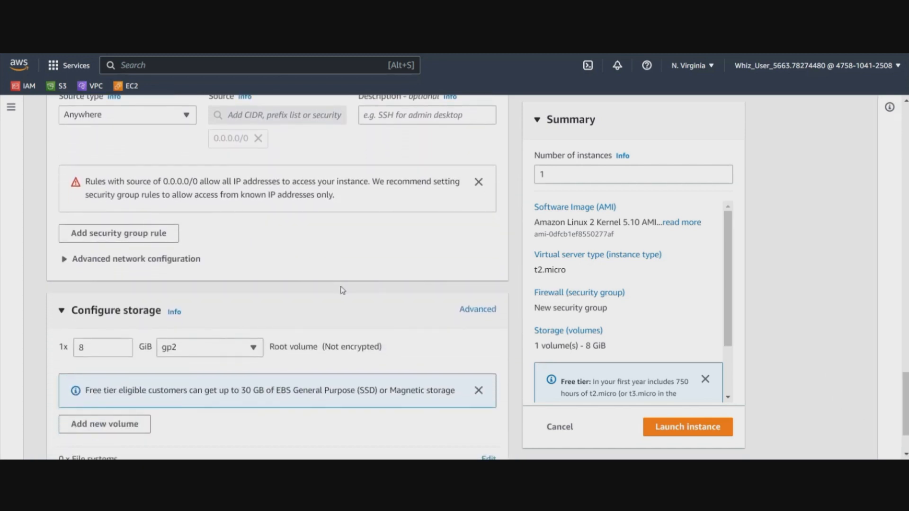
{"action": "scroll", "scroll_direction": "down", "scroll_amount": 3}
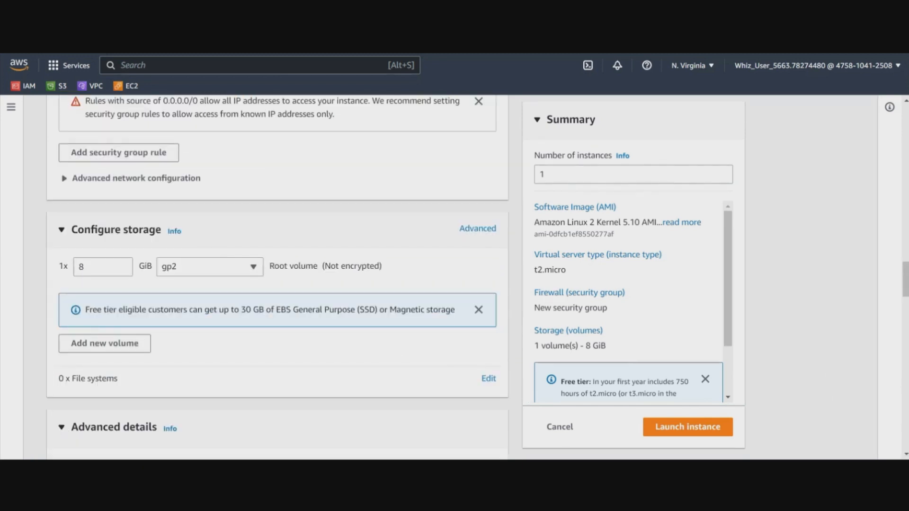
{"action": "scroll", "scroll_direction": "down", "scroll_amount": 3}
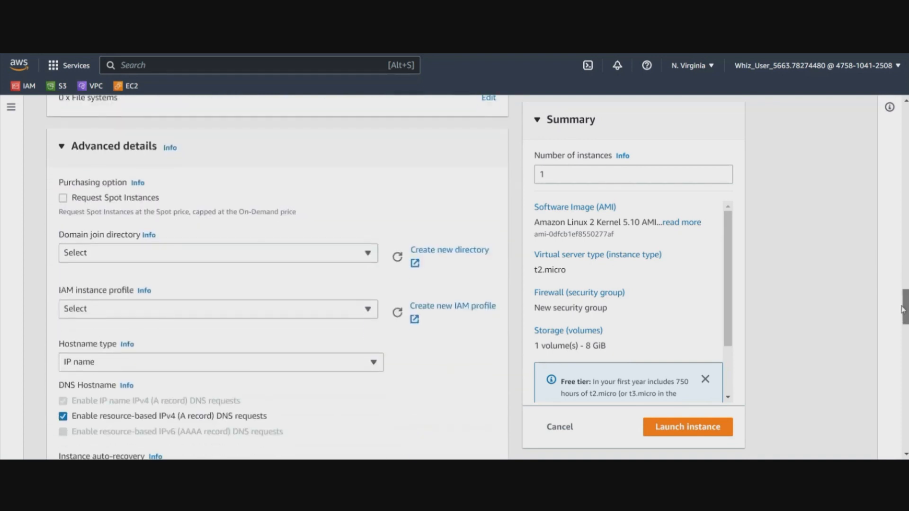
{"action": "scroll", "scroll_direction": "down", "scroll_amount": 3}
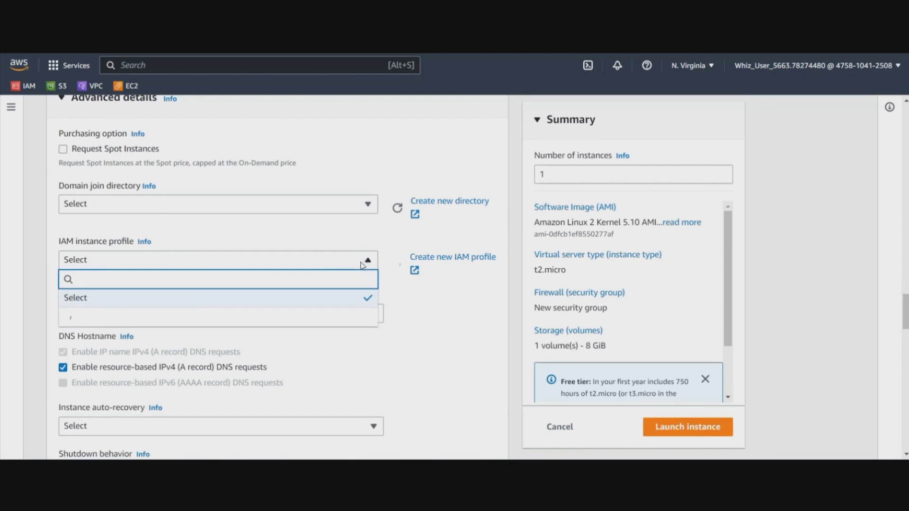
{"action": "mouse_move", "coordinate": [186, 318]}
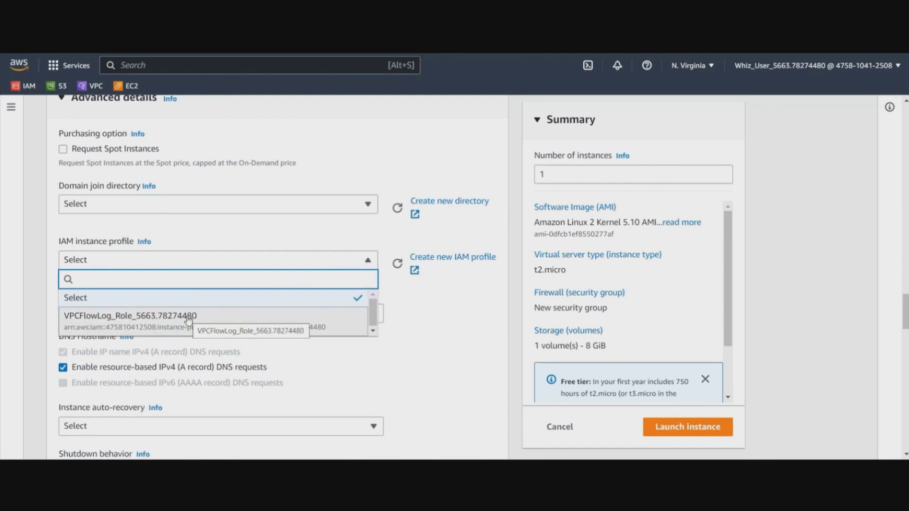
{"action": "left_click", "coordinate": [130, 315]}
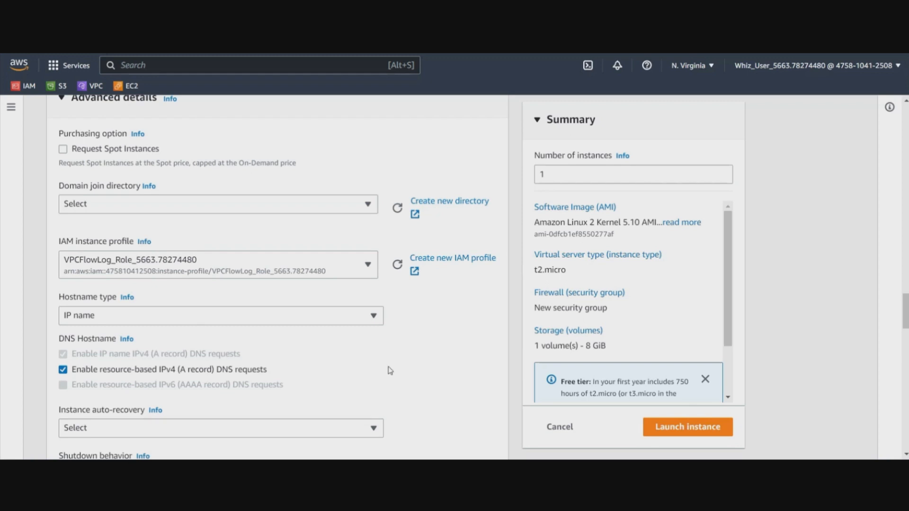
{"action": "mouse_move", "coordinate": [452, 376]}
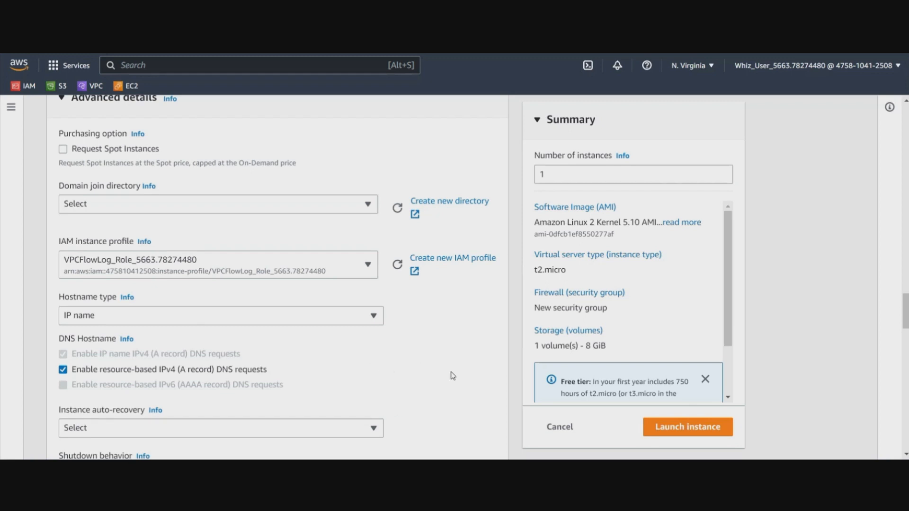
{"action": "mouse_move", "coordinate": [688, 427]}
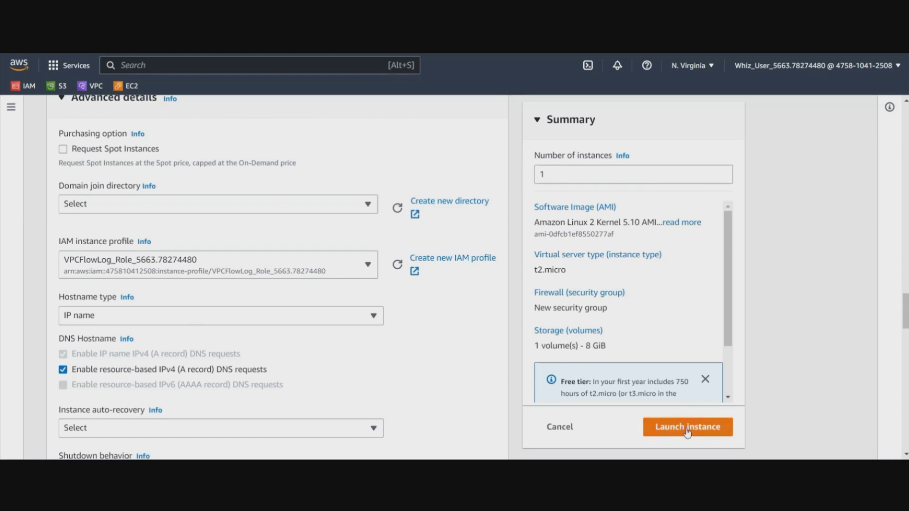
{"action": "left_click", "coordinate": [687, 427]}
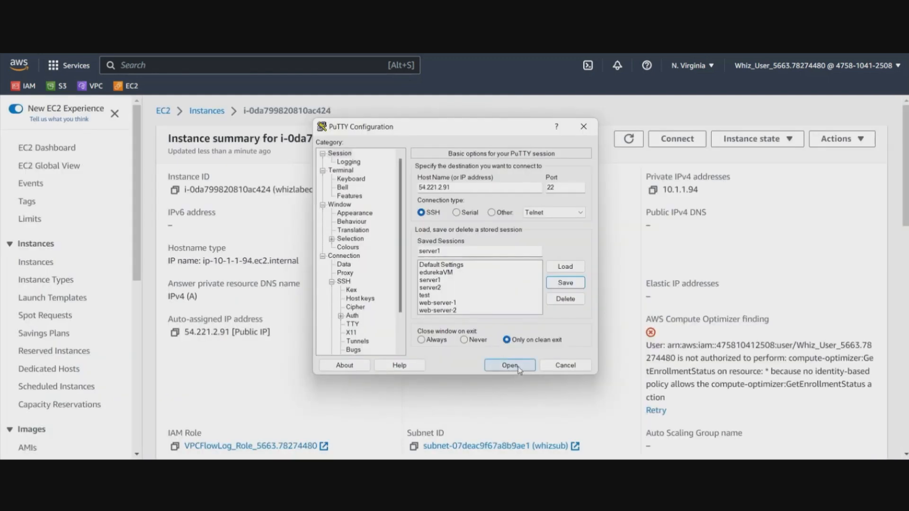
Connect PuTTY to 54.221.2.91, accept the host key, and log in as ec2-user
{"action": "left_click", "coordinate": [509, 365]}
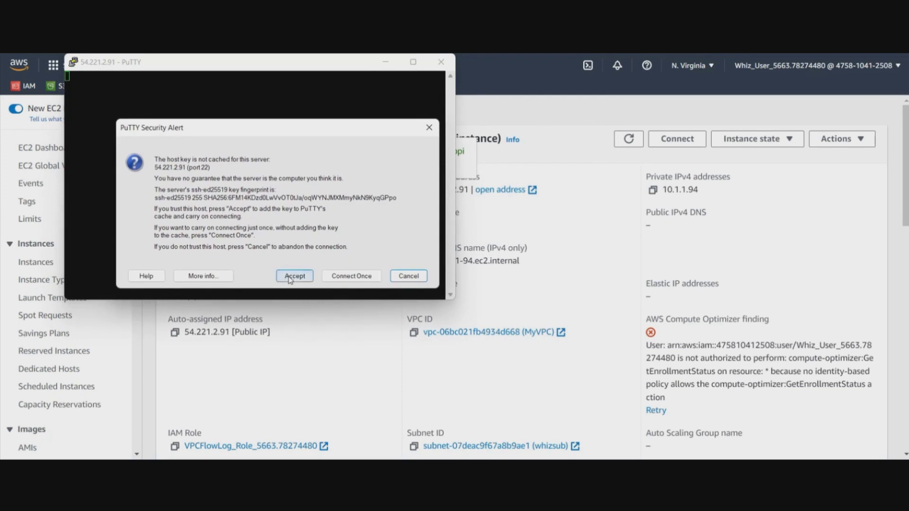
{"action": "left_click", "coordinate": [294, 276]}
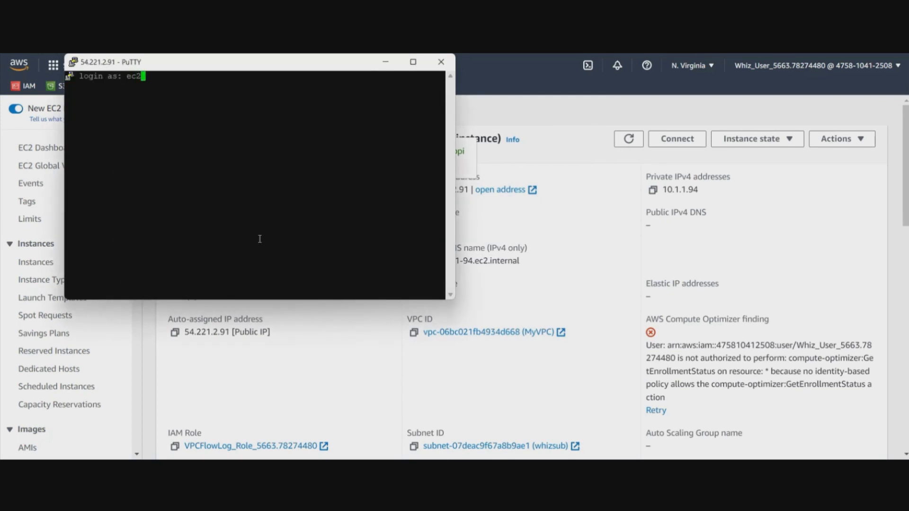
{"action": "type", "text": "-user"}
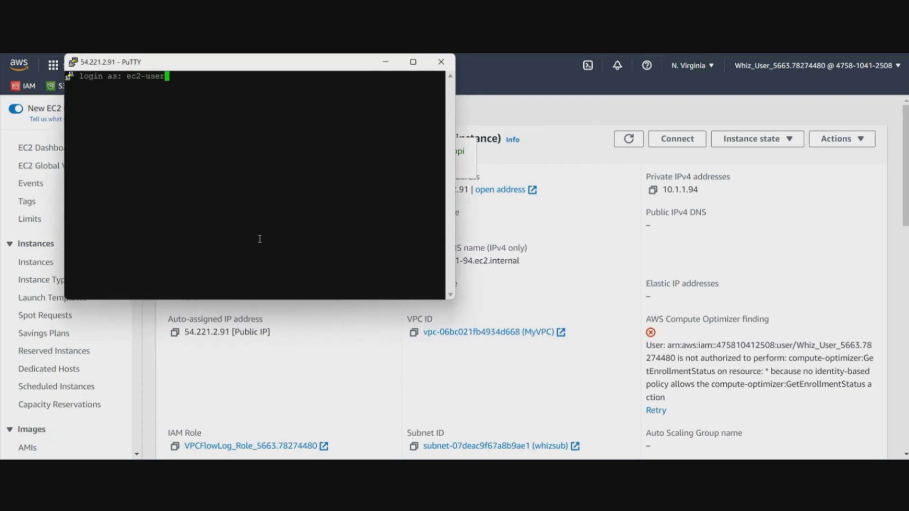
{"action": "key", "text": "Return"}
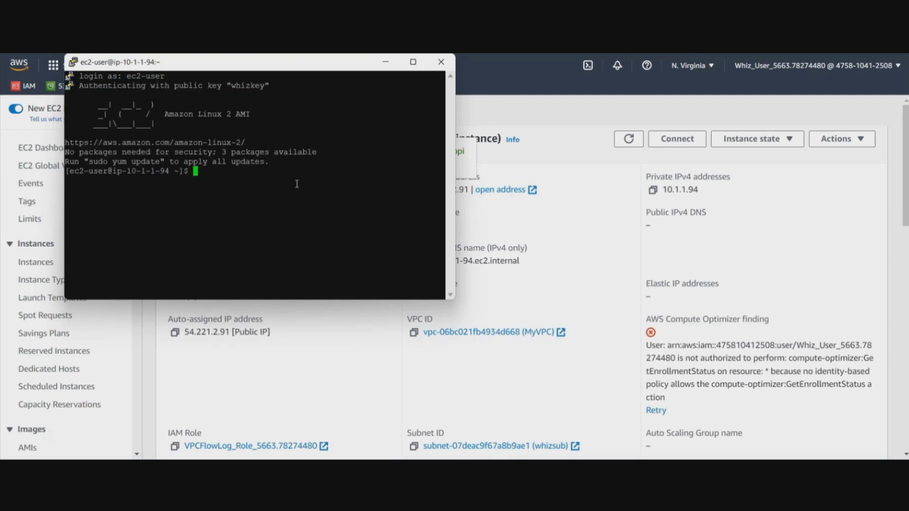
{"action": "mouse_move", "coordinate": [303, 221]}
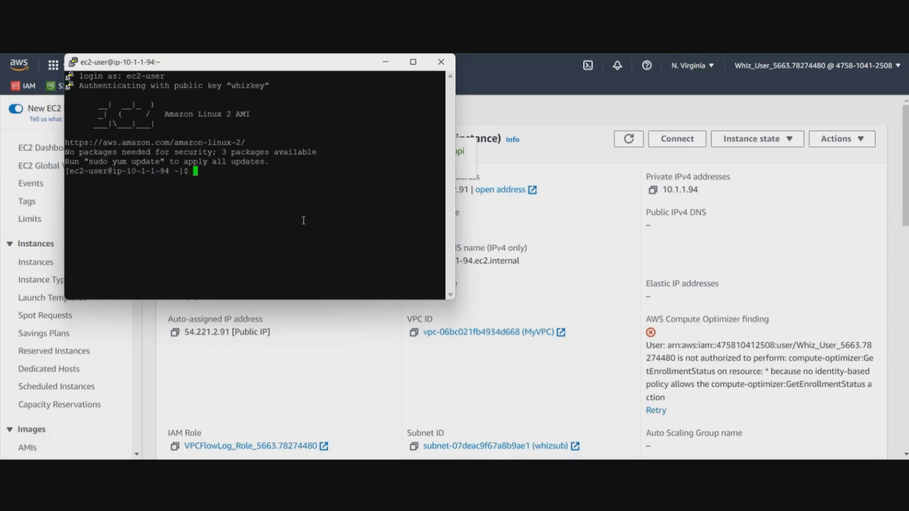
Update packages as root and install Apache with 'yum install httpd -y'
{"action": "type", "text": "sudo su"}
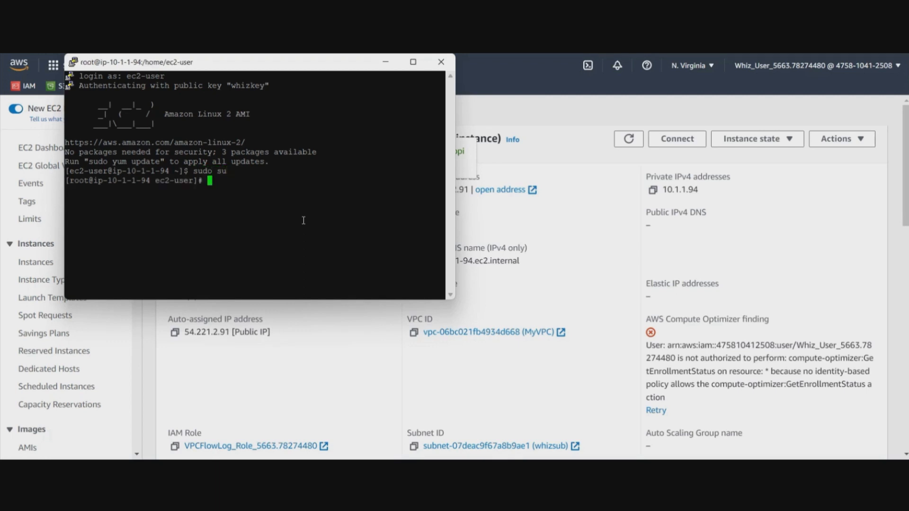
{"action": "type", "text": "yum -"}
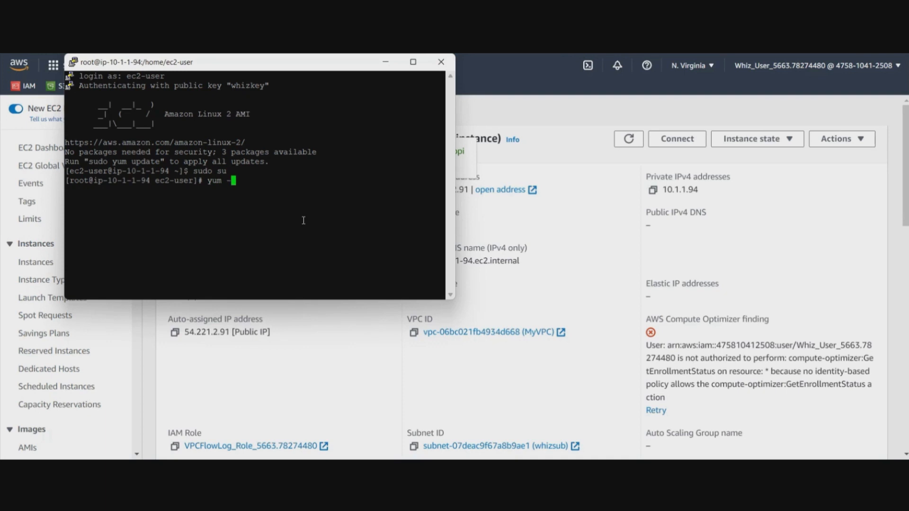
{"action": "type", "text": "y u"}
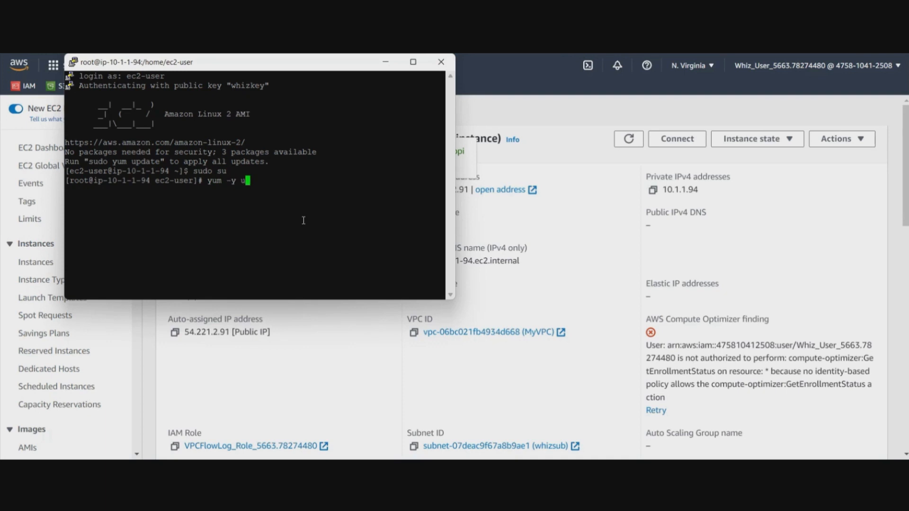
{"action": "key", "text": "Return"}
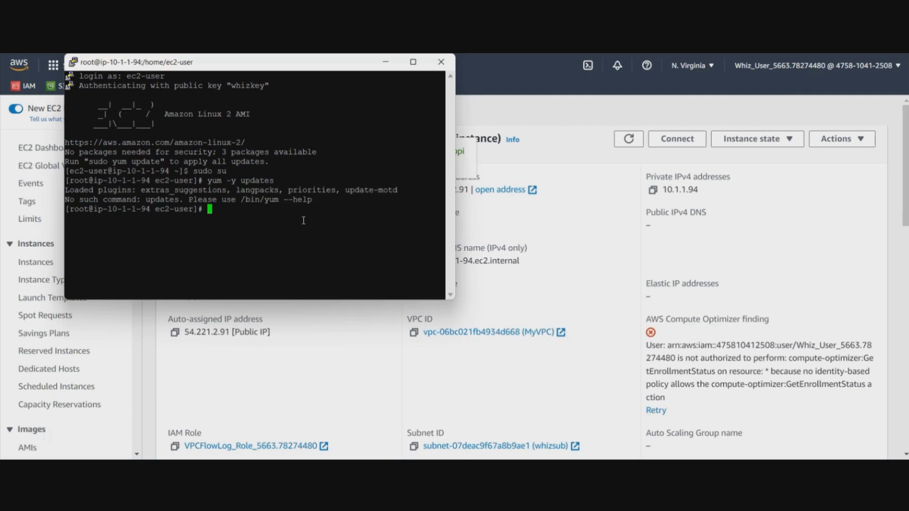
{"action": "type", "text": "yum install"}
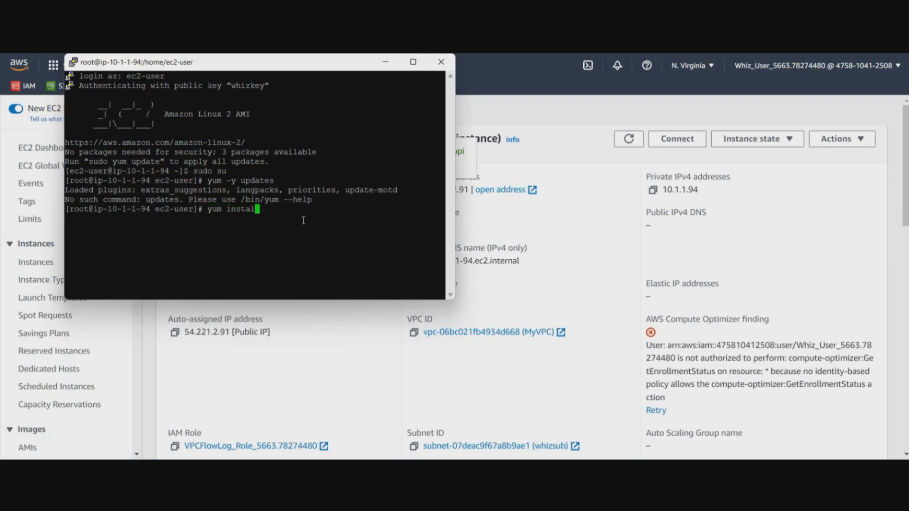
{"action": "type", "text": "htt"}
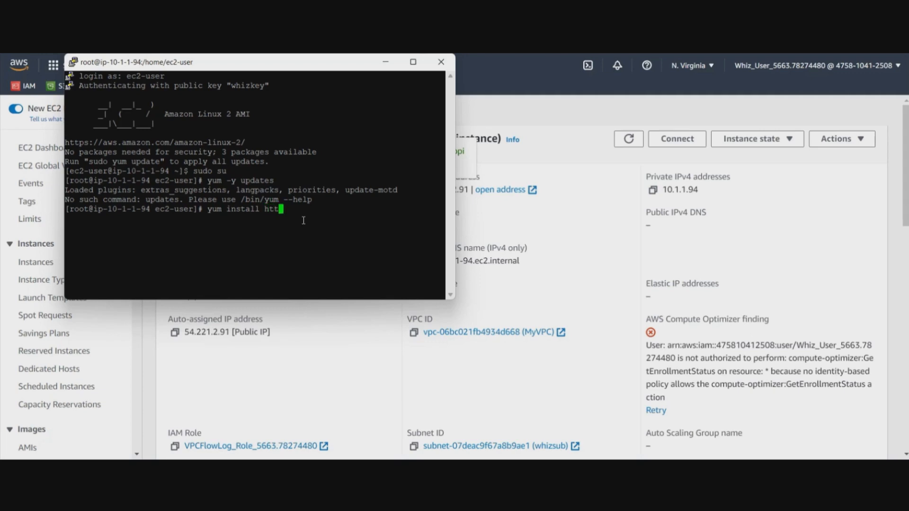
{"action": "type", "text": "pd -y"}
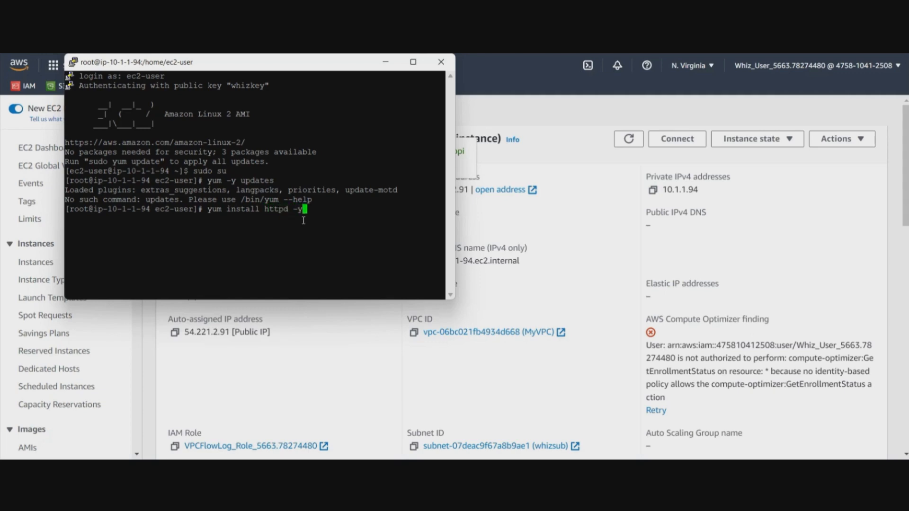
{"action": "key", "text": "Return"}
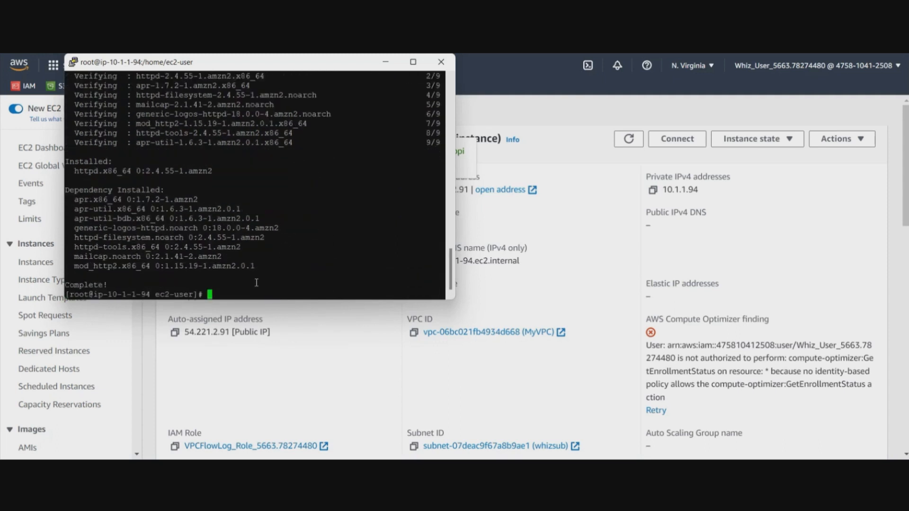
Change directory to the /var/www/html web root
{"action": "type", "text": "cd"}
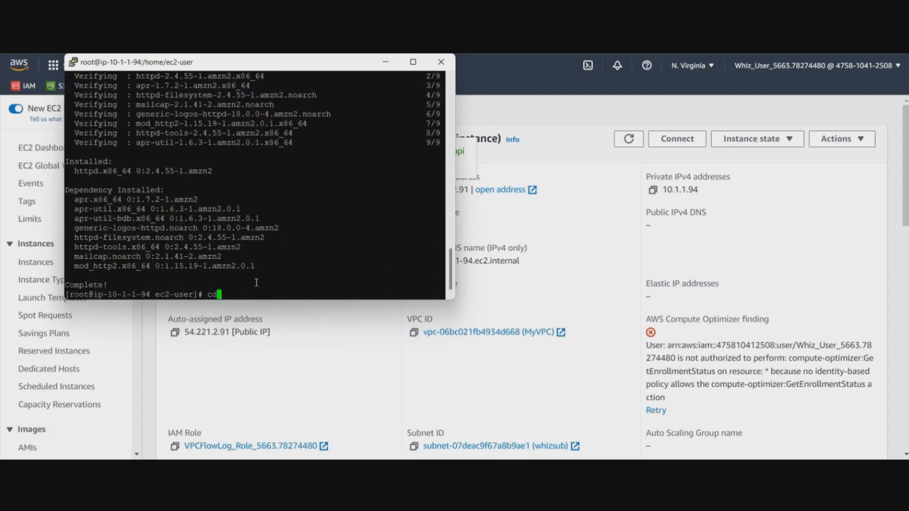
{"action": "type", "text": "/var/w"}
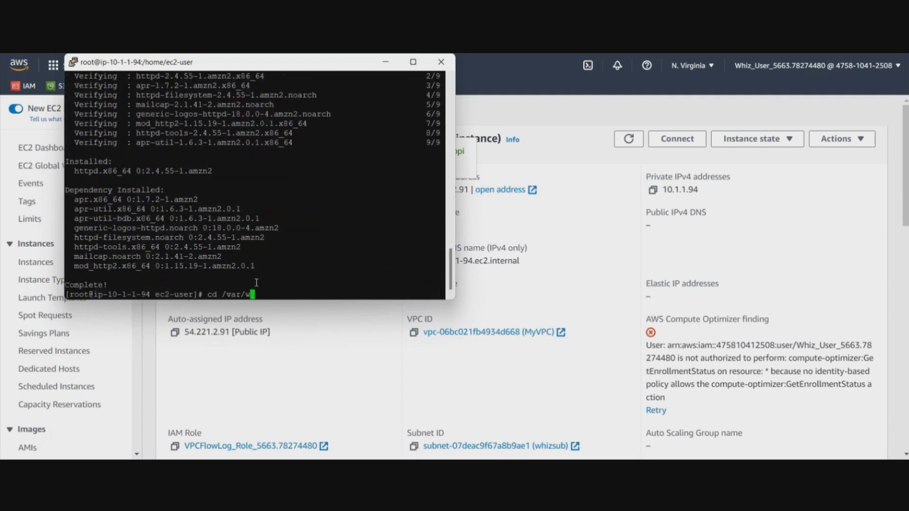
{"action": "type", "text": "ww/html"}
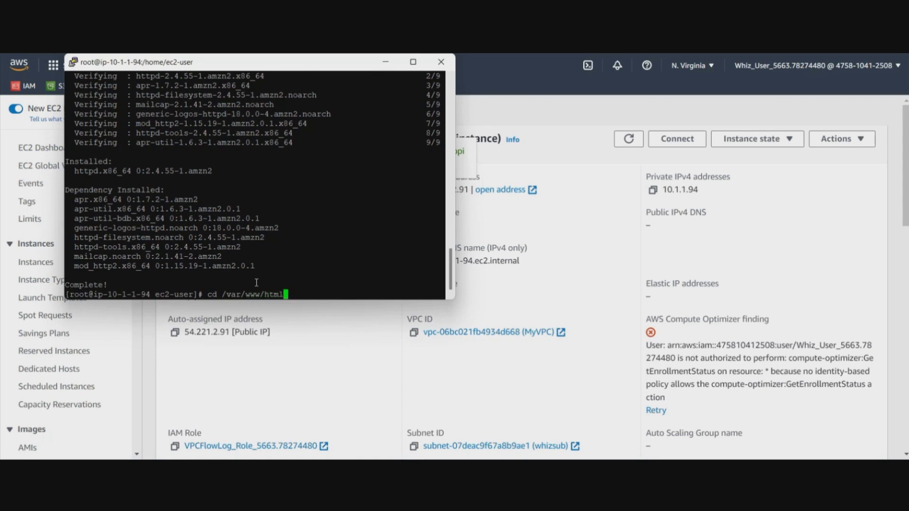
{"action": "key", "text": "Return"}
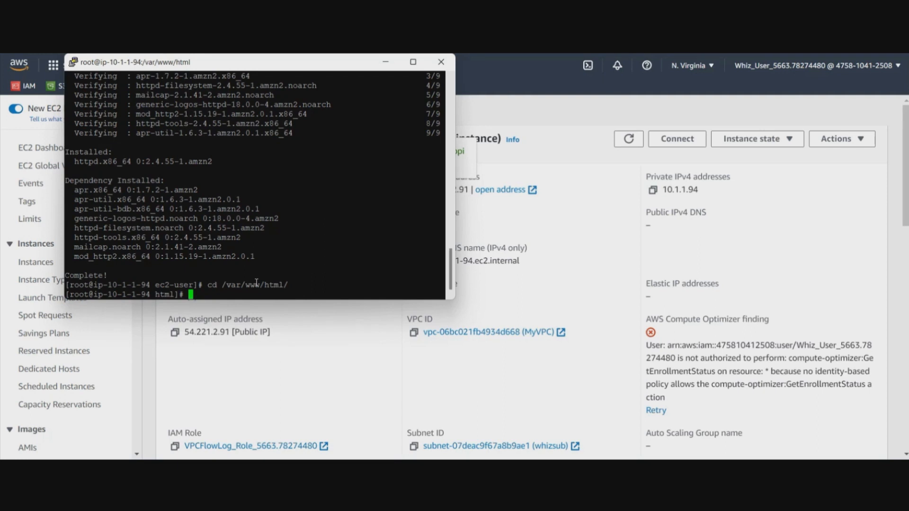
{"action": "mouse_move", "coordinate": [320, 257]}
{"action": "type", "text": "echo \"Response coming from server\" > /var/www/html/index.html"}
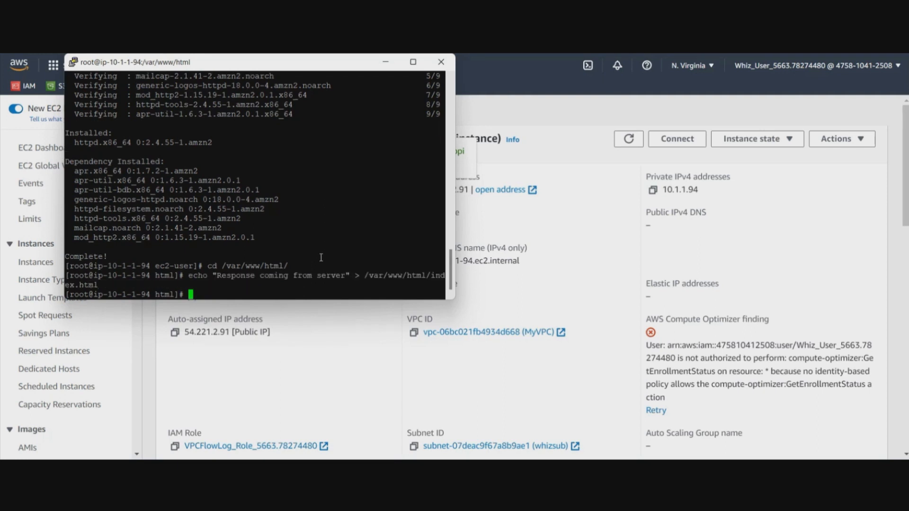
Start and enable httpd with systemctl, then confirm its status is active (running)
{"action": "type", "text": "systemctl start"}
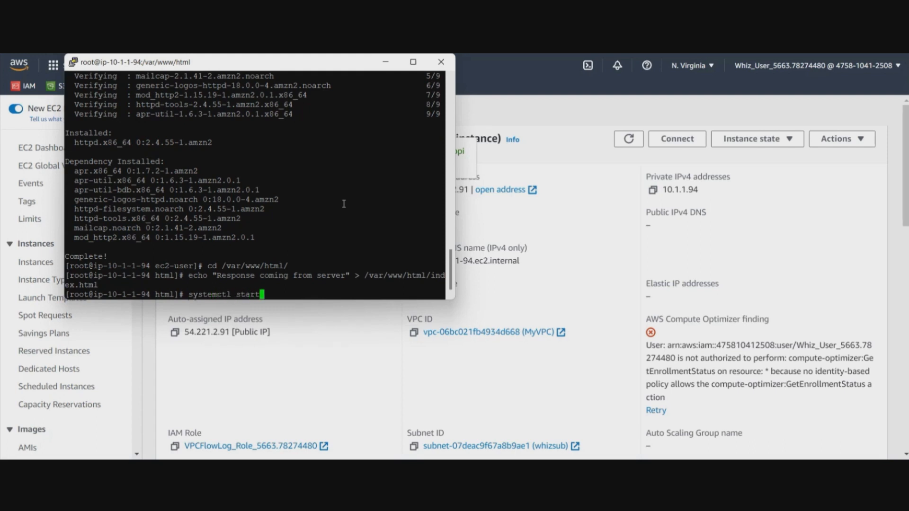
{"action": "type", "text": "htt"}
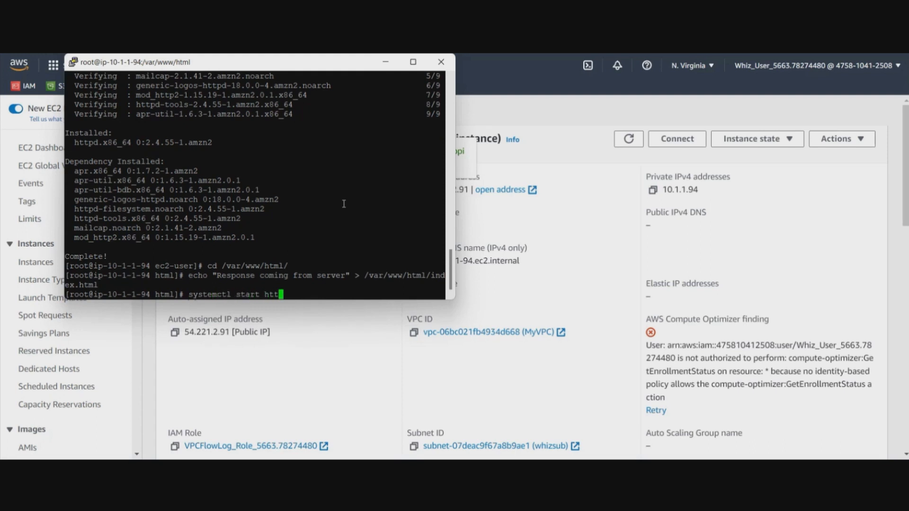
{"action": "key", "text": "Return"}
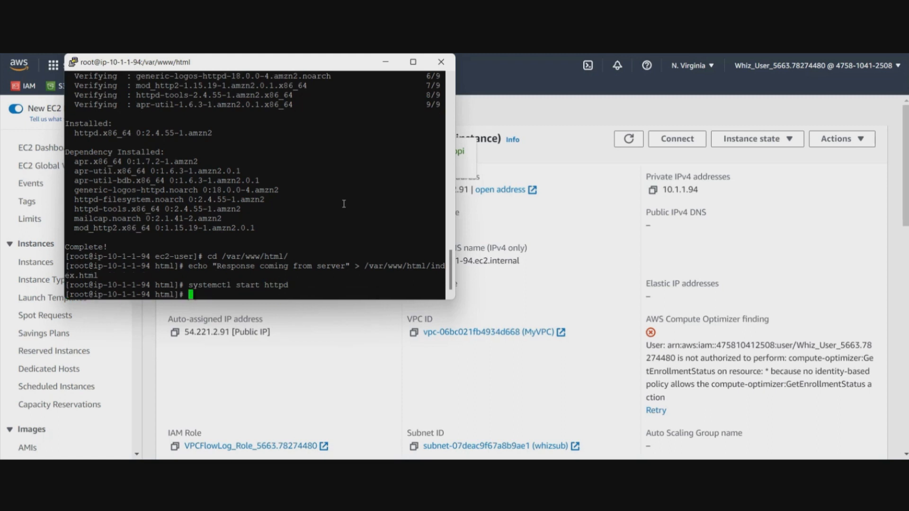
{"action": "type", "text": "systemctl start httpd"}
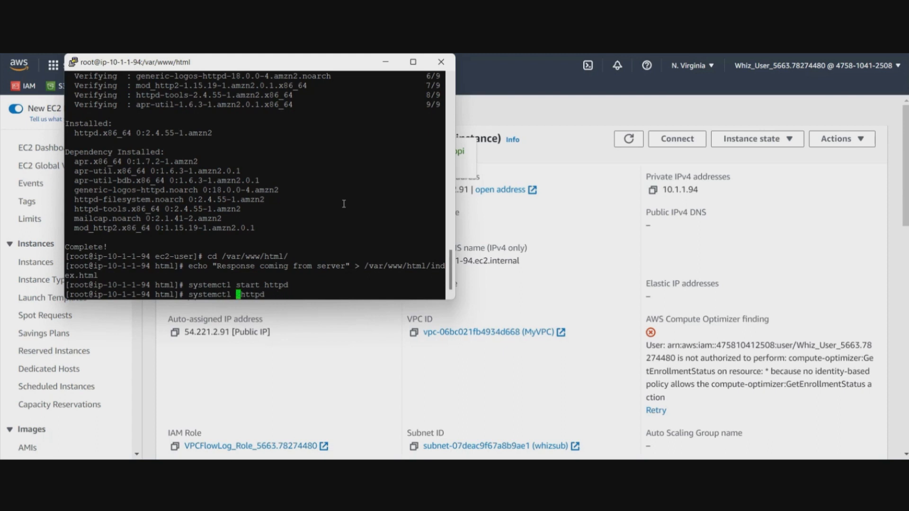
{"action": "type", "text": "enab"}
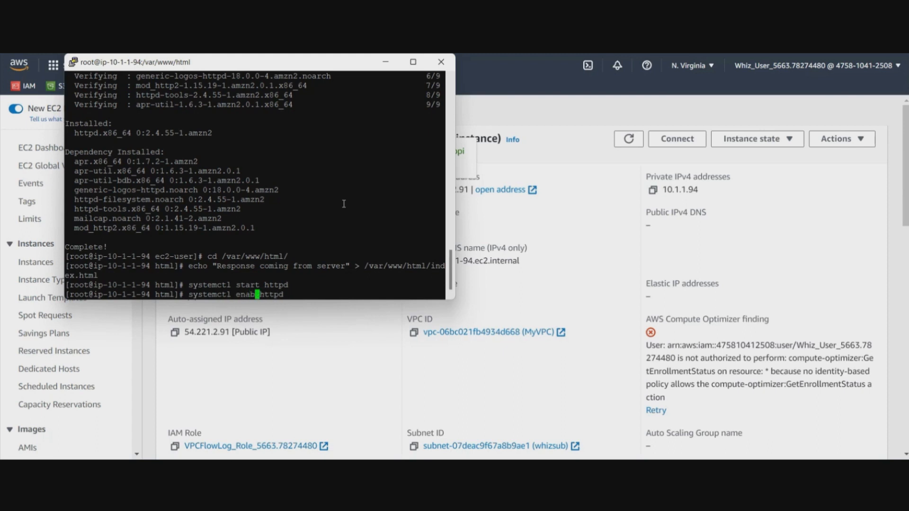
{"action": "key", "text": "Return"}
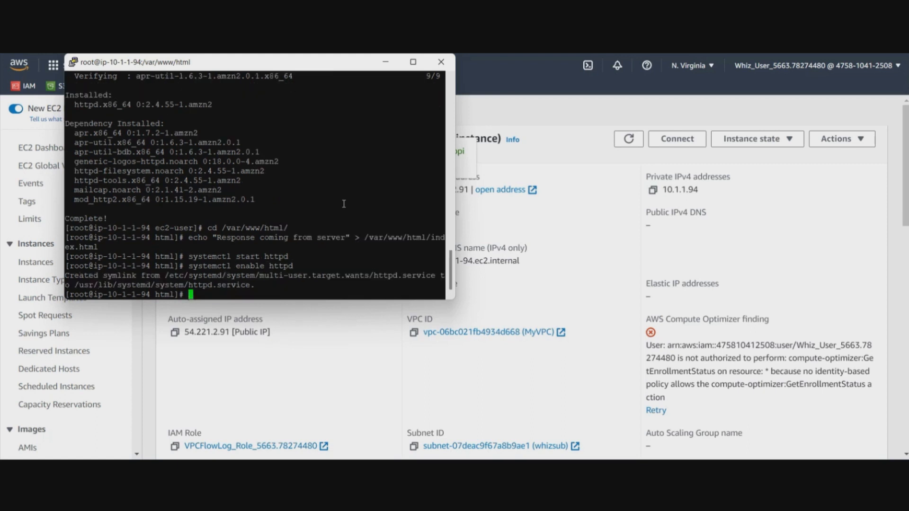
{"action": "type", "text": "systemctl enable httpd"}
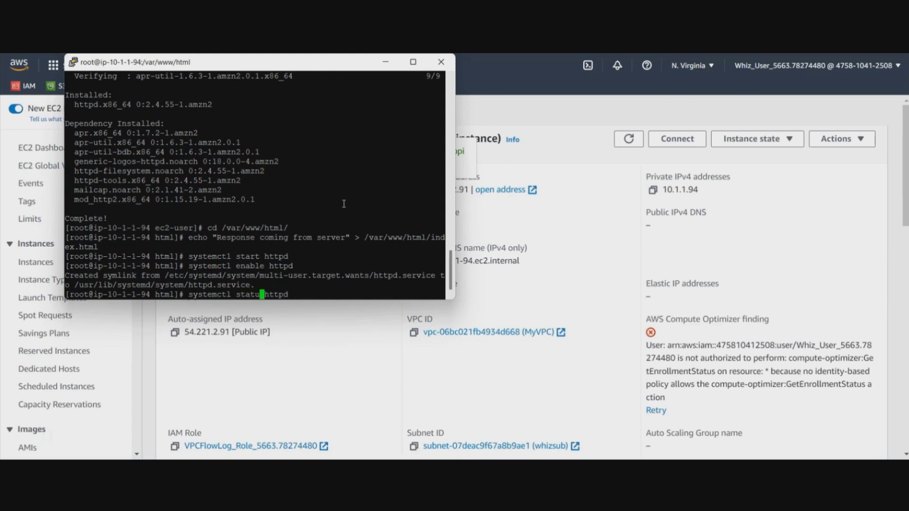
{"action": "key", "text": "Return"}
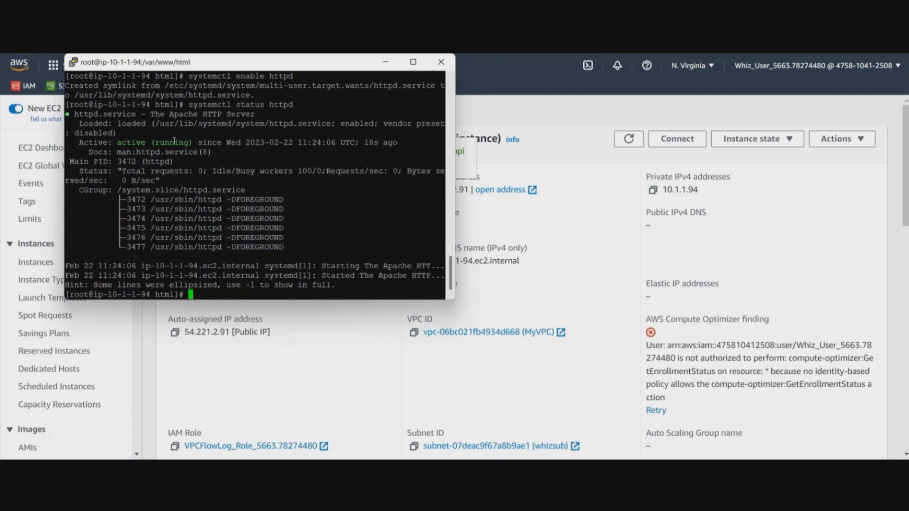
{"action": "mouse_move", "coordinate": [187, 158]}
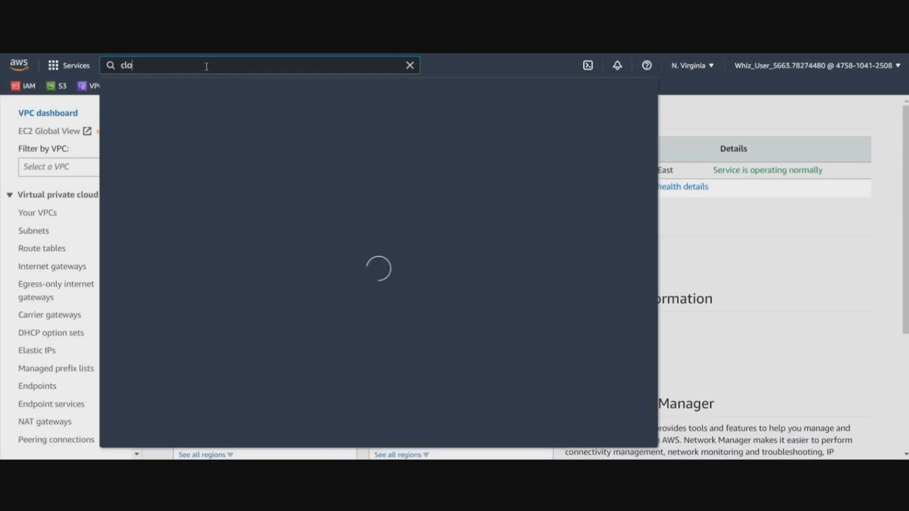
Open CloudWatch log group whizlogs and its eni-0fd9b11a45b2a45ca-accept log stream
{"action": "type", "text": "udwatch"}
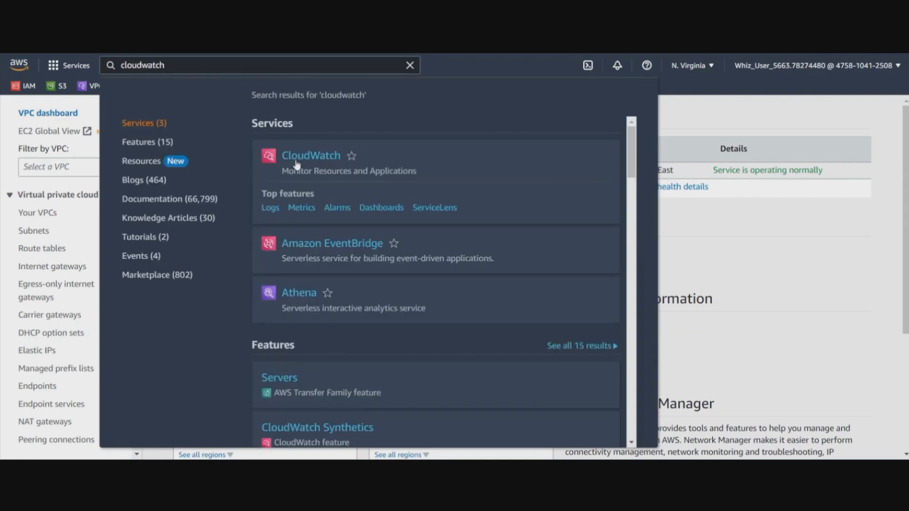
{"action": "left_click", "coordinate": [311, 156]}
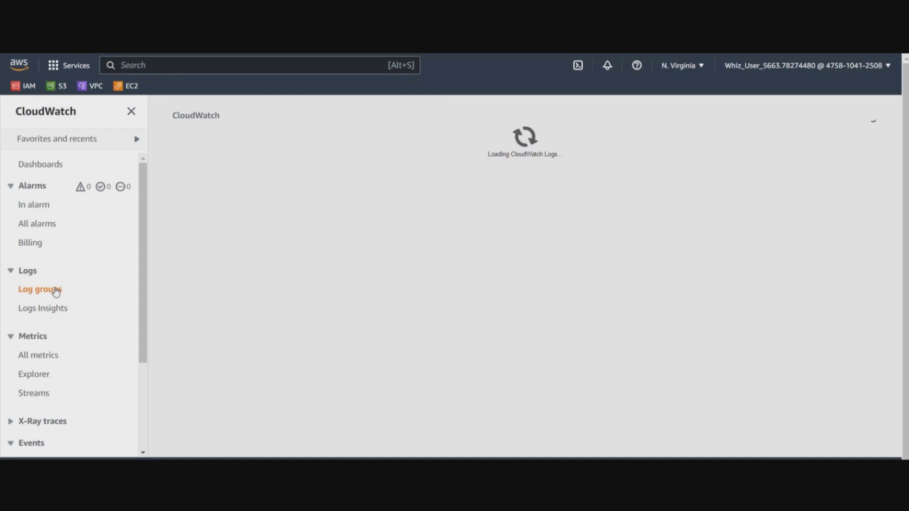
{"action": "left_click", "coordinate": [39, 289]}
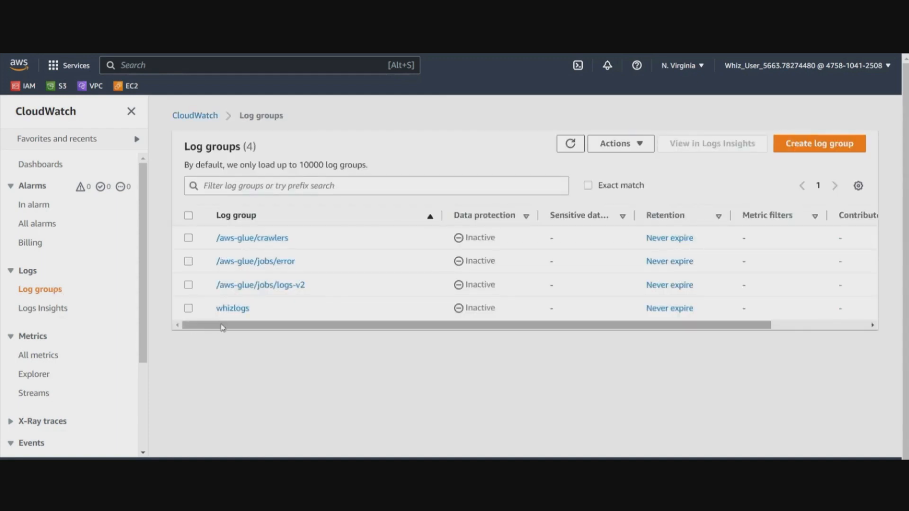
{"action": "left_click", "coordinate": [232, 308]}
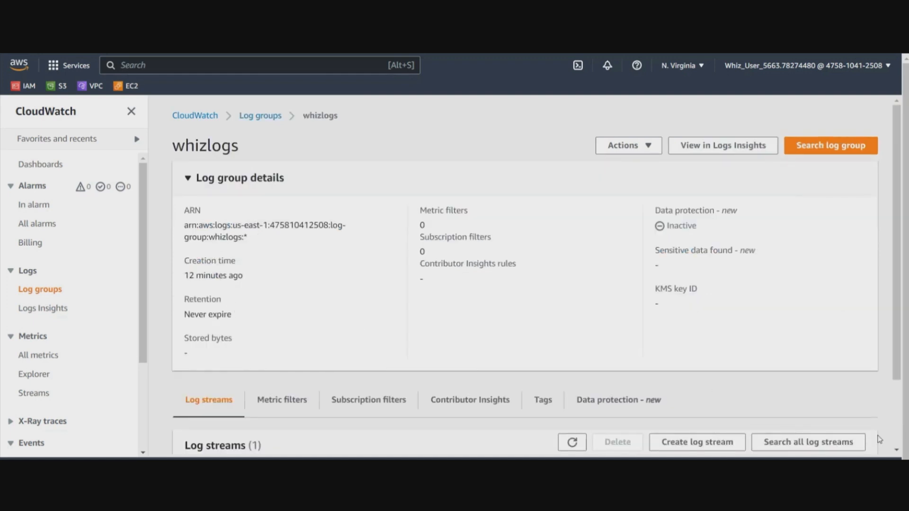
{"action": "scroll", "scroll_direction": "down", "scroll_amount": 3}
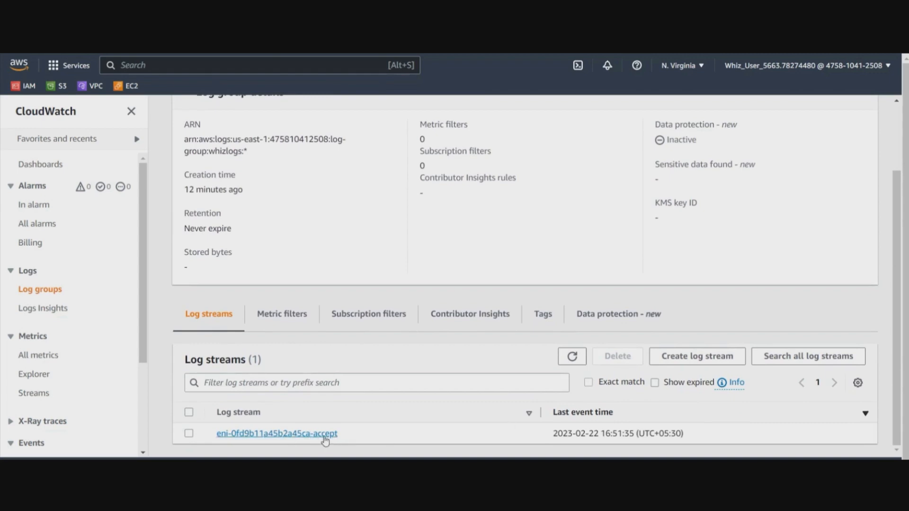
{"action": "left_click", "coordinate": [277, 433]}
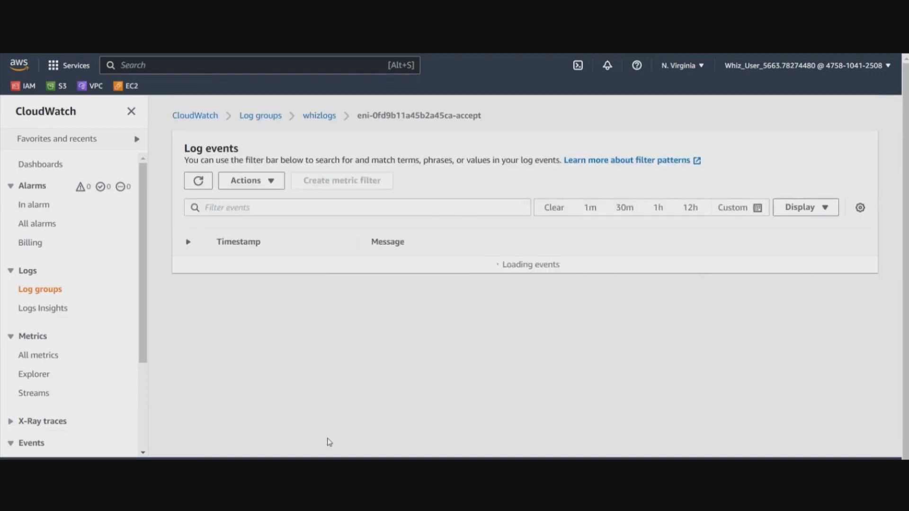
Scroll through the ACCEPT OK flow records and expand the first log event's full record
{"action": "scroll", "scroll_direction": "down", "scroll_amount": 3}
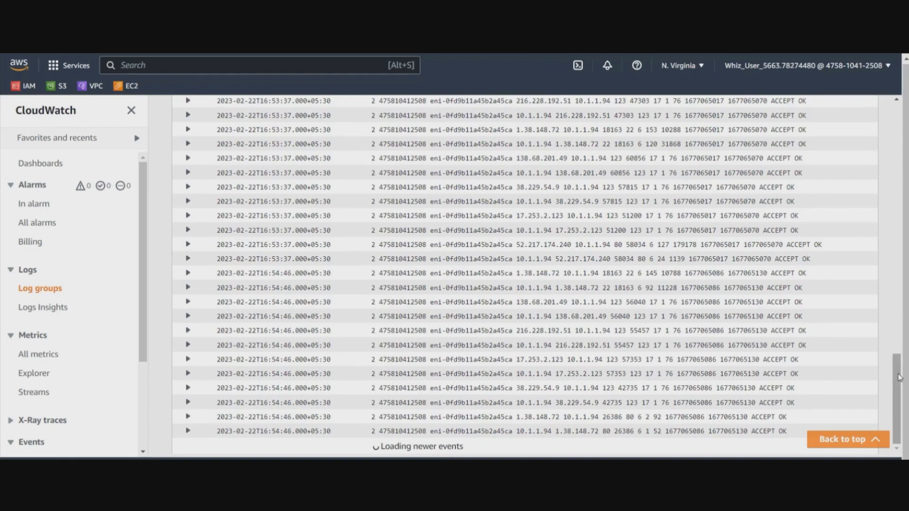
{"action": "scroll", "scroll_direction": "up", "scroll_amount": 3}
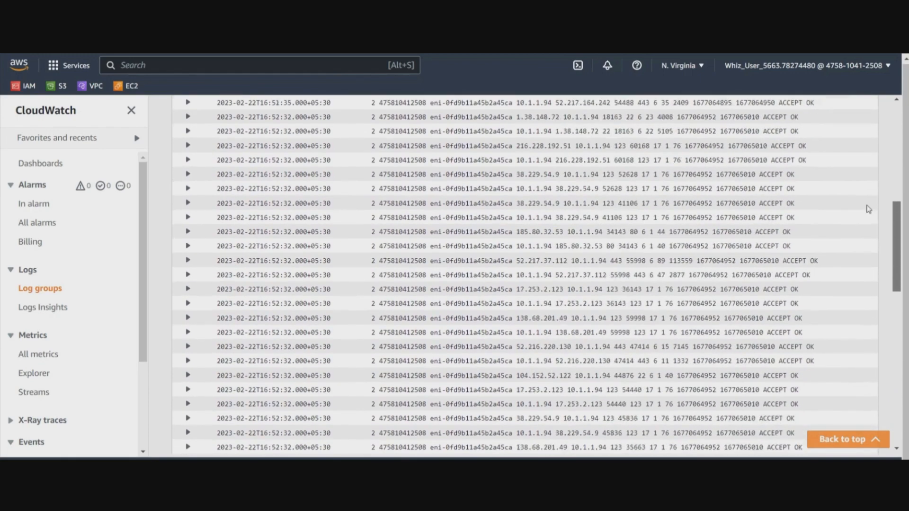
{"action": "scroll", "scroll_direction": "up", "scroll_amount": 3}
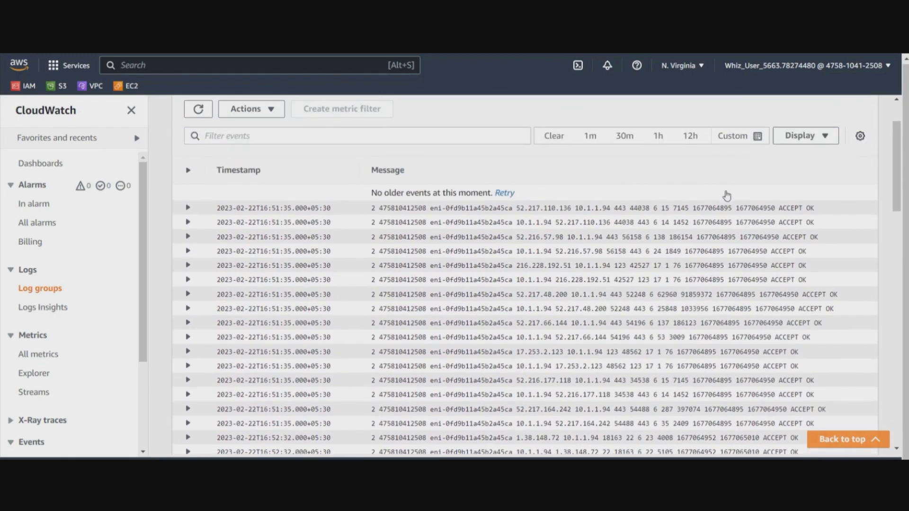
{"action": "mouse_move", "coordinate": [717, 214]}
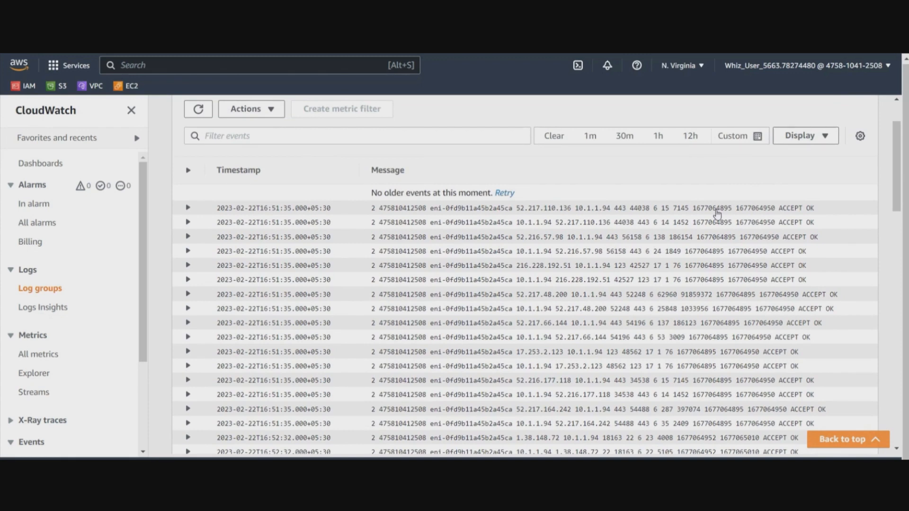
{"action": "left_click", "coordinate": [188, 207]}
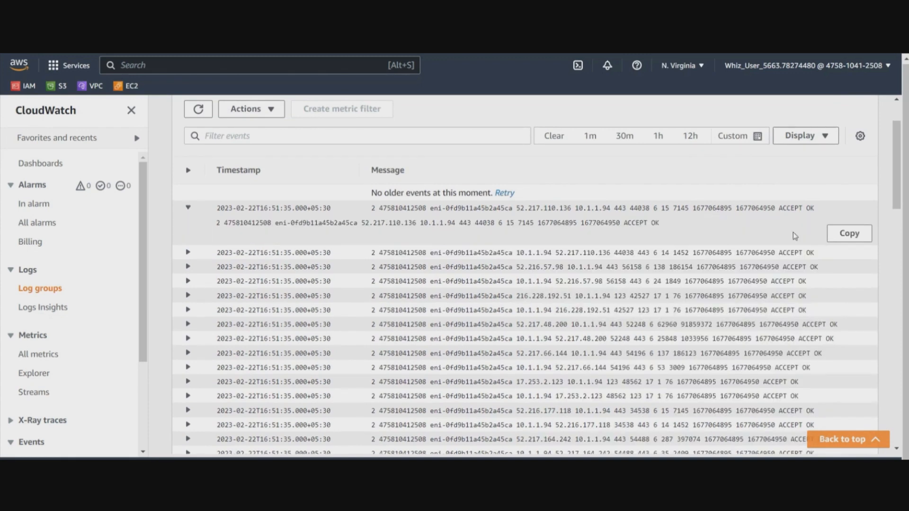